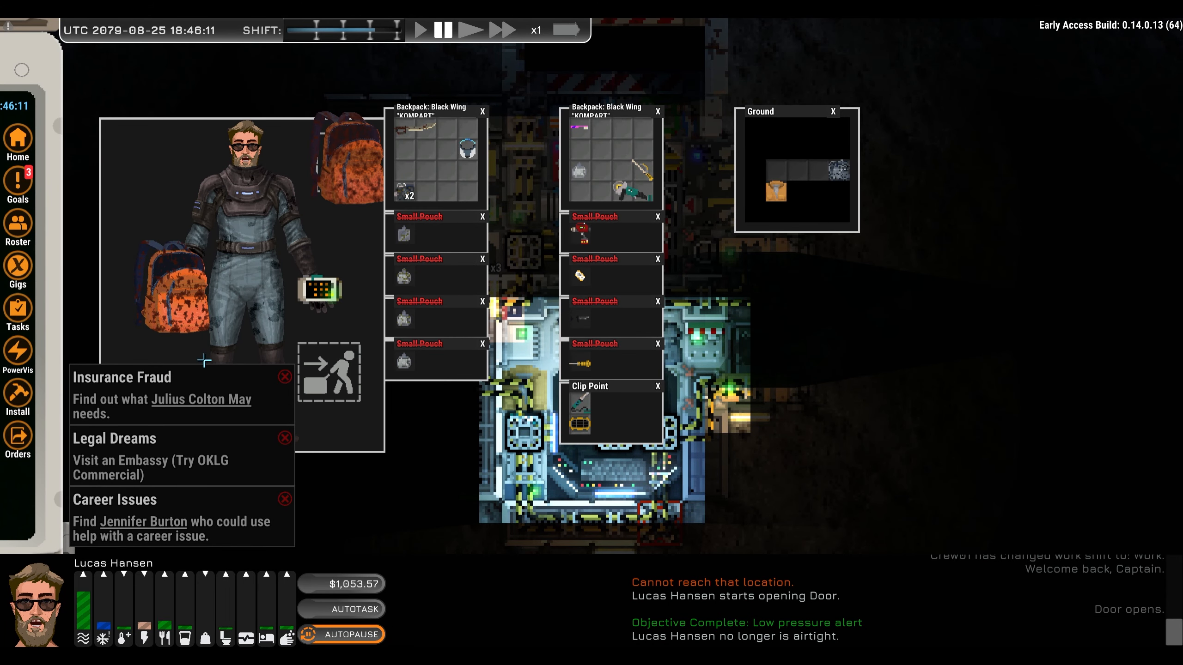
Dismiss the current goals list
{"action": "left_click", "coordinate": [284, 376]}
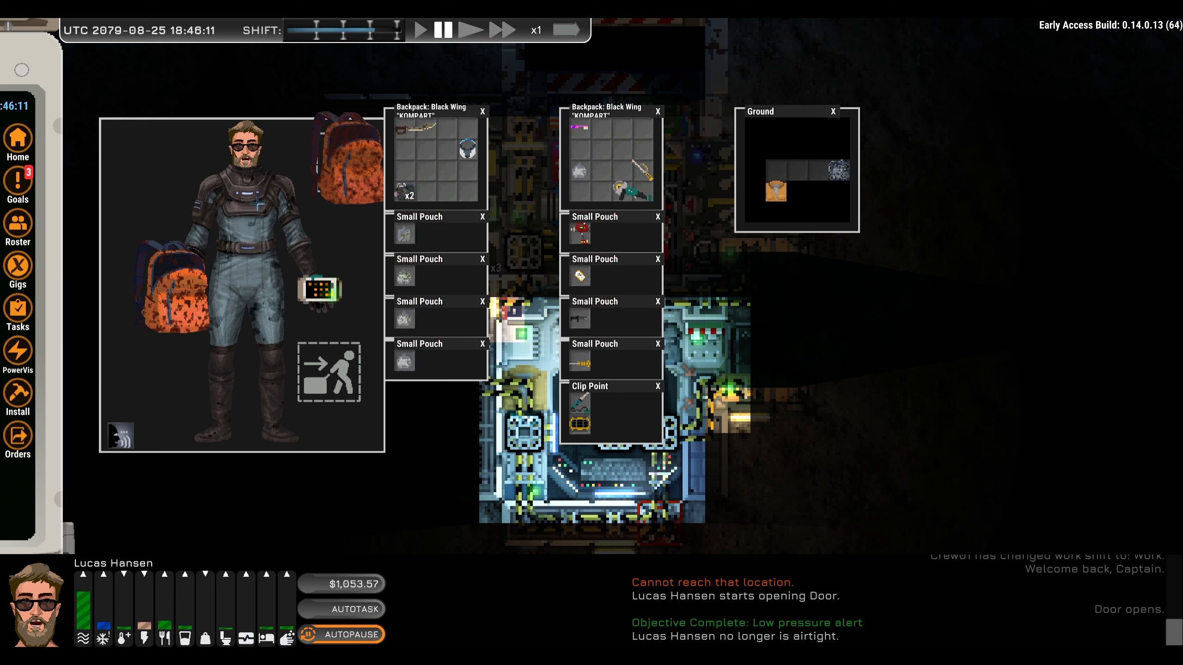
{"action": "mouse_move", "coordinate": [452, 188]}
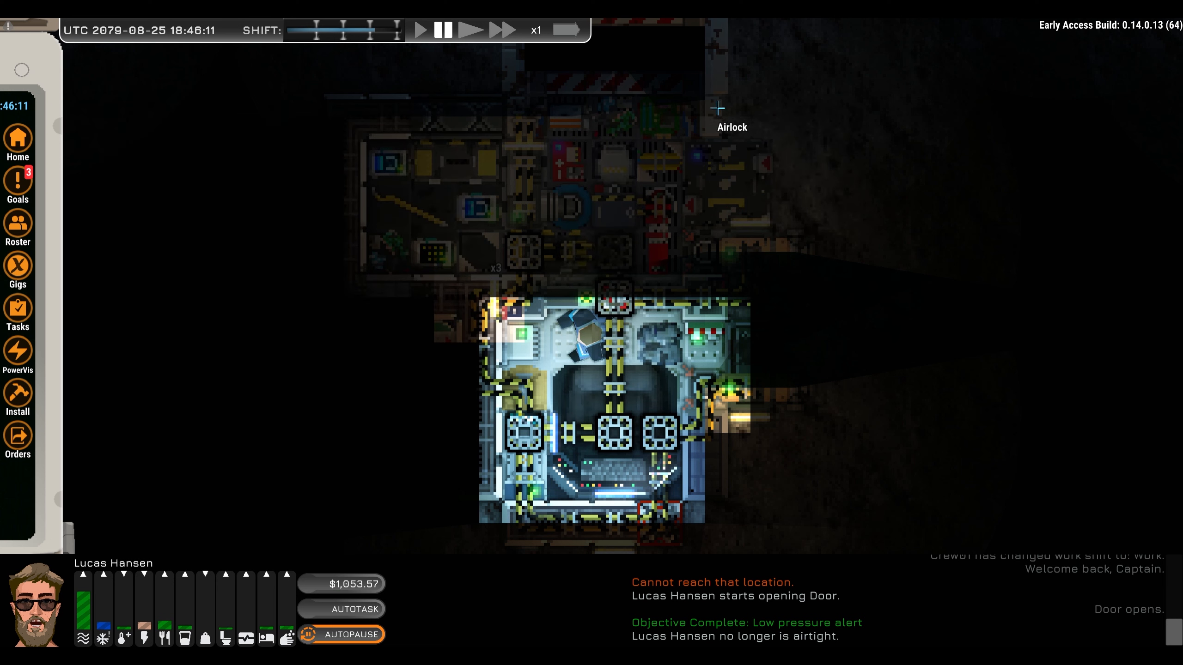
{"action": "mouse_move", "coordinate": [760, 188]}
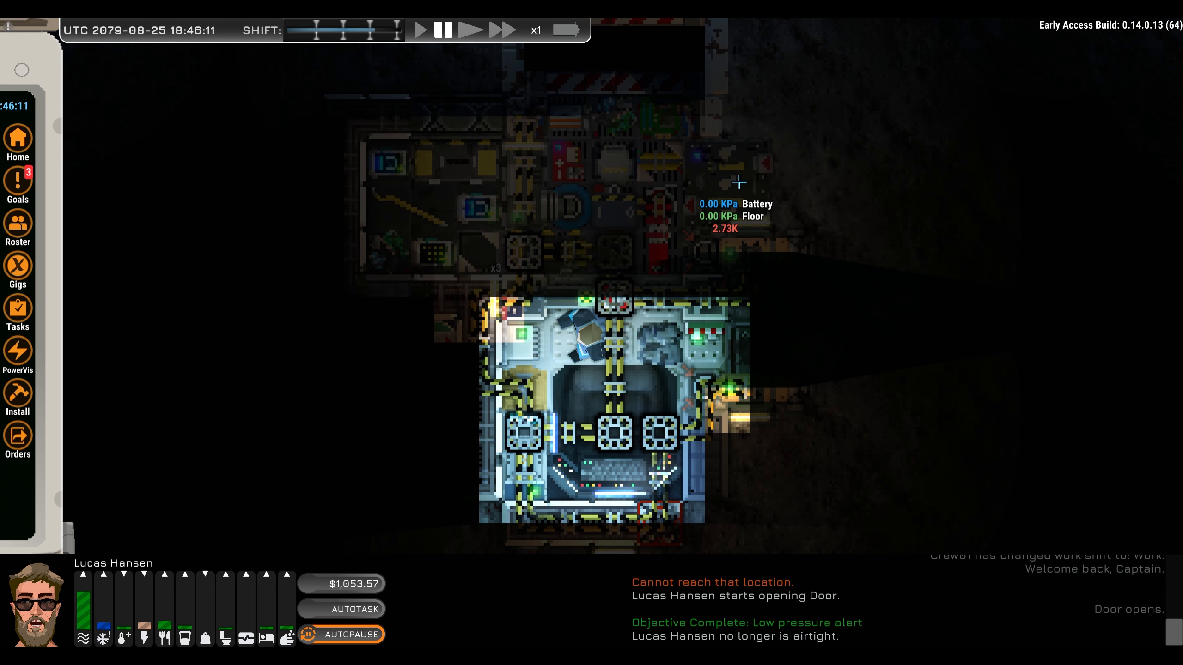
{"action": "mouse_move", "coordinate": [716, 123]}
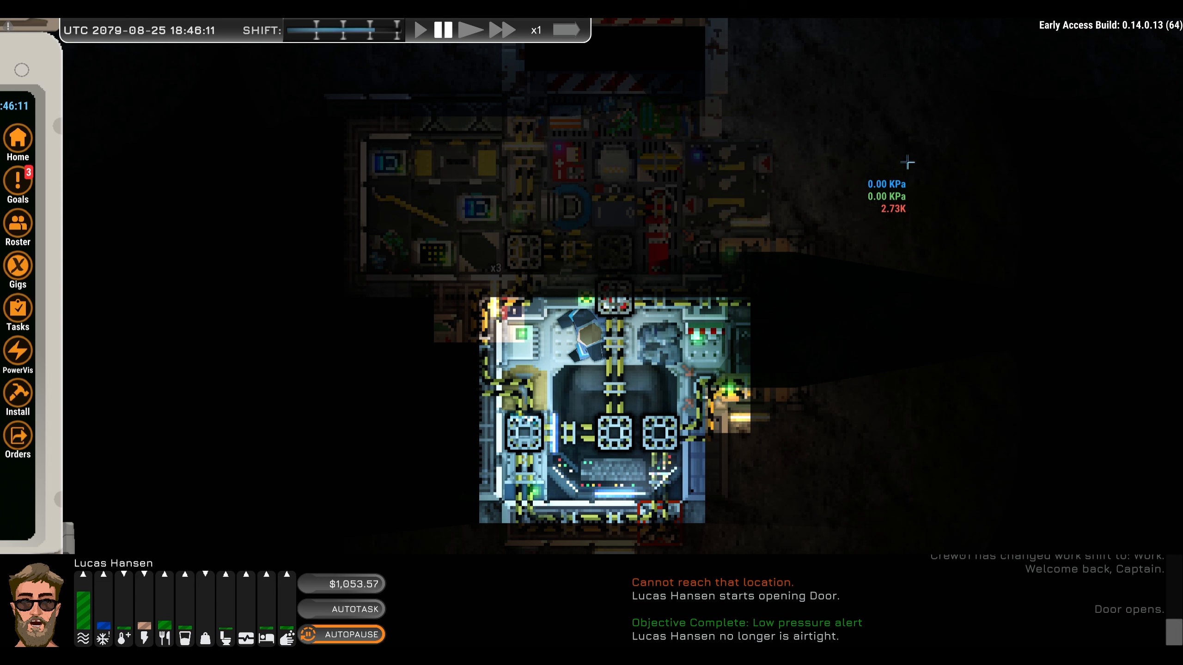
{"action": "mouse_move", "coordinate": [884, 228]}
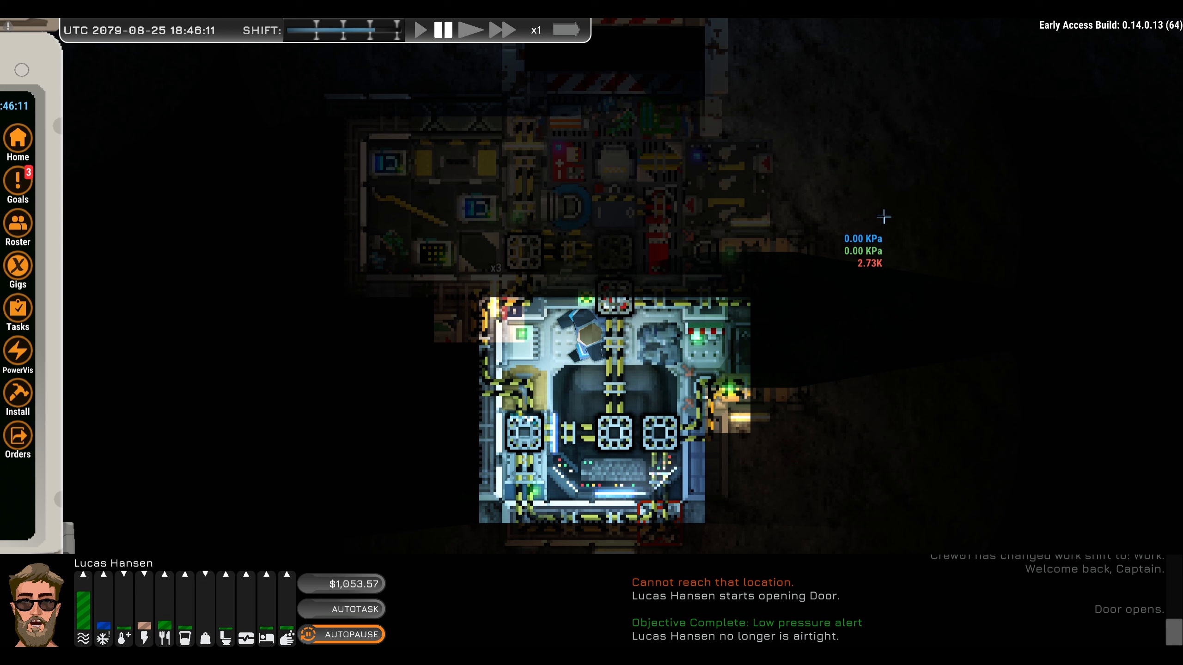
{"action": "mouse_move", "coordinate": [772, 114]}
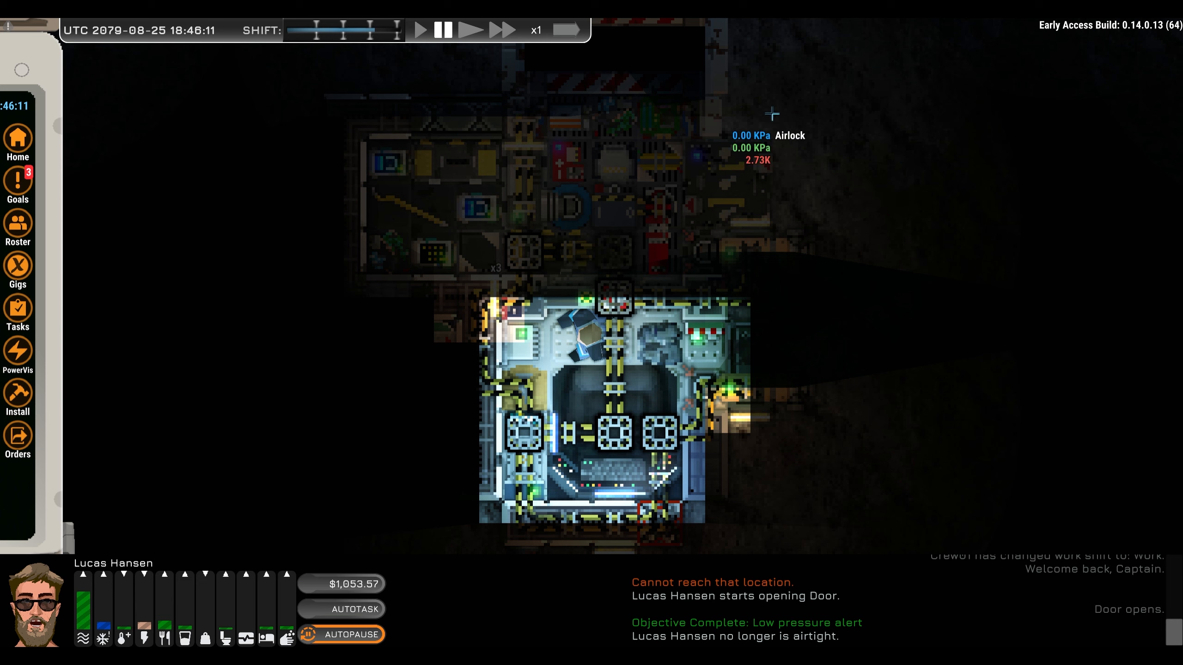
{"action": "mouse_move", "coordinate": [767, 251]}
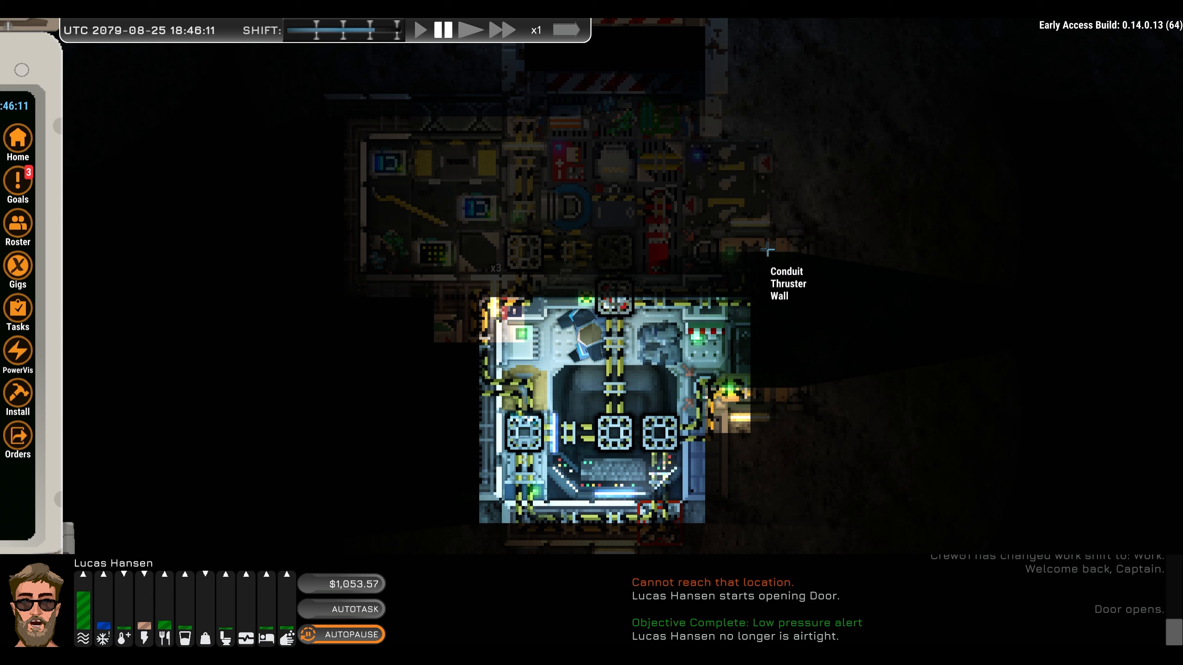
{"action": "mouse_move", "coordinate": [382, 294]}
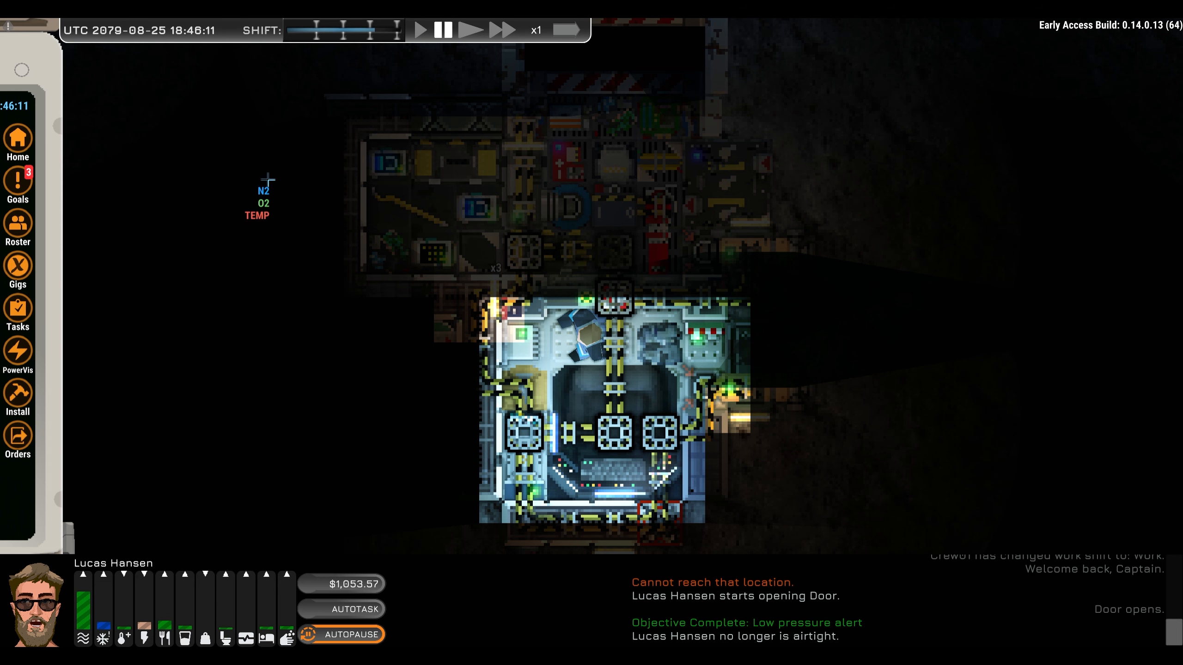
{"action": "mouse_move", "coordinate": [734, 120]}
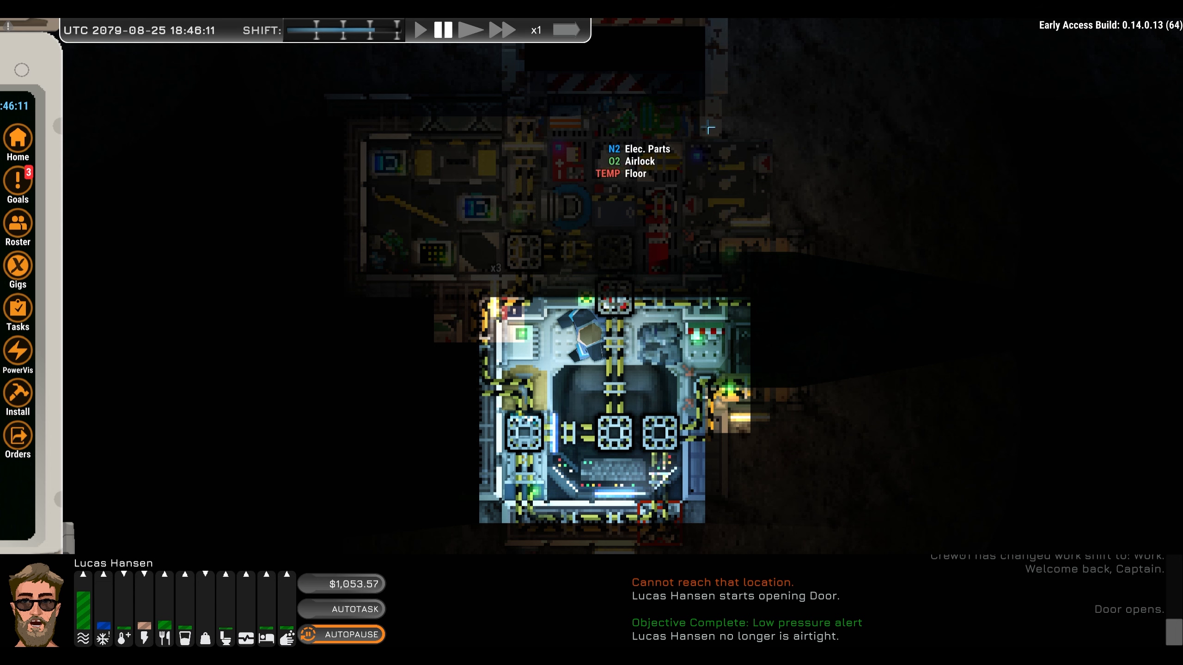
{"action": "mouse_move", "coordinate": [1001, 131]}
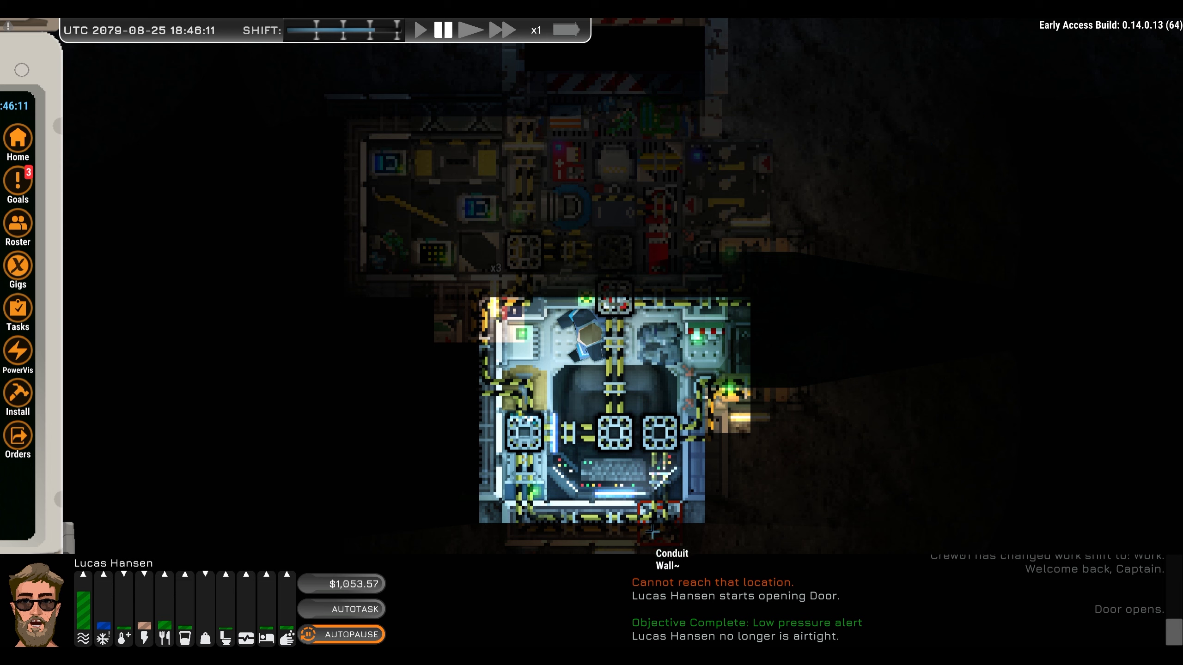
{"action": "mouse_move", "coordinate": [510, 404]}
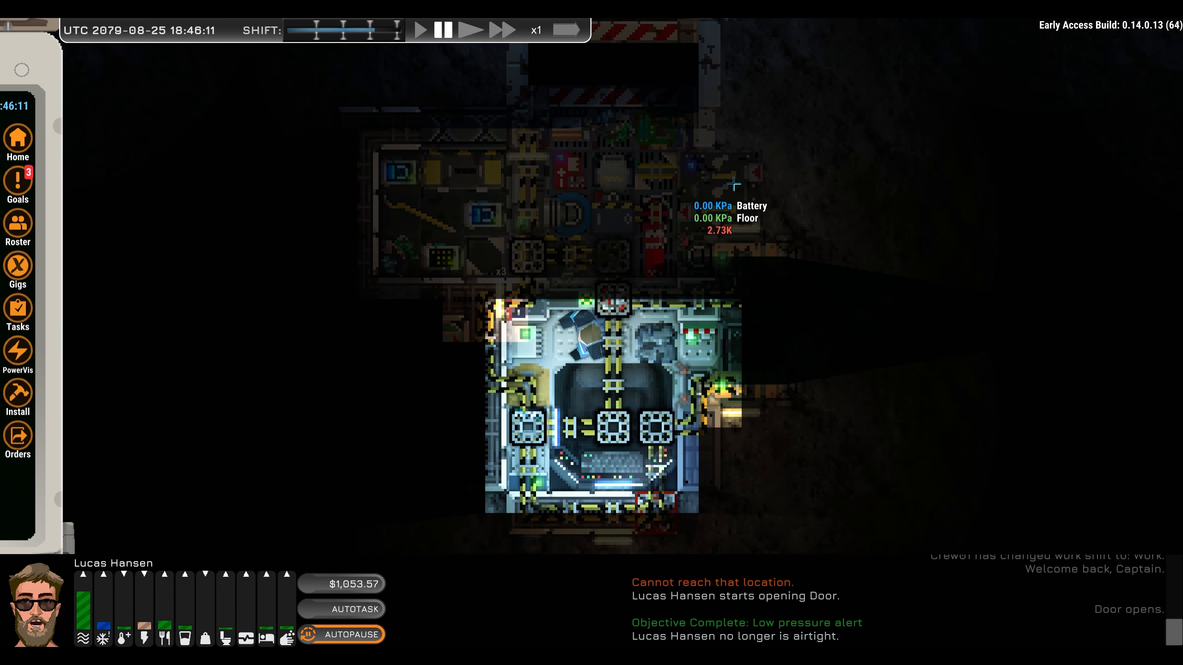
{"action": "mouse_move", "coordinate": [655, 245]}
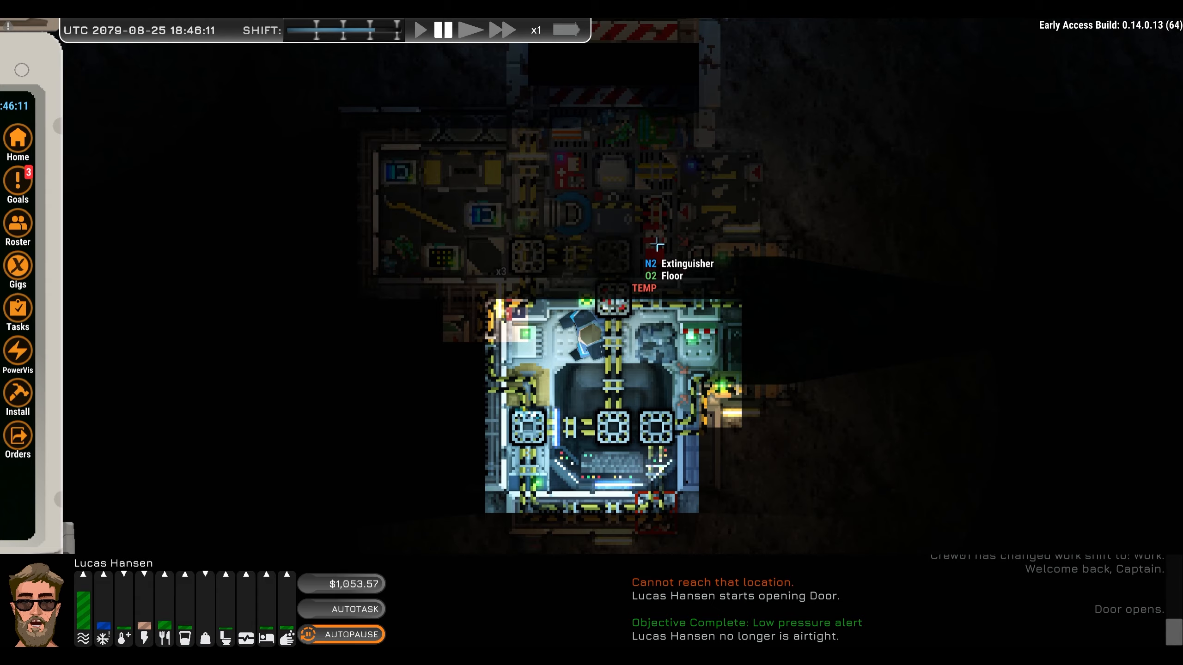
Seat Lucas Hansen at the Nav Station using its Use action
{"action": "left_click", "coordinate": [579, 400]}
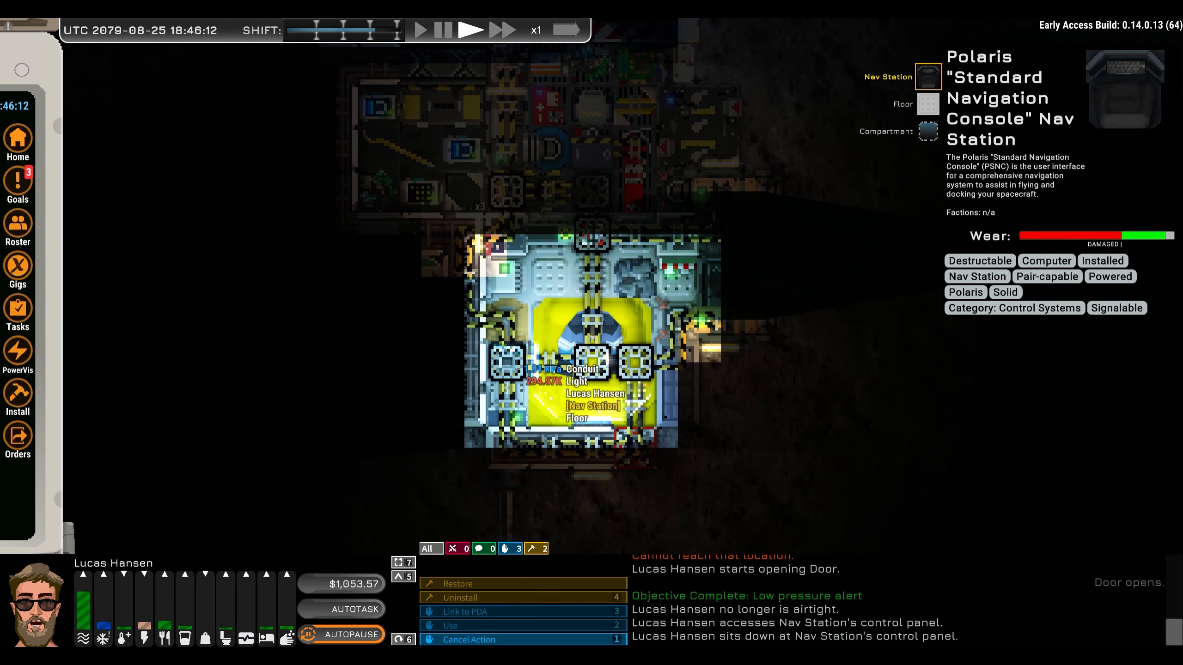
{"action": "left_click", "coordinate": [452, 625]}
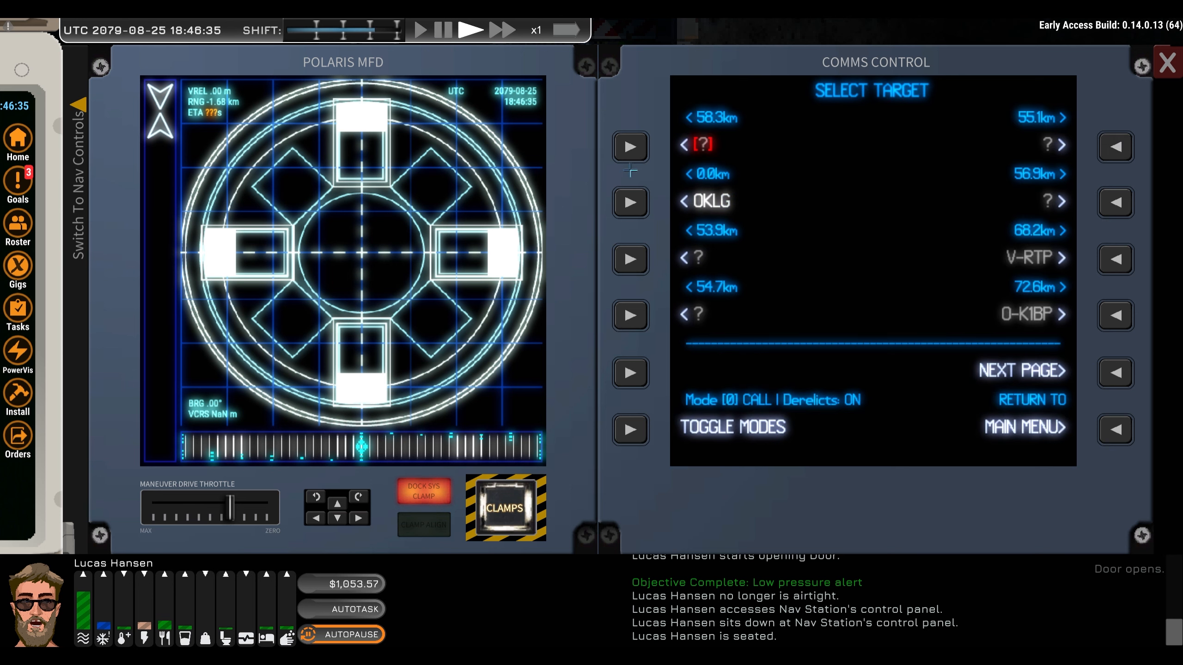
Connect to OKLG on comms and request undocking clearance
{"action": "left_click", "coordinate": [631, 203]}
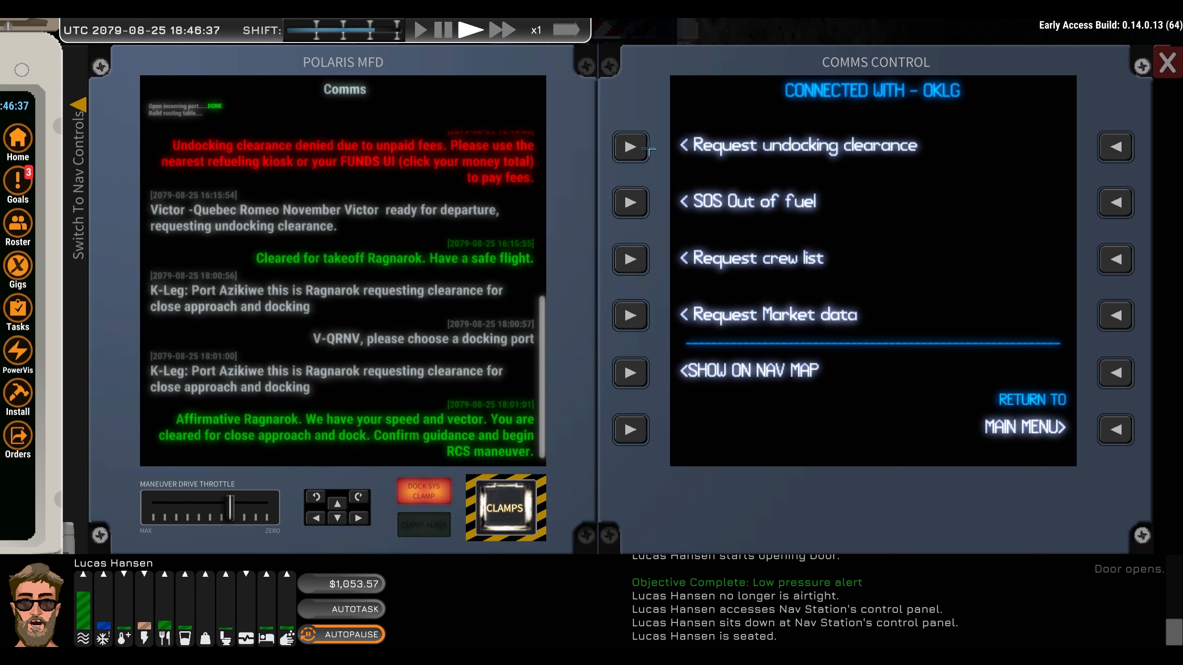
{"action": "left_click", "coordinate": [631, 146]}
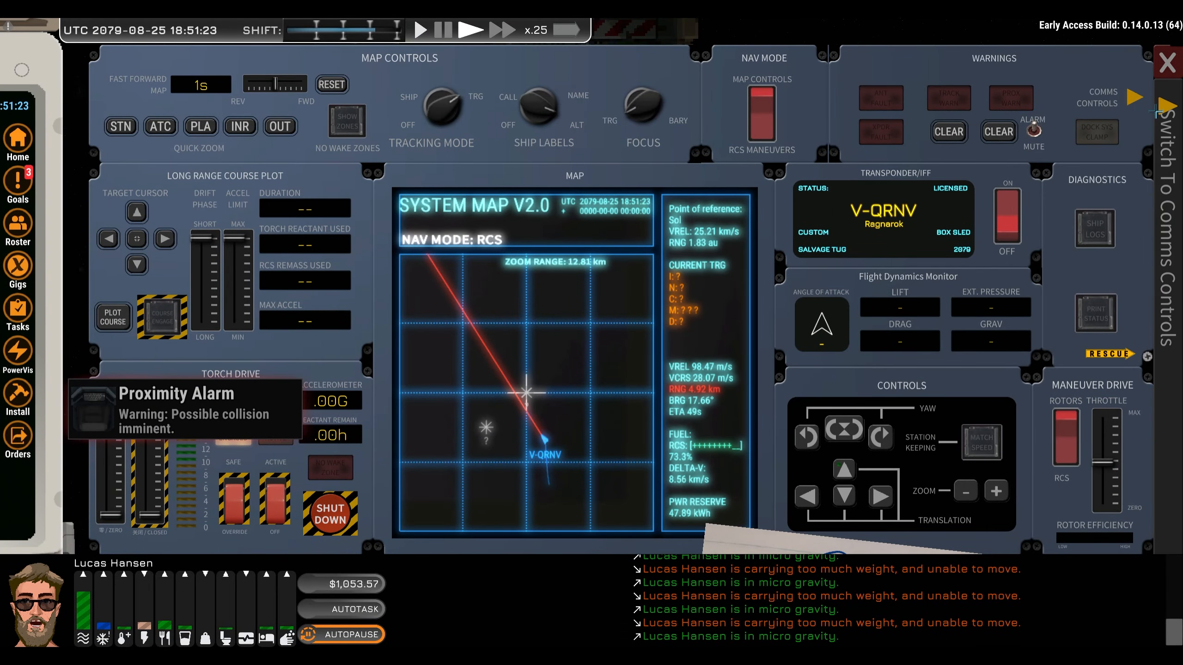
Hail B-XBM requesting docking guidance
{"action": "left_click", "coordinate": [1165, 104]}
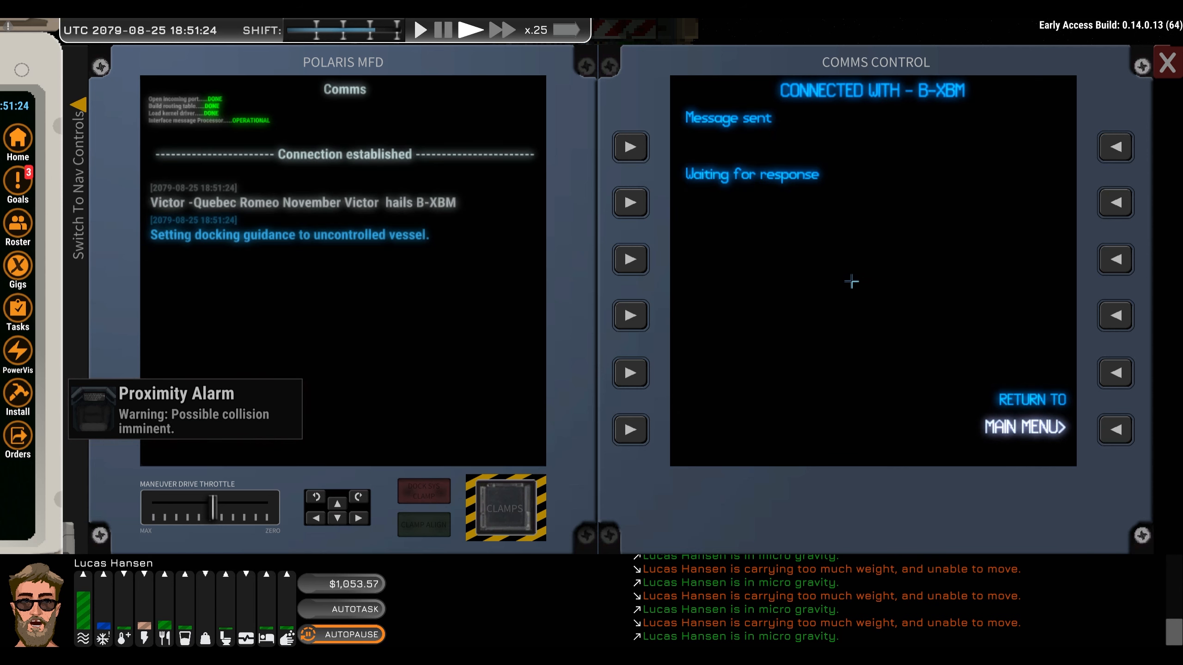
{"action": "mouse_move", "coordinate": [582, 242]}
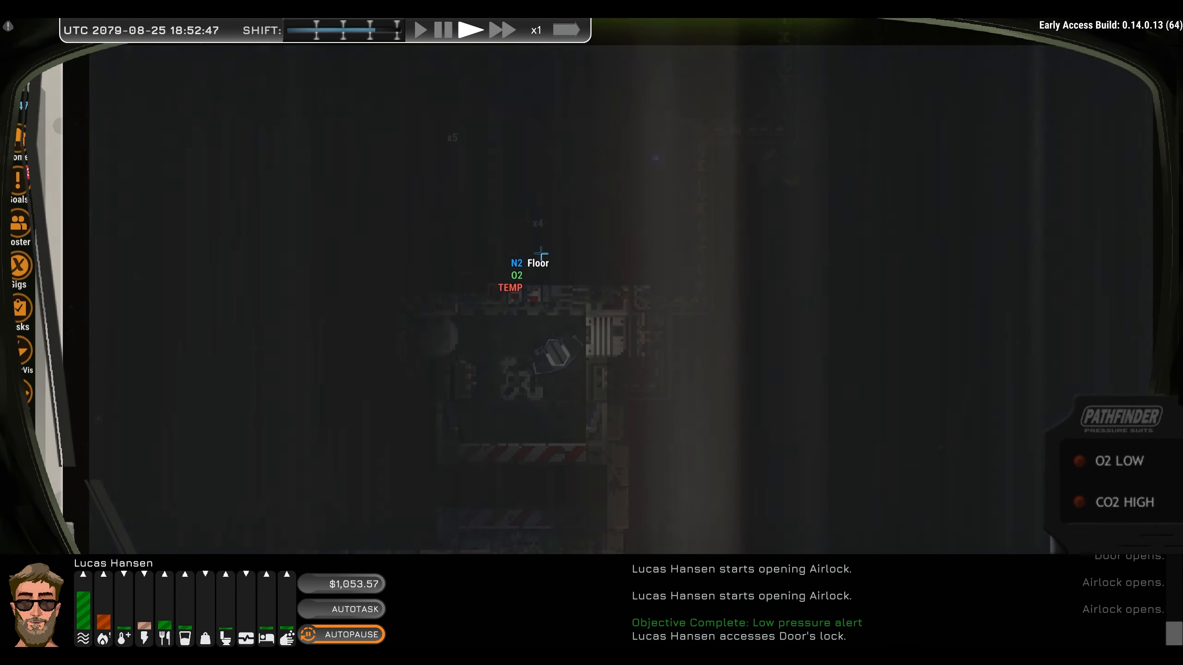
Select the damaged airlock door, resume the game, and uninstall the door
{"action": "left_click", "coordinate": [593, 399]}
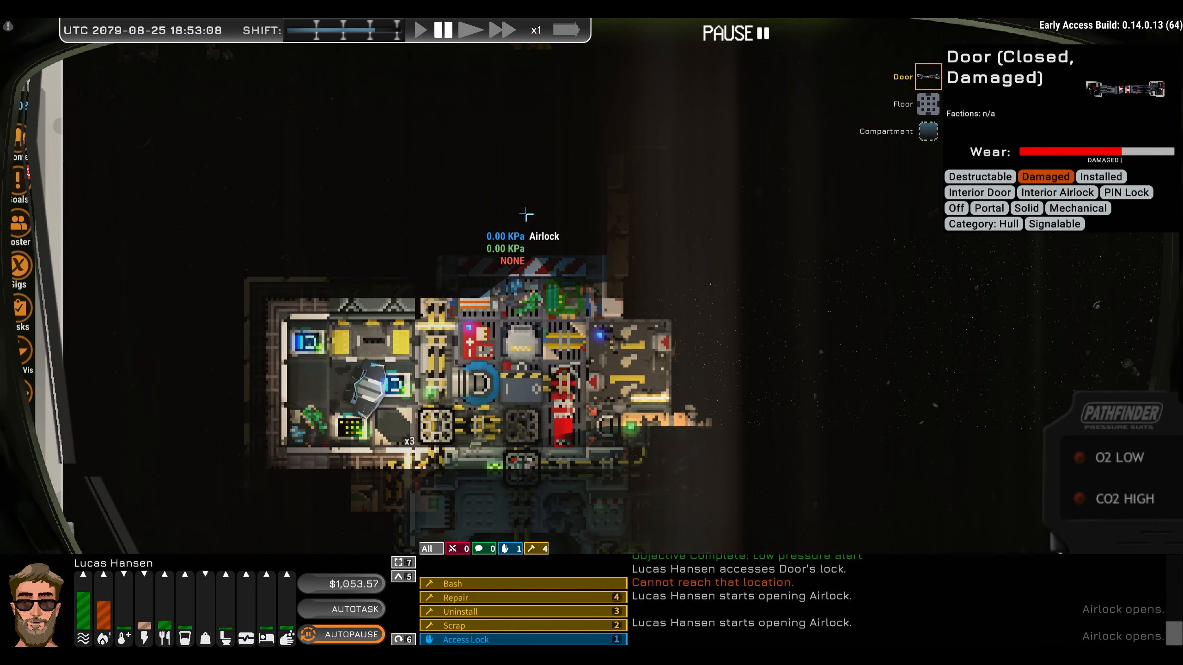
{"action": "left_click", "coordinate": [471, 30]}
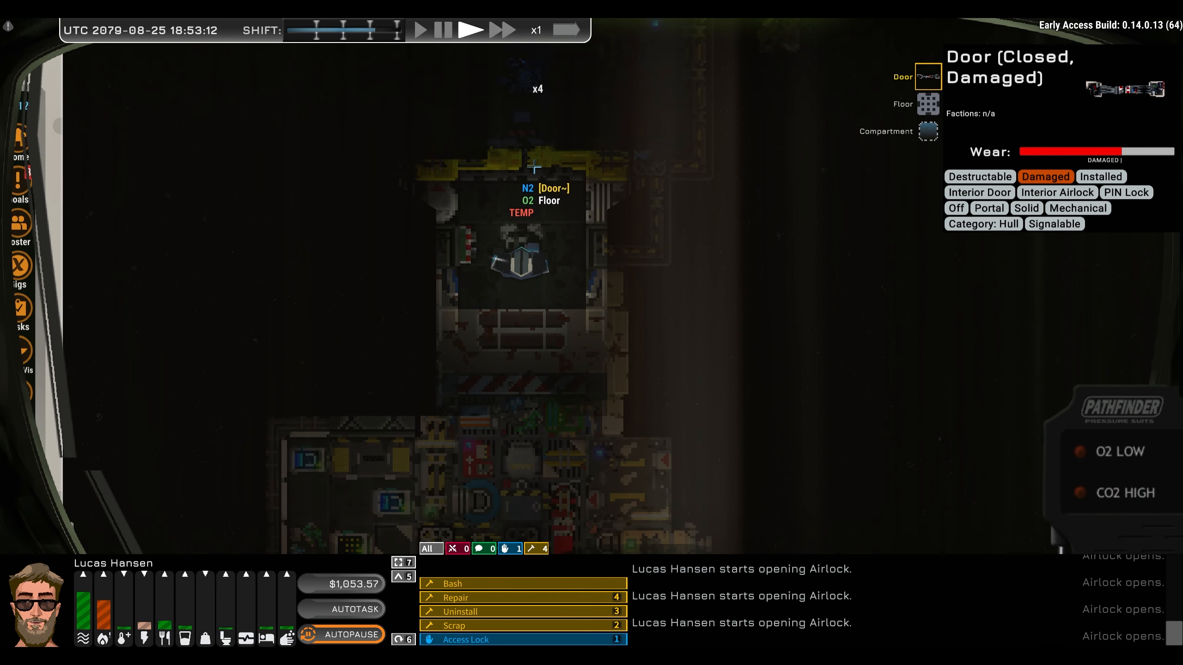
{"action": "left_click", "coordinate": [441, 29]}
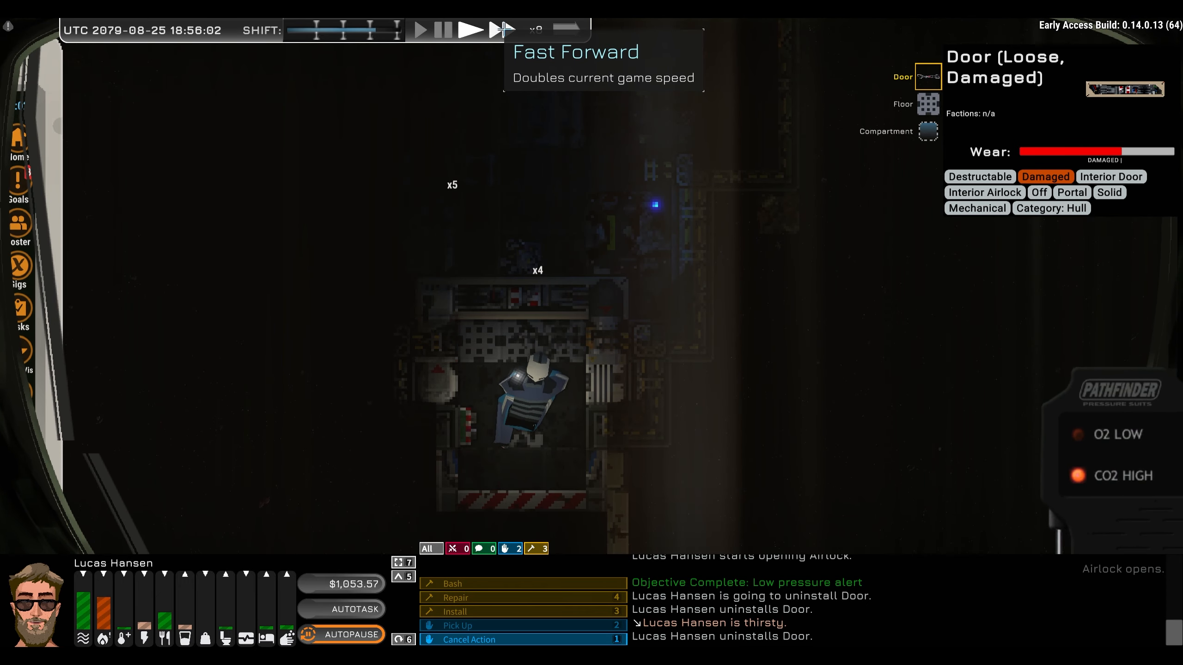
Speed up time while the character walks over, then pause
{"action": "left_click", "coordinate": [501, 30]}
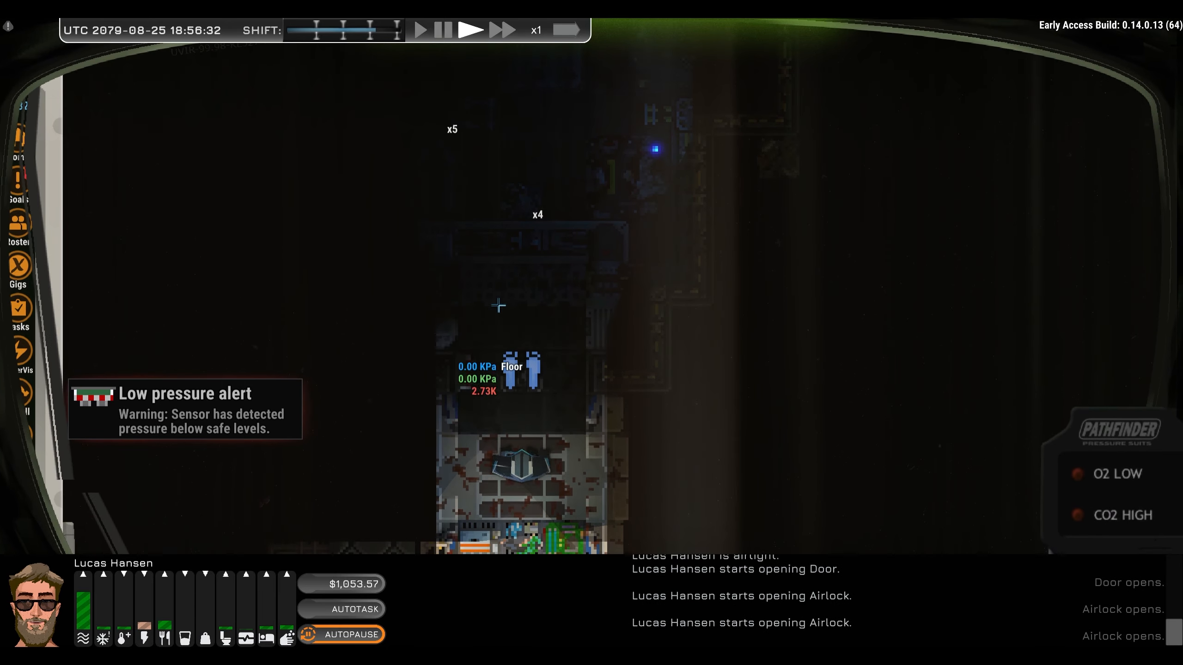
{"action": "left_click", "coordinate": [443, 30]}
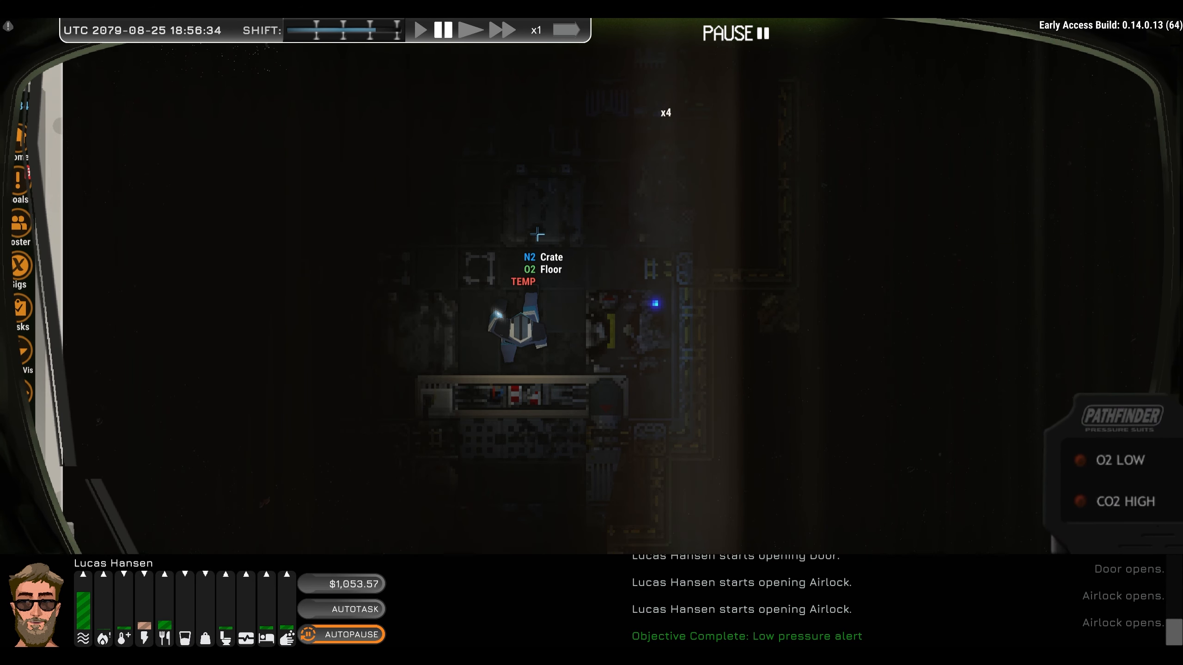
{"action": "left_click", "coordinate": [545, 203]}
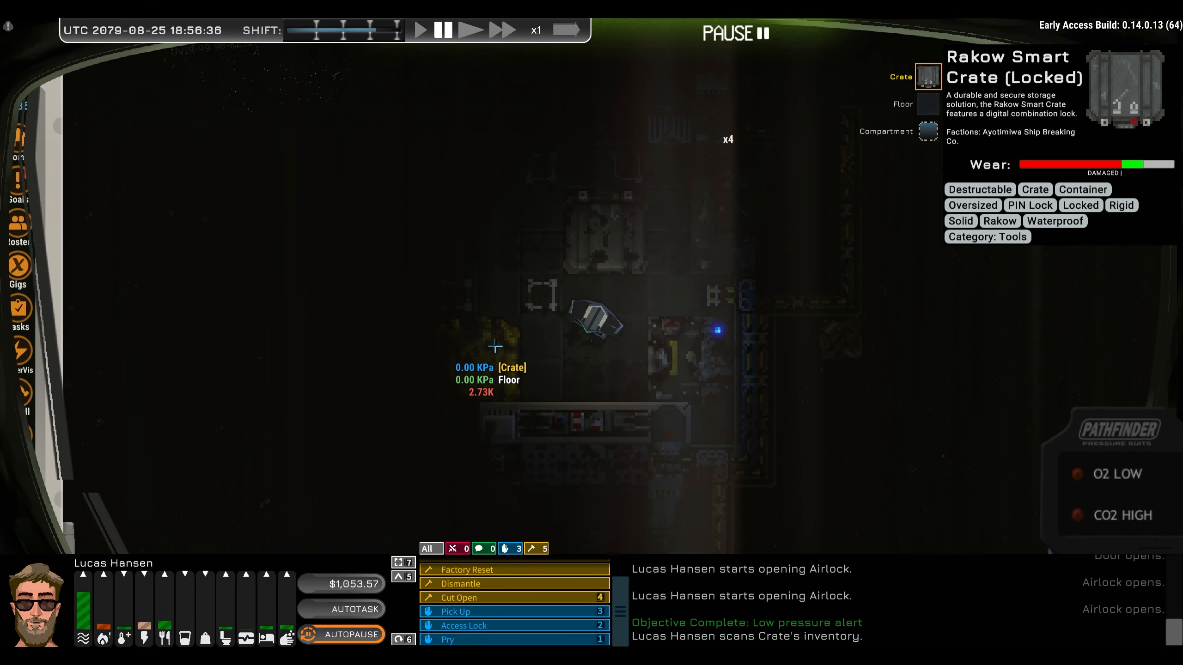
Unlock the Rakow Smart Crate via Access Lock and scan its inventory
{"action": "left_click", "coordinate": [928, 131]}
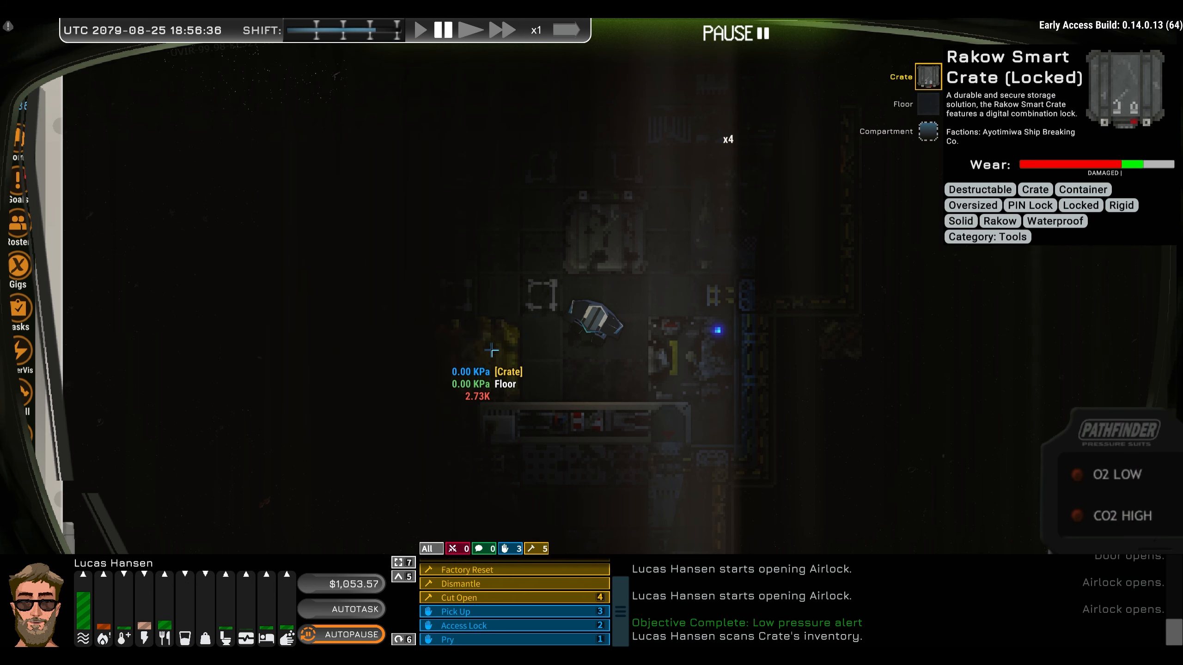
{"action": "mouse_move", "coordinate": [488, 639]}
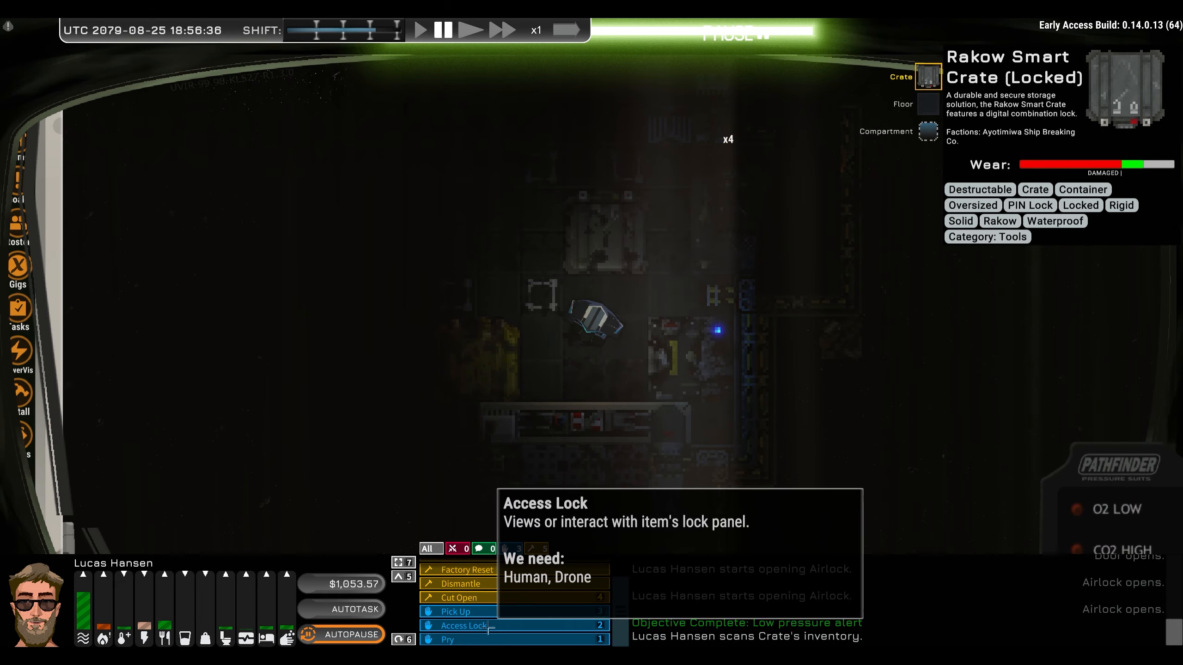
{"action": "left_click", "coordinate": [456, 625]}
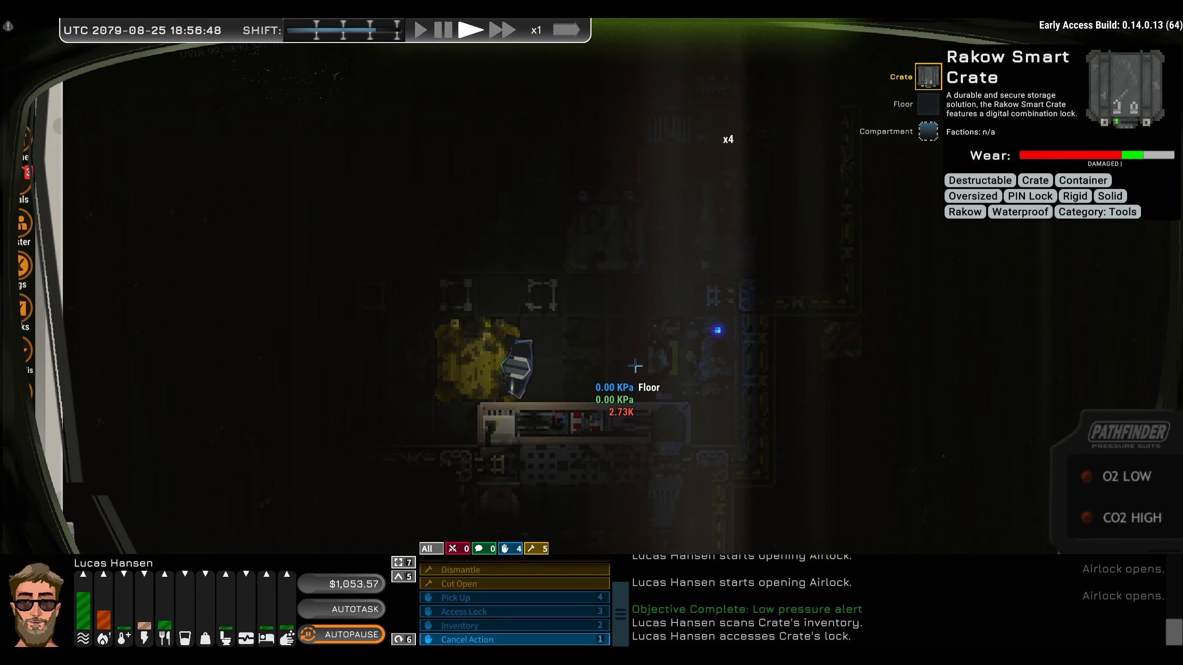
{"action": "left_click", "coordinate": [457, 624]}
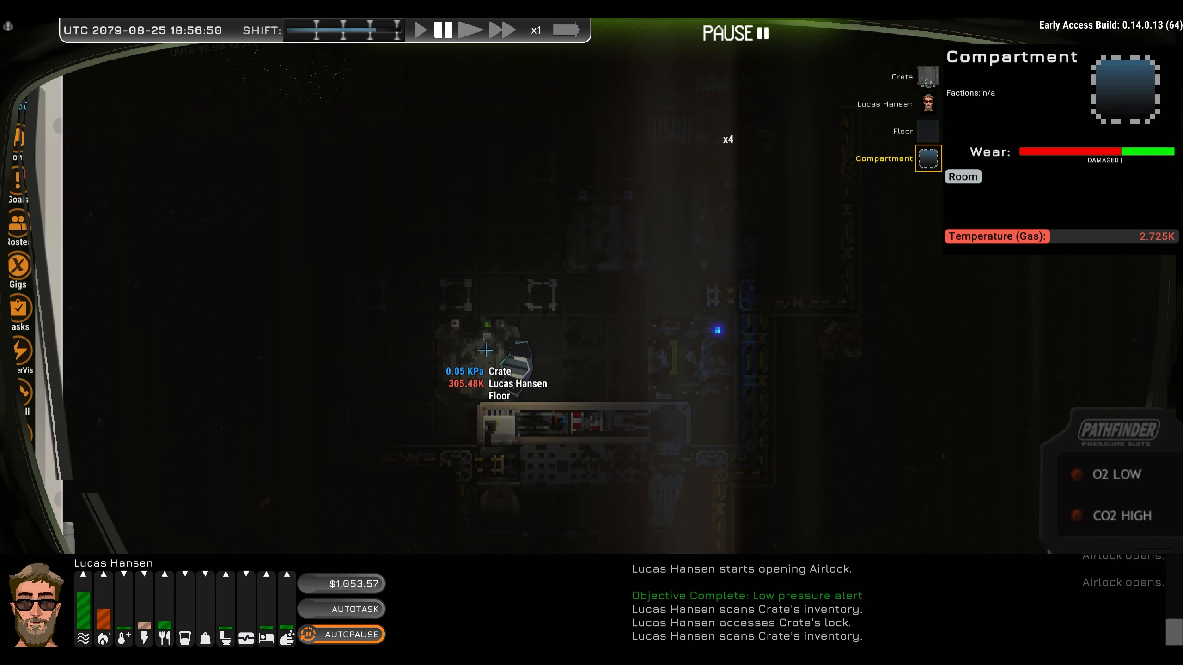
Open the crate's item window and take the Phoebus Work Lamps
{"action": "left_click", "coordinate": [616, 248]}
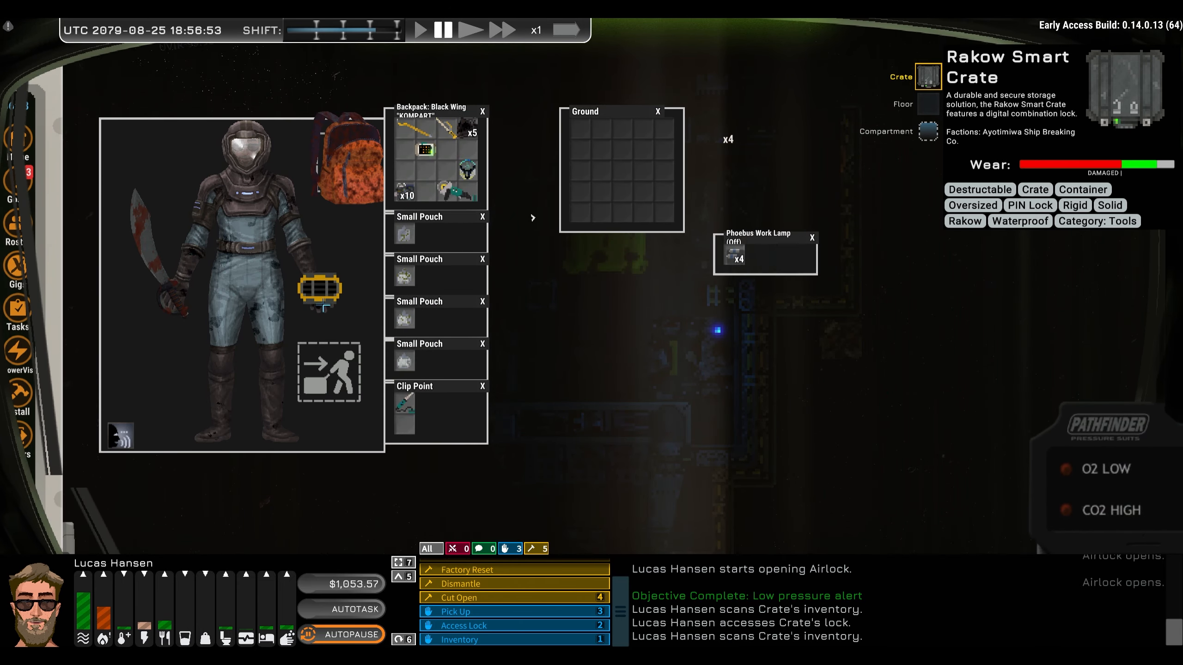
{"action": "left_click", "coordinate": [734, 259]}
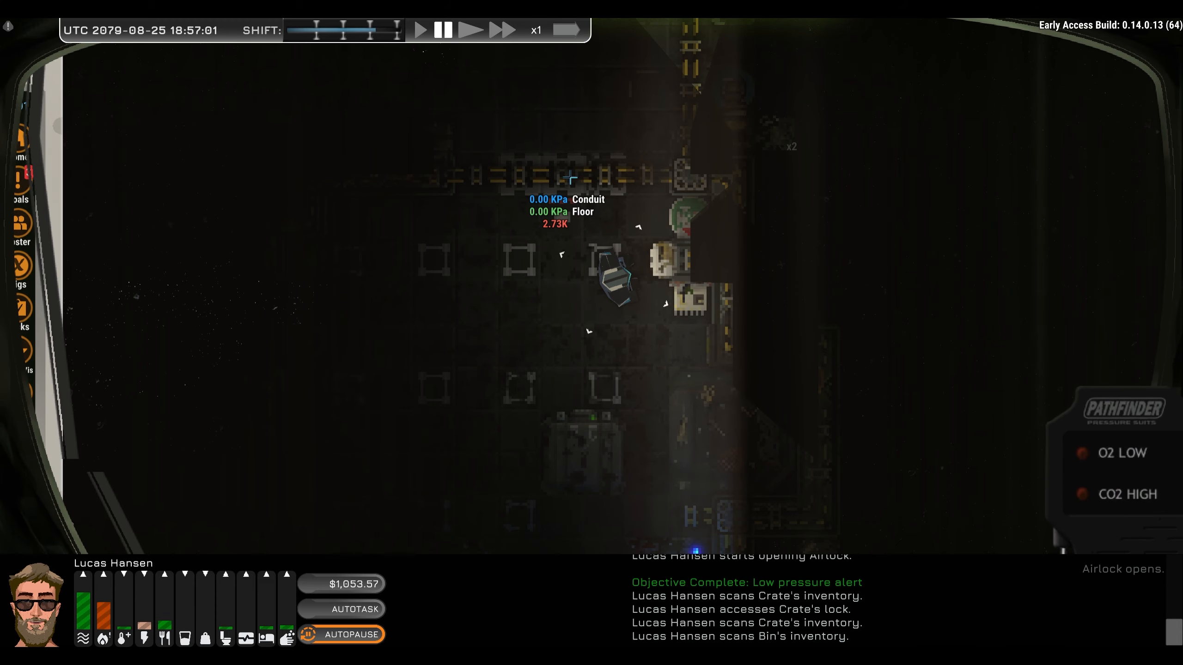
Take the Mech. Parts from the cargo web and open the inventory
{"action": "left_click", "coordinate": [573, 179]}
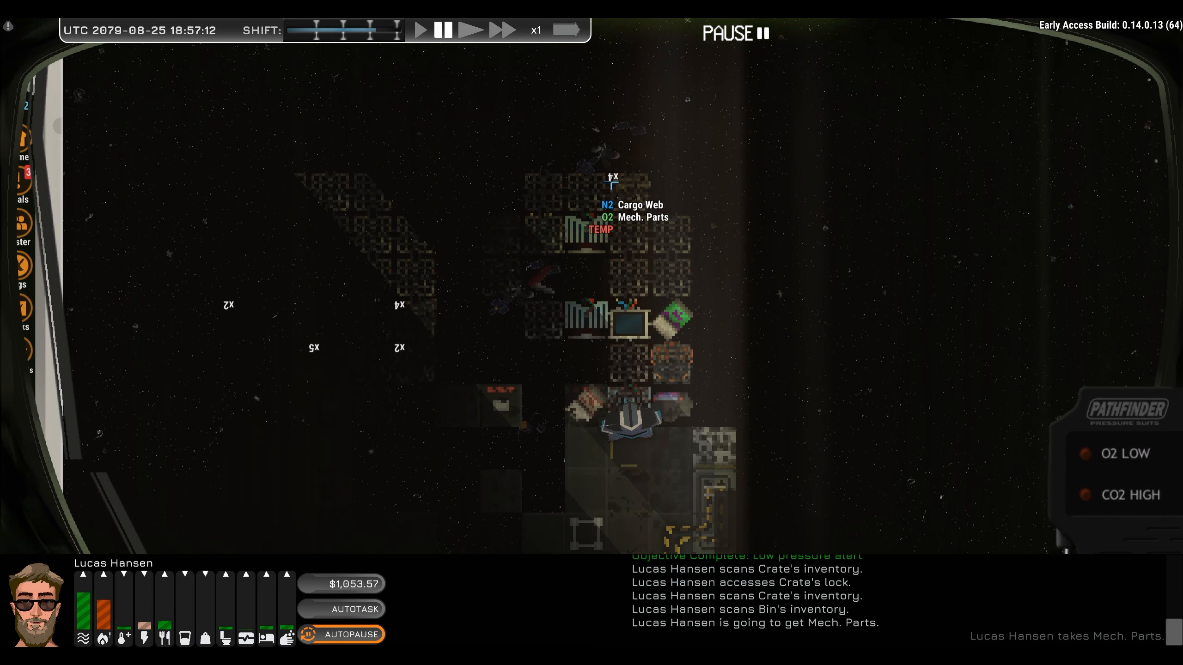
{"action": "left_click", "coordinate": [472, 30]}
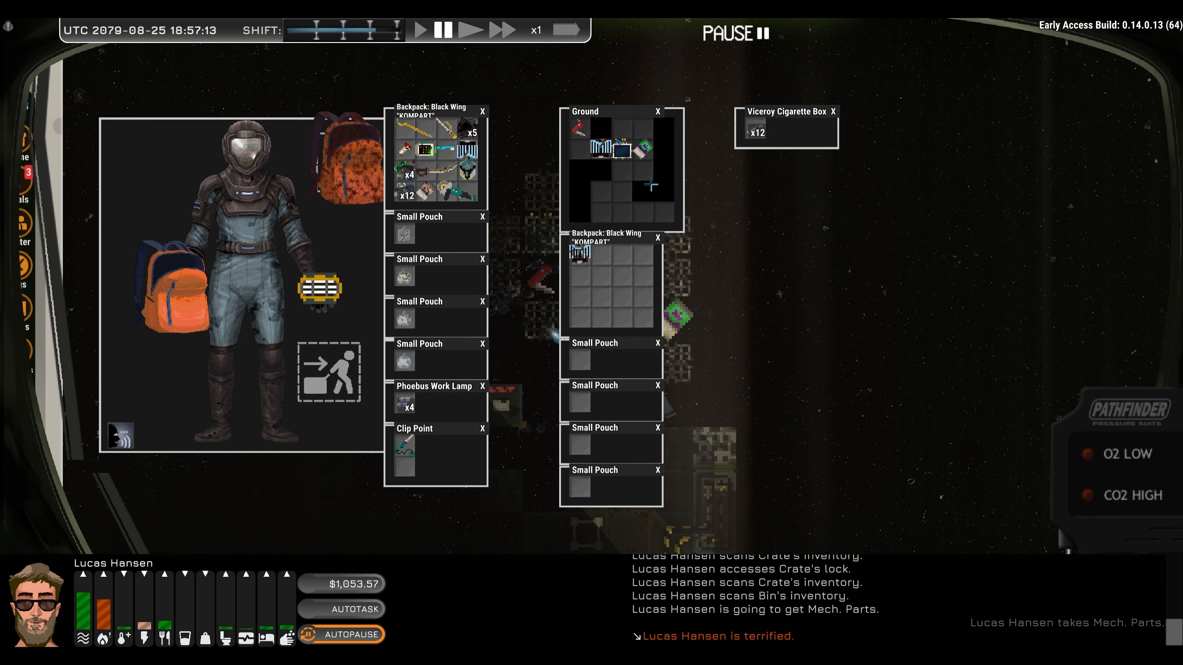
{"action": "mouse_move", "coordinate": [577, 128]}
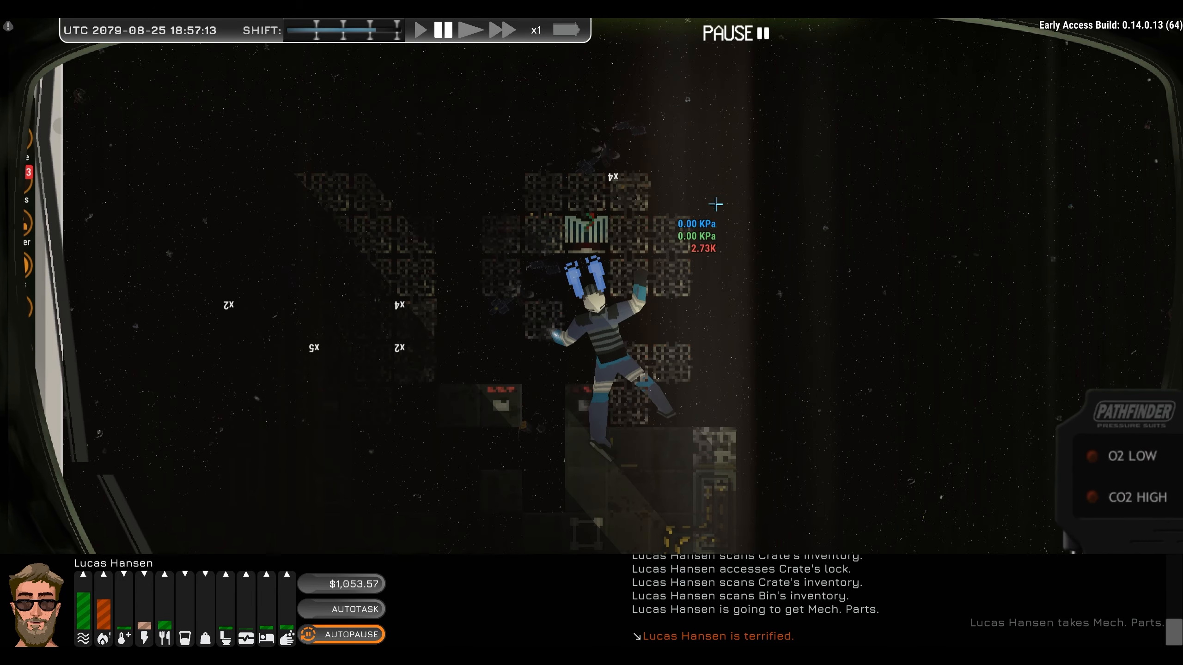
Move Lucas Hansen back across space toward the ship
{"action": "left_click", "coordinate": [471, 29]}
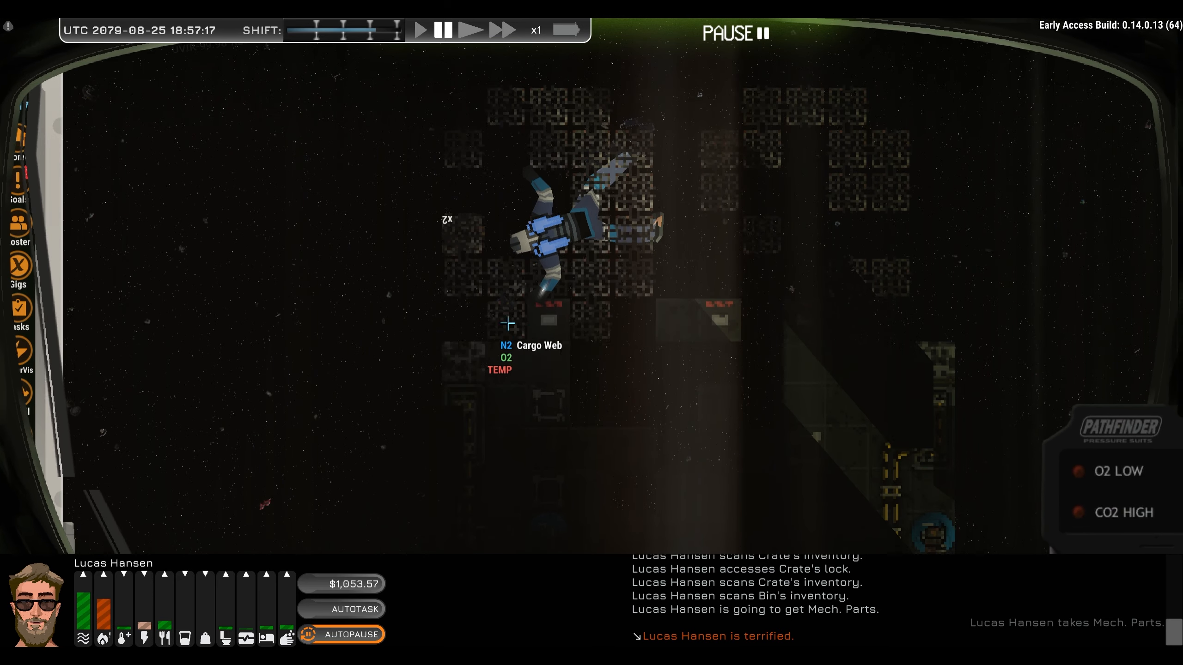
{"action": "left_click", "coordinate": [469, 30]}
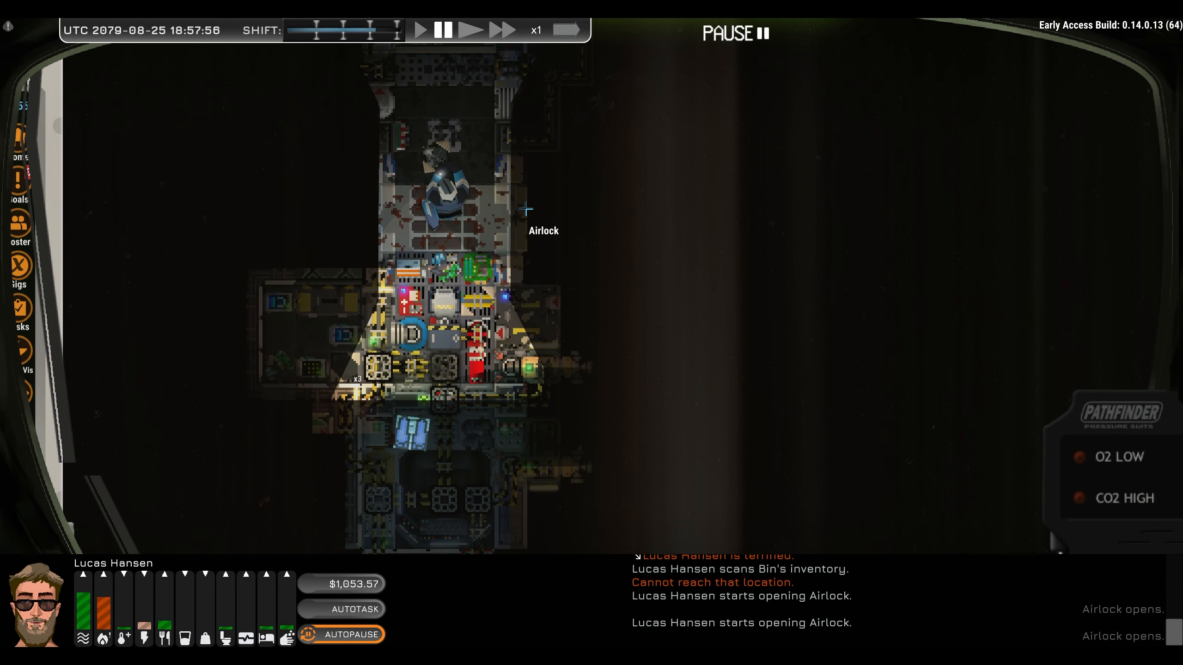
Open the ship's airlock to enter and pick up a floor tile
{"action": "left_click", "coordinate": [471, 30]}
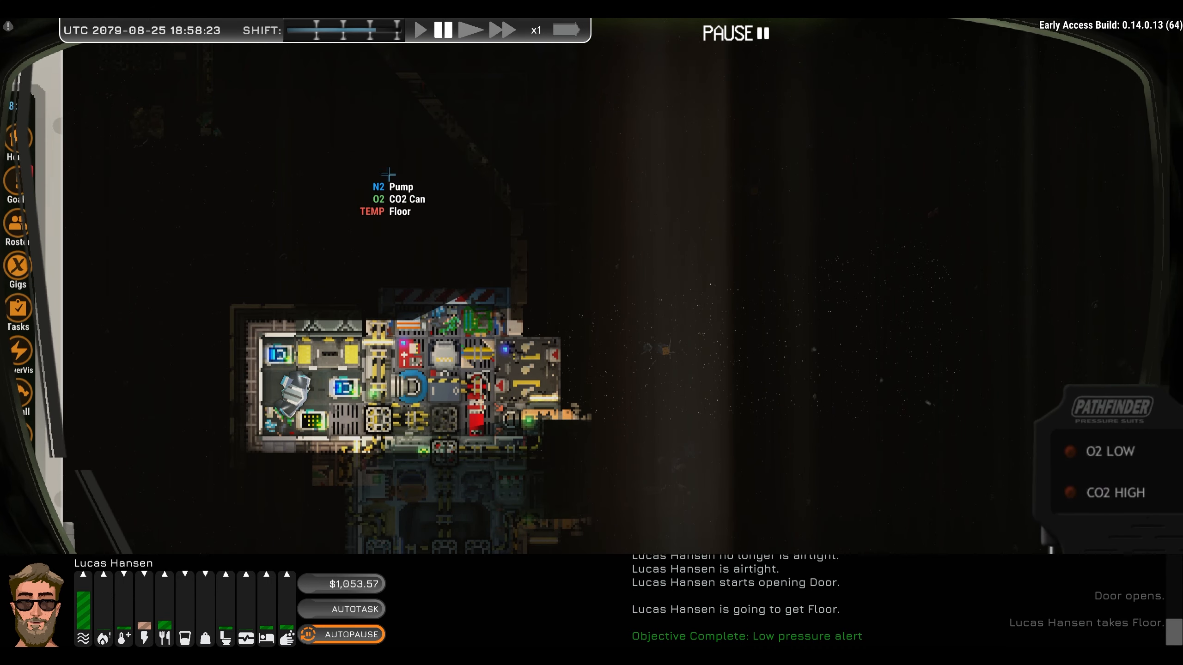
{"action": "left_click", "coordinate": [472, 29]}
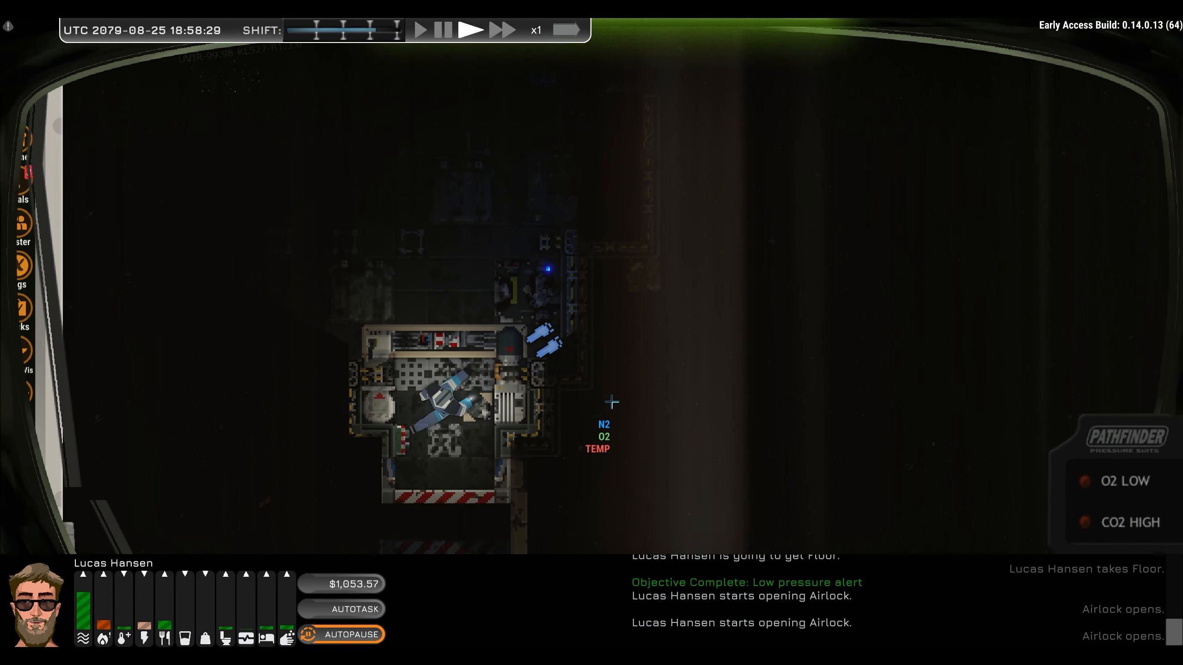
Resume game time and inspect the damaged conduit wall section
{"action": "left_click", "coordinate": [411, 472]}
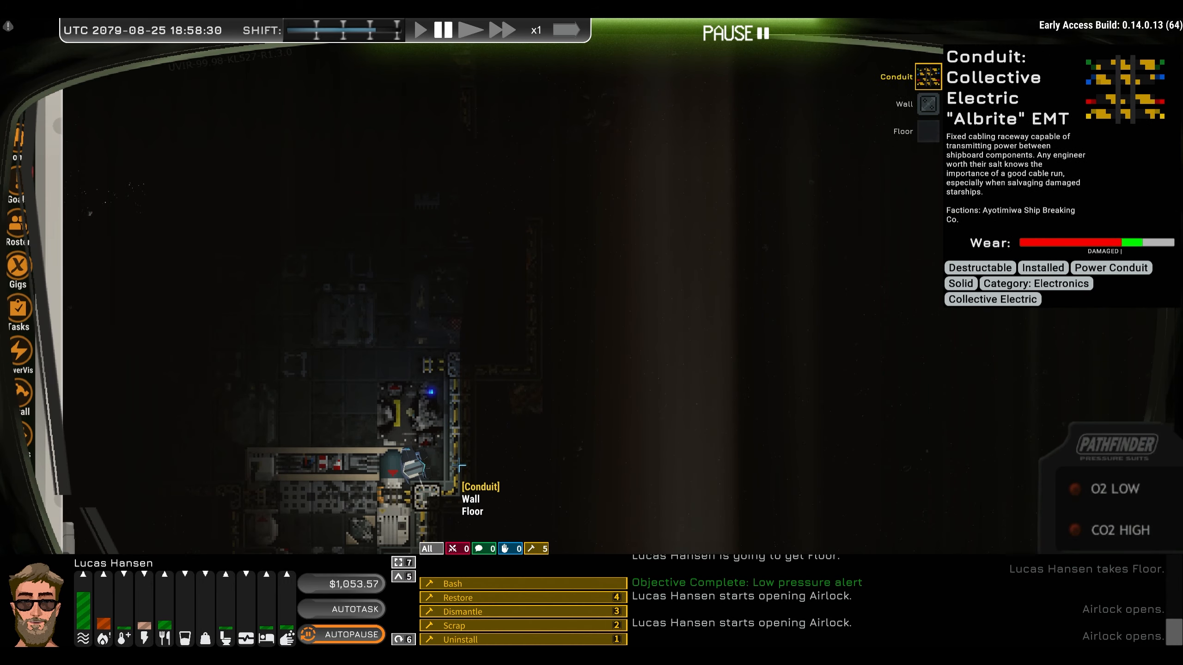
{"action": "left_click", "coordinate": [927, 104]}
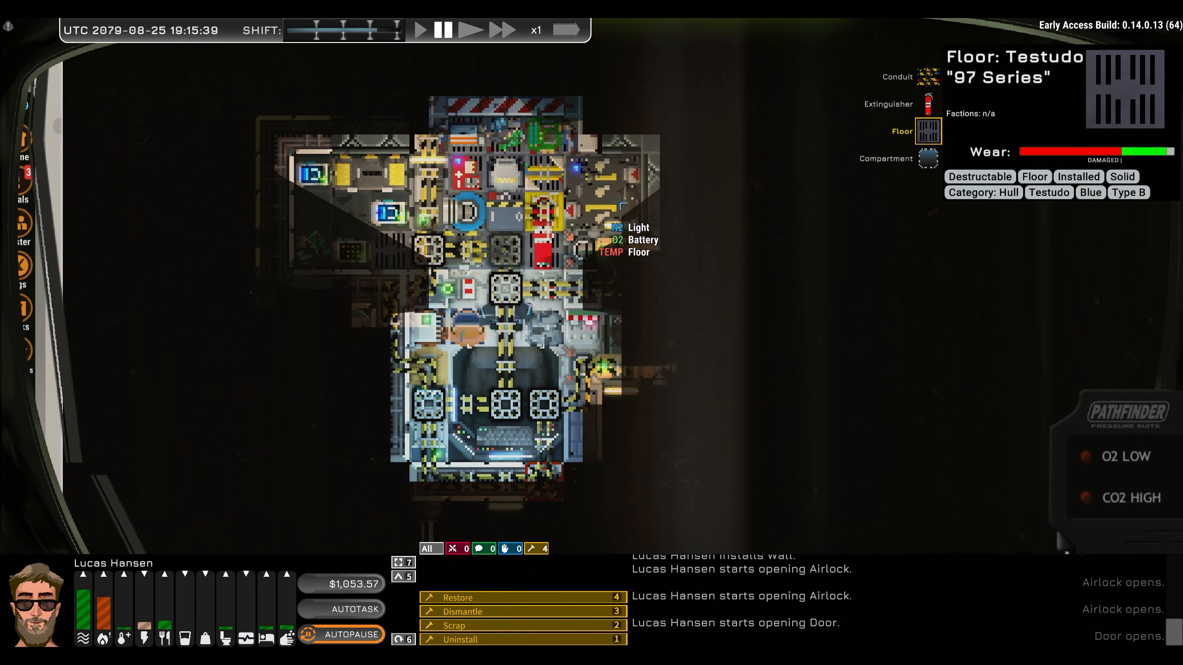
{"action": "mouse_move", "coordinate": [528, 200]}
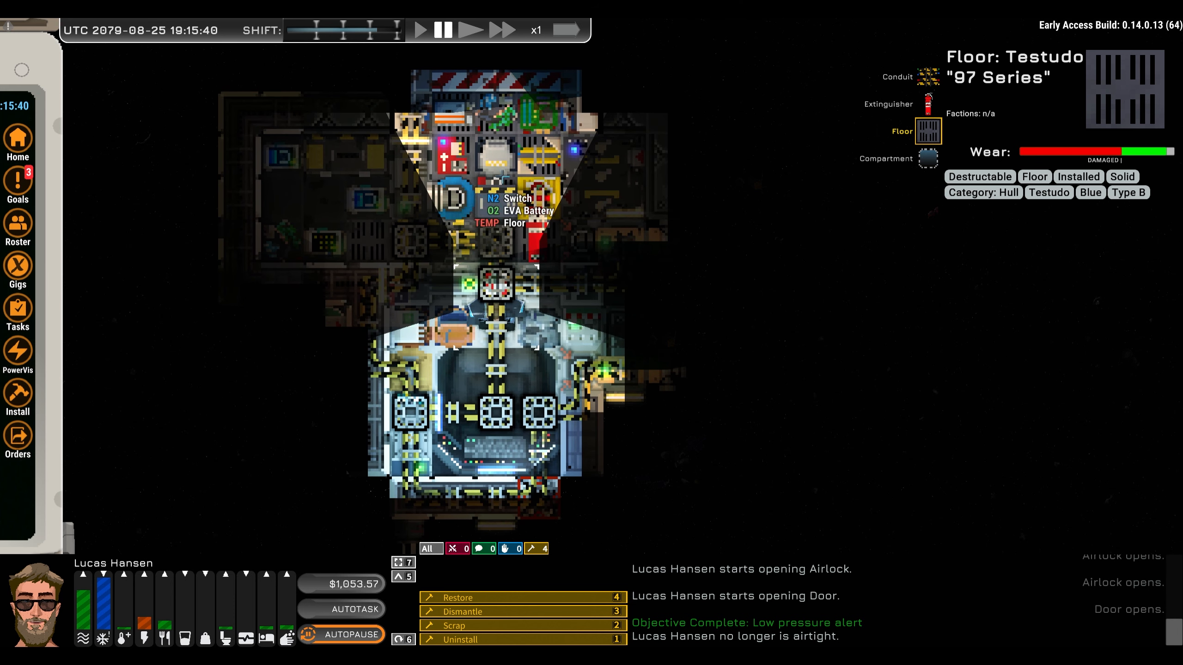
{"action": "mouse_move", "coordinate": [534, 329]}
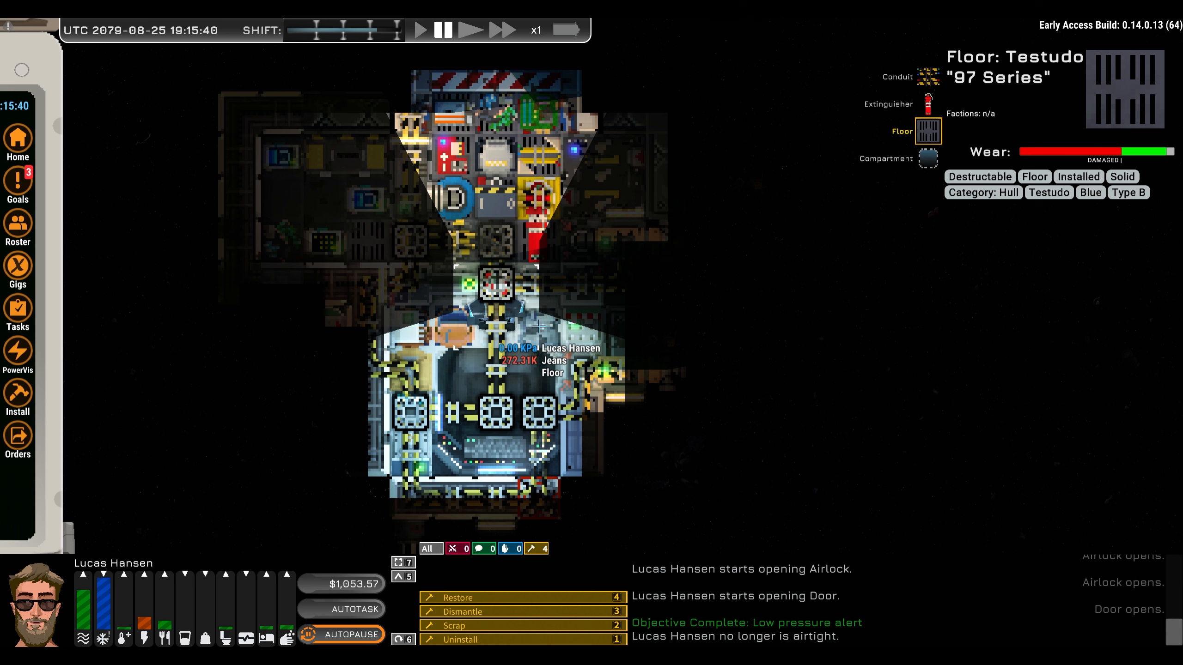
Check the compartment's oxygen readout, then send Lucas out through the door
{"action": "left_click", "coordinate": [471, 30]}
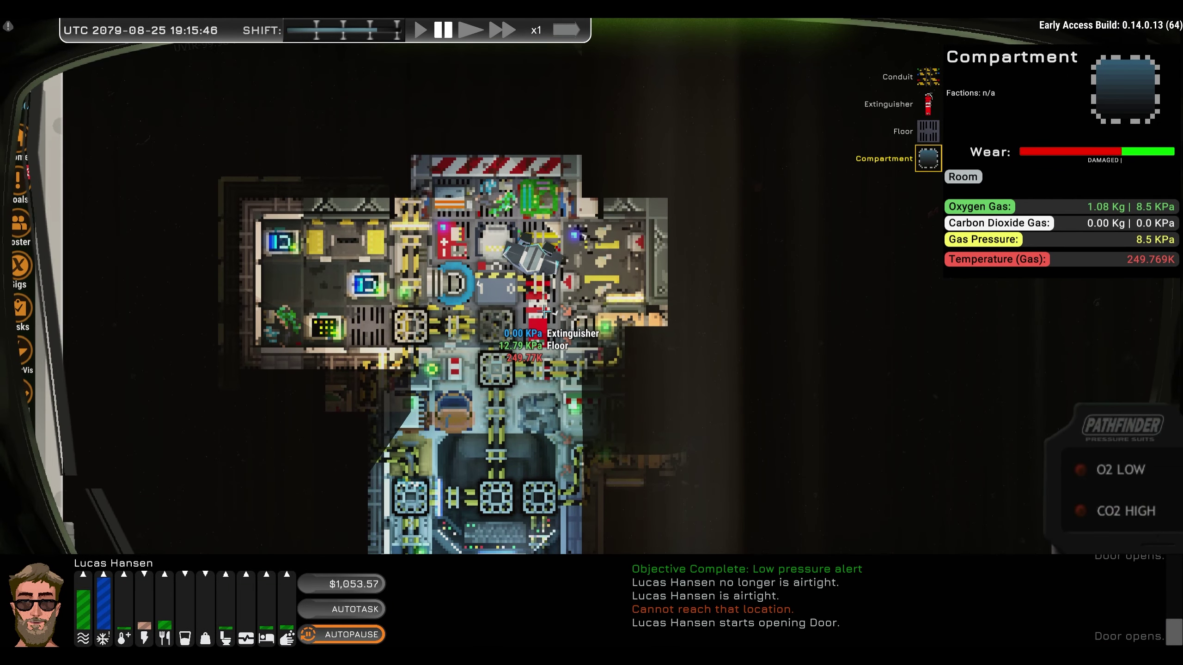
{"action": "left_click", "coordinate": [470, 30]}
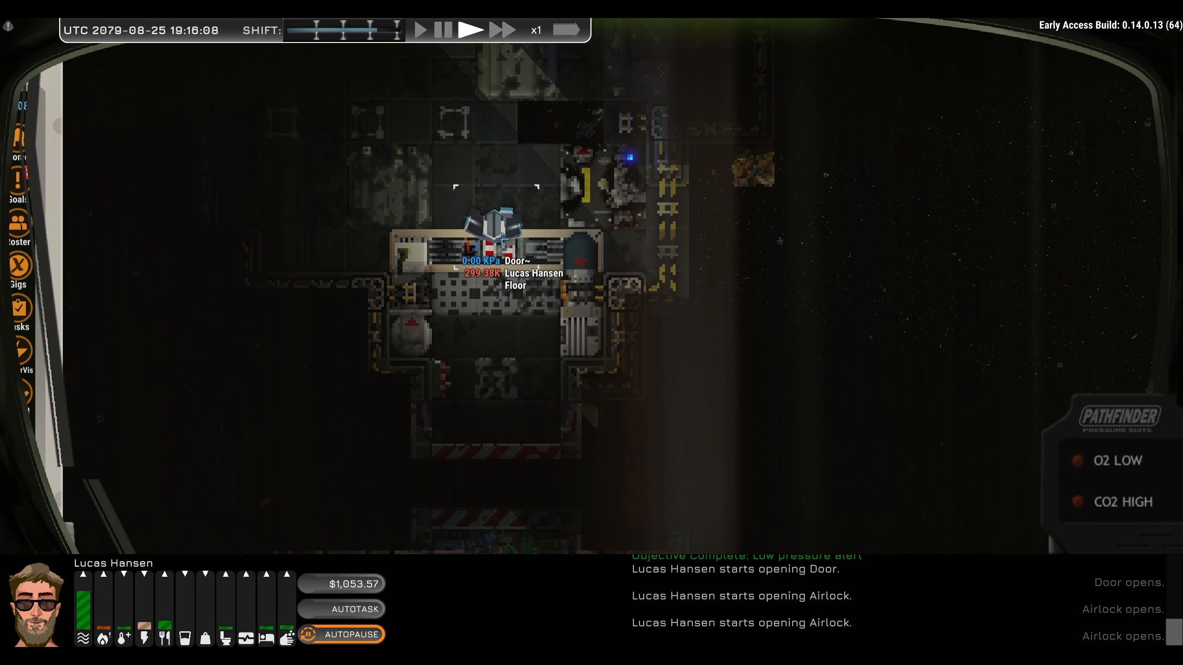
Pick up the Rakow Smart Crate from its action menu
{"action": "right_click", "coordinate": [402, 354]}
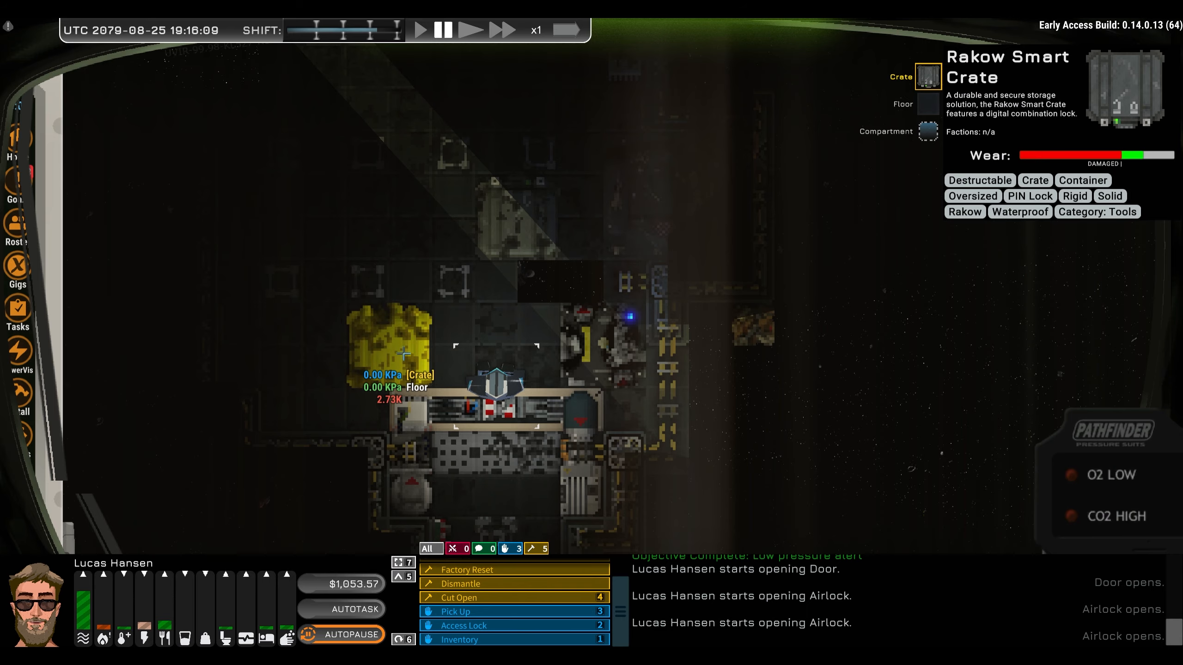
{"action": "left_click", "coordinate": [471, 30]}
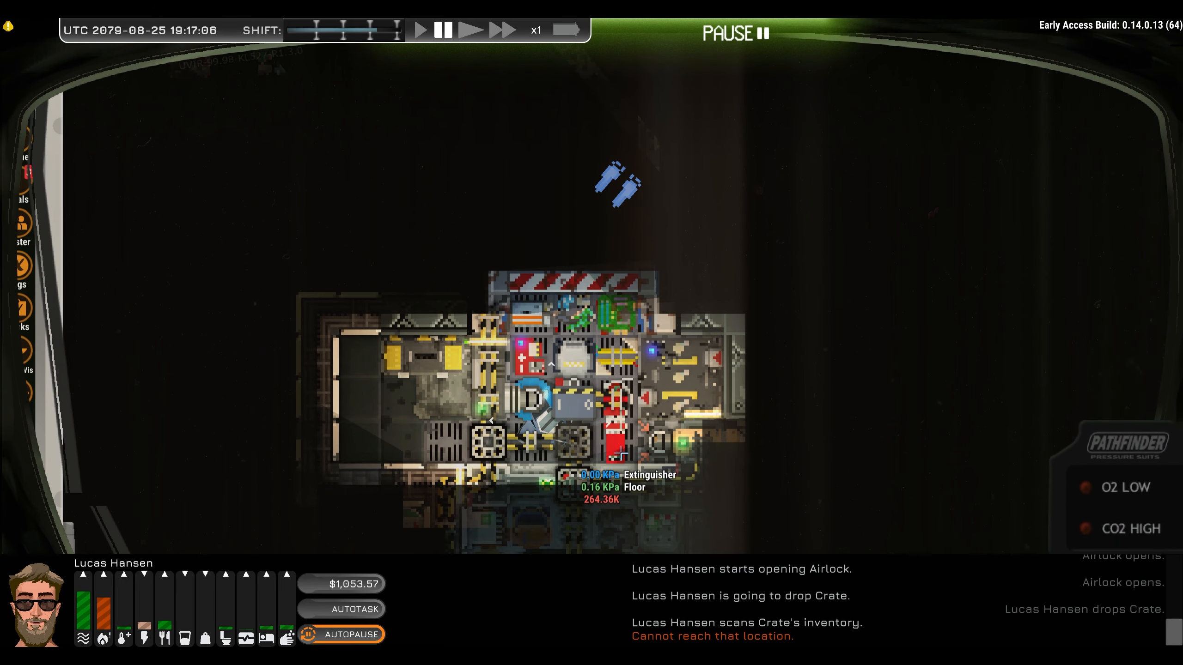
Check the ship's battery, then send Lucas out through the airlock into vacuum
{"action": "left_click", "coordinate": [470, 30]}
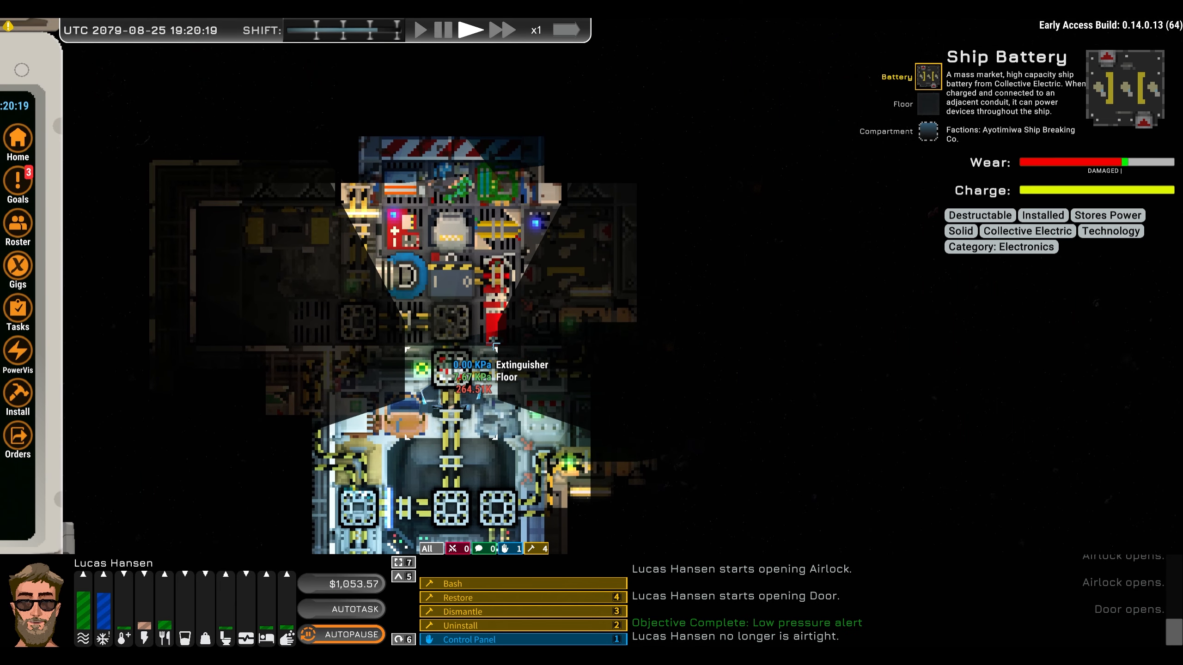
{"action": "mouse_move", "coordinate": [626, 360]}
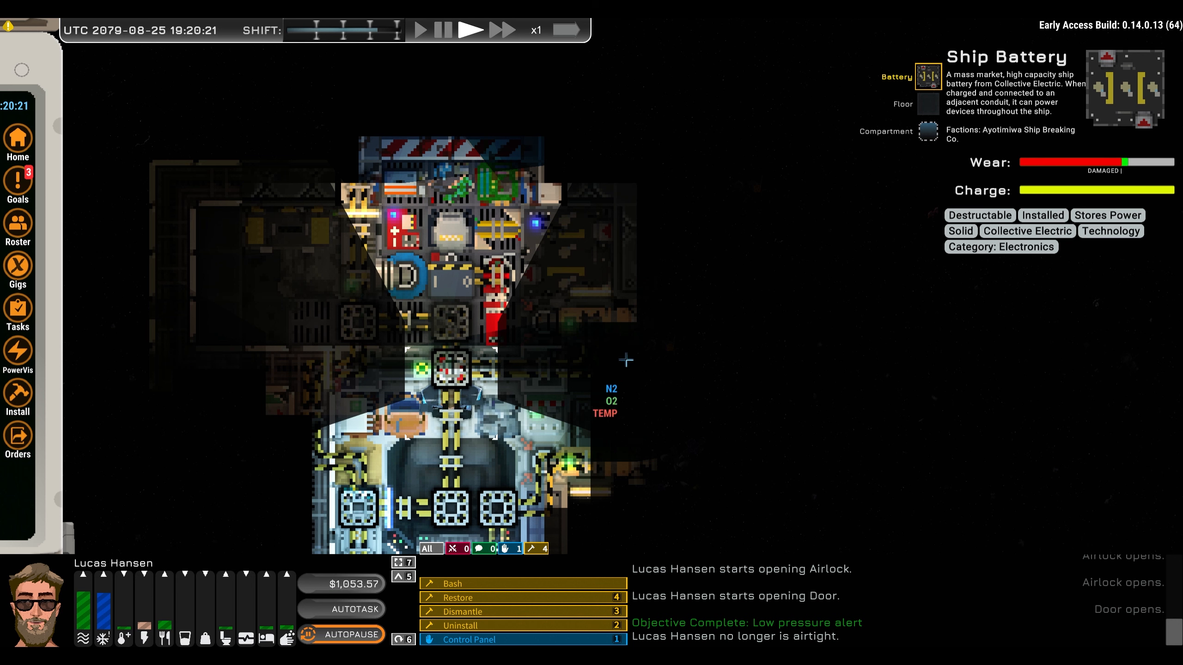
{"action": "mouse_move", "coordinate": [496, 279]}
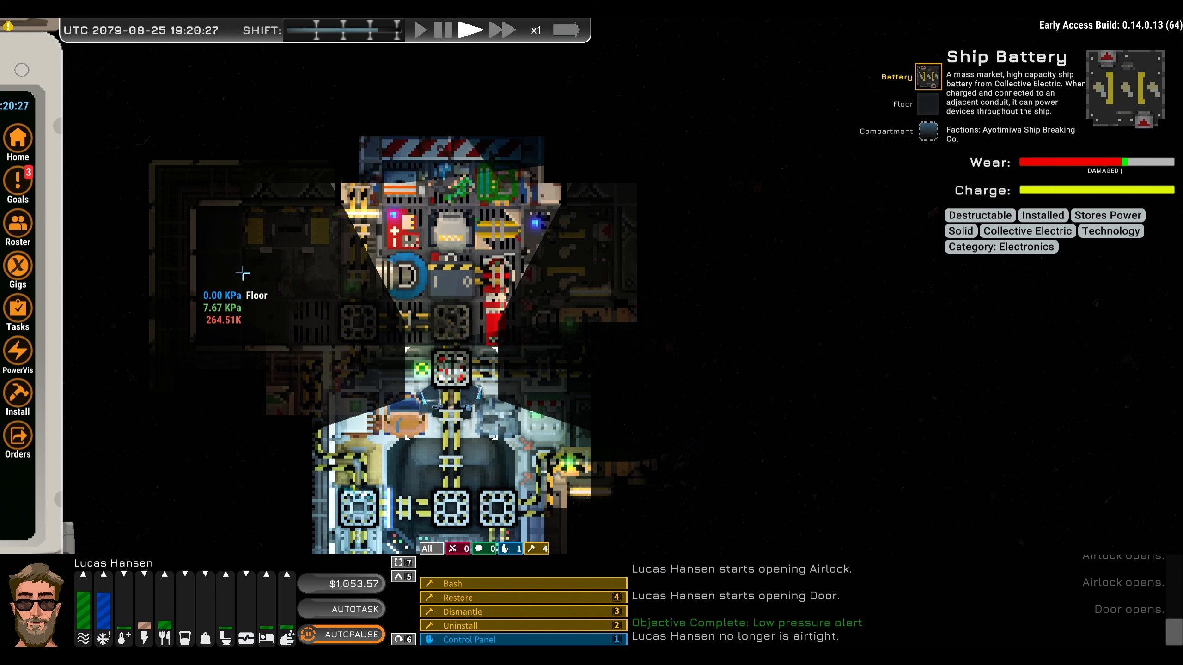
{"action": "mouse_move", "coordinate": [406, 359]}
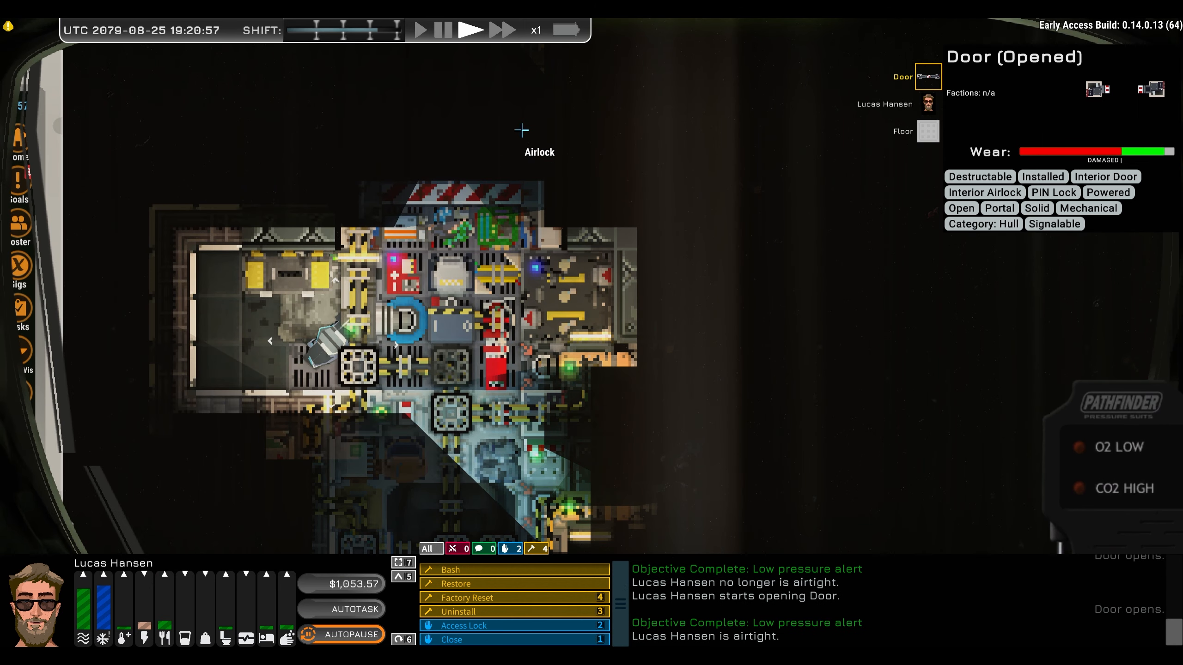
{"action": "left_click", "coordinate": [443, 29]}
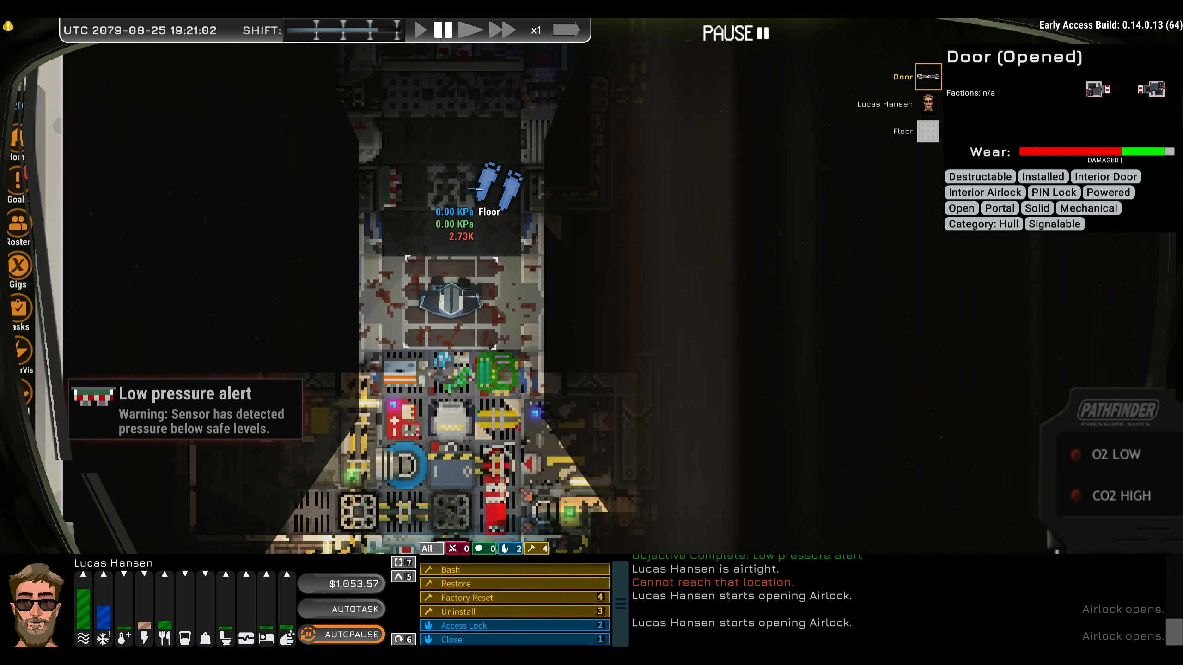
Uninstall the Polaris navigation console at x8 speed, pausing once it comes loose
{"action": "left_click", "coordinate": [471, 31]}
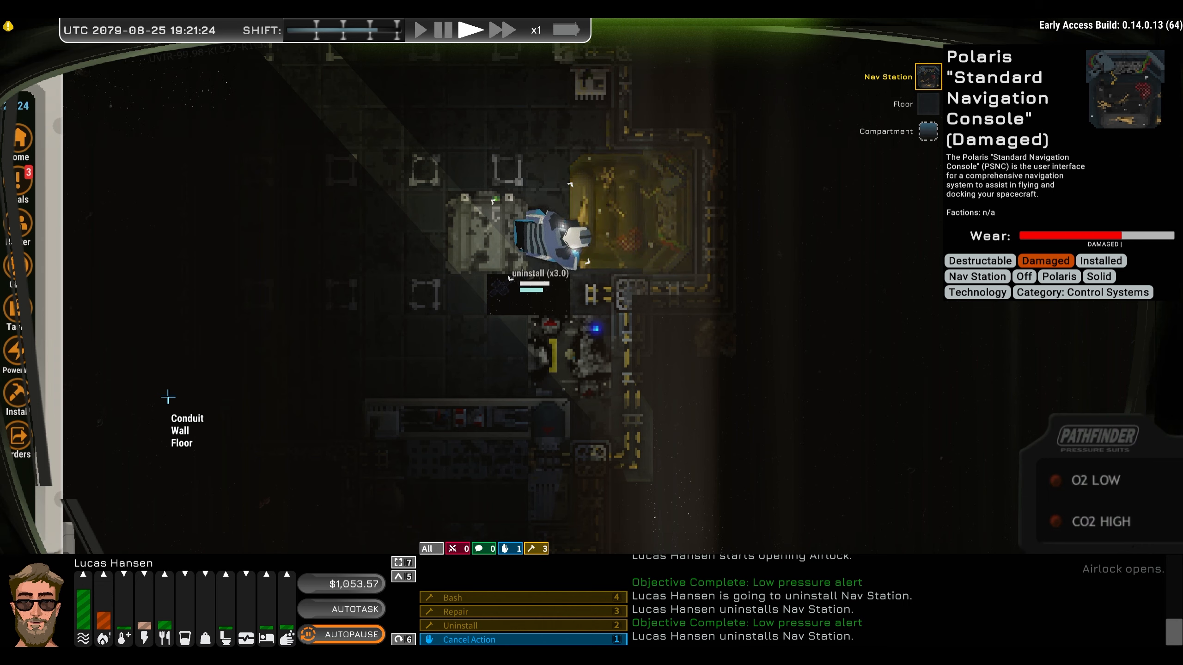
{"action": "left_click", "coordinate": [500, 30]}
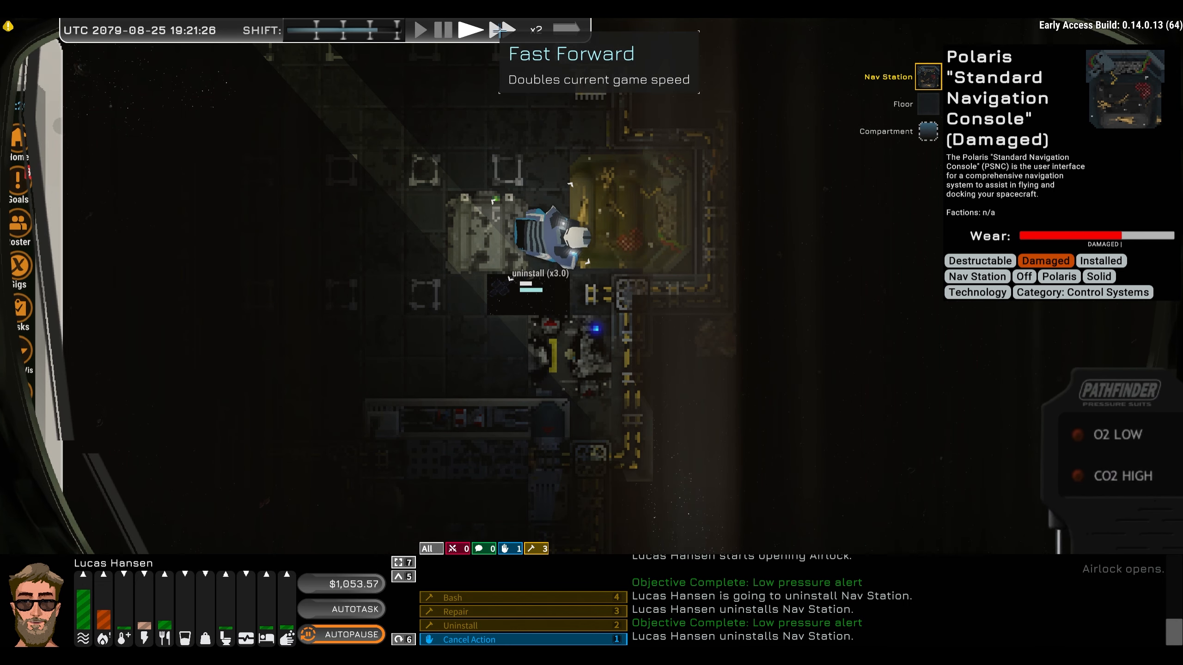
{"action": "left_click", "coordinate": [500, 29]}
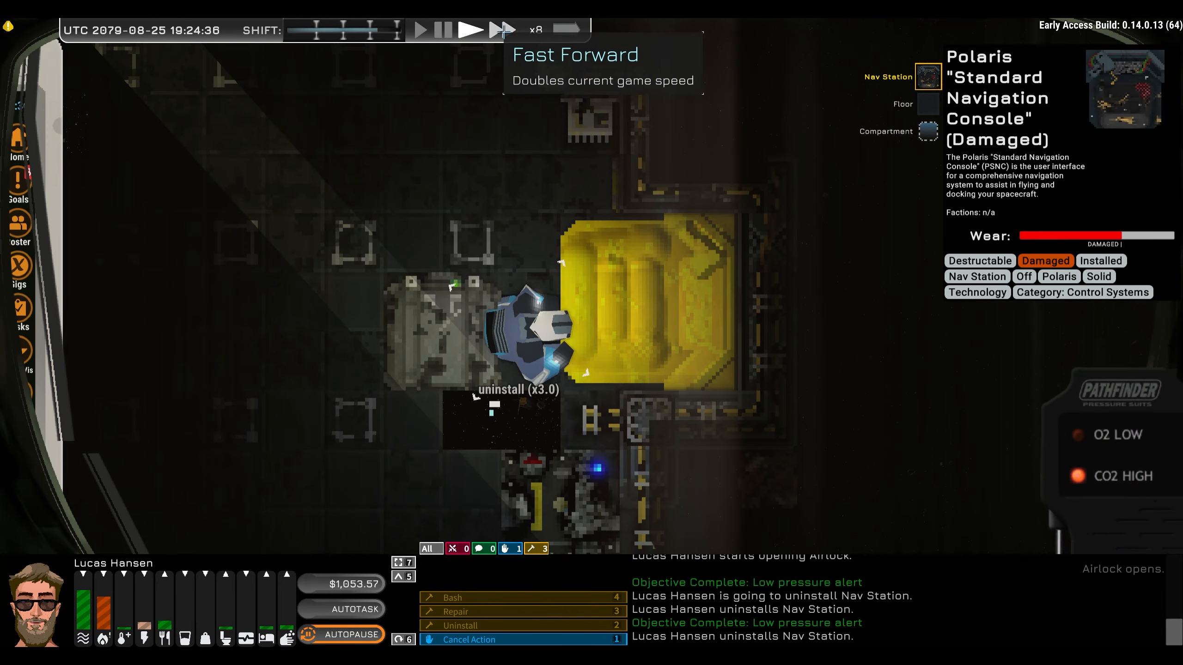
{"action": "left_click", "coordinate": [498, 30]}
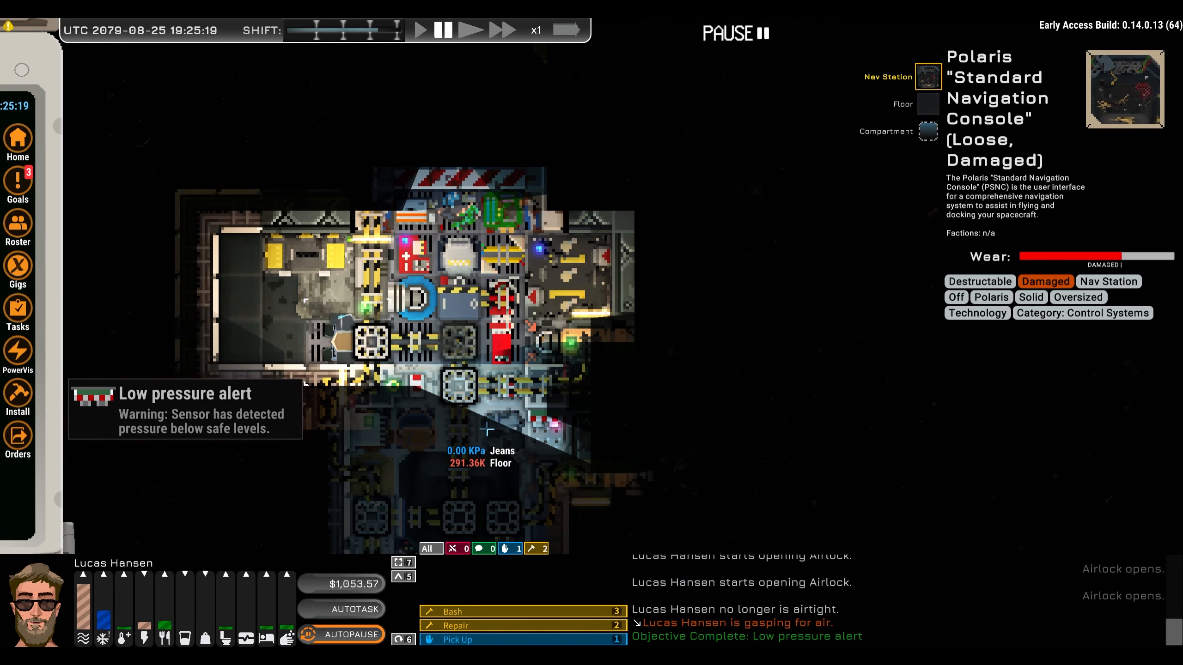
Pick up the loose Polaris console and choose a drop spot inside the ship
{"action": "left_click", "coordinate": [471, 30]}
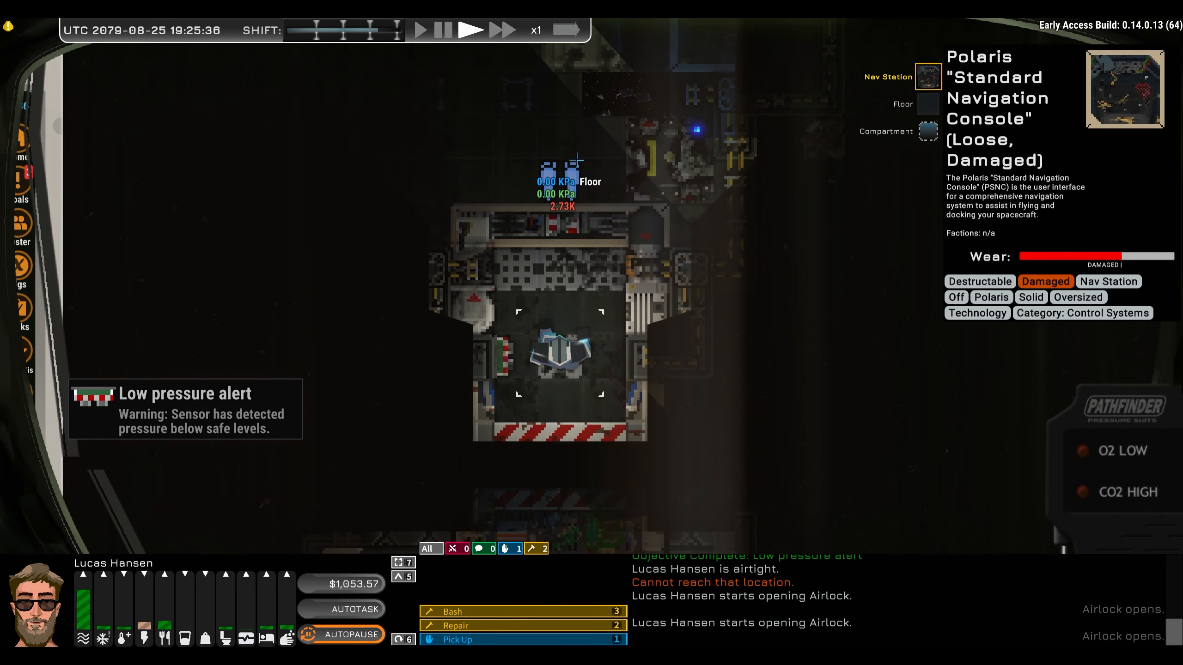
{"action": "left_click", "coordinate": [442, 30]}
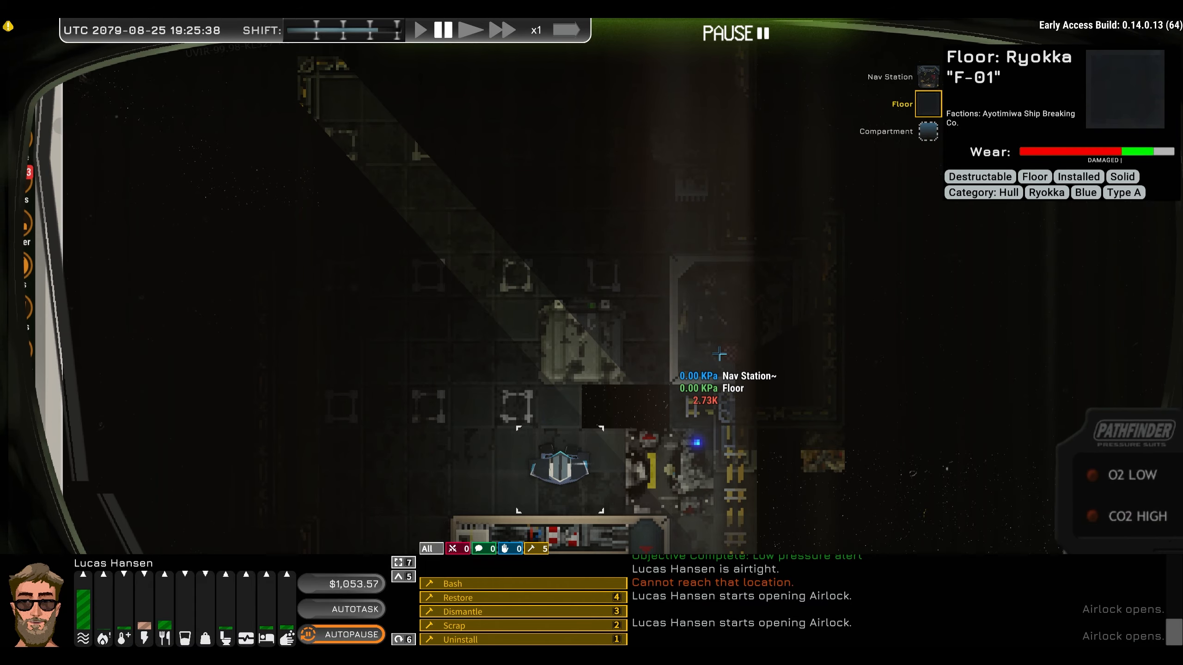
{"action": "left_click", "coordinate": [470, 30]}
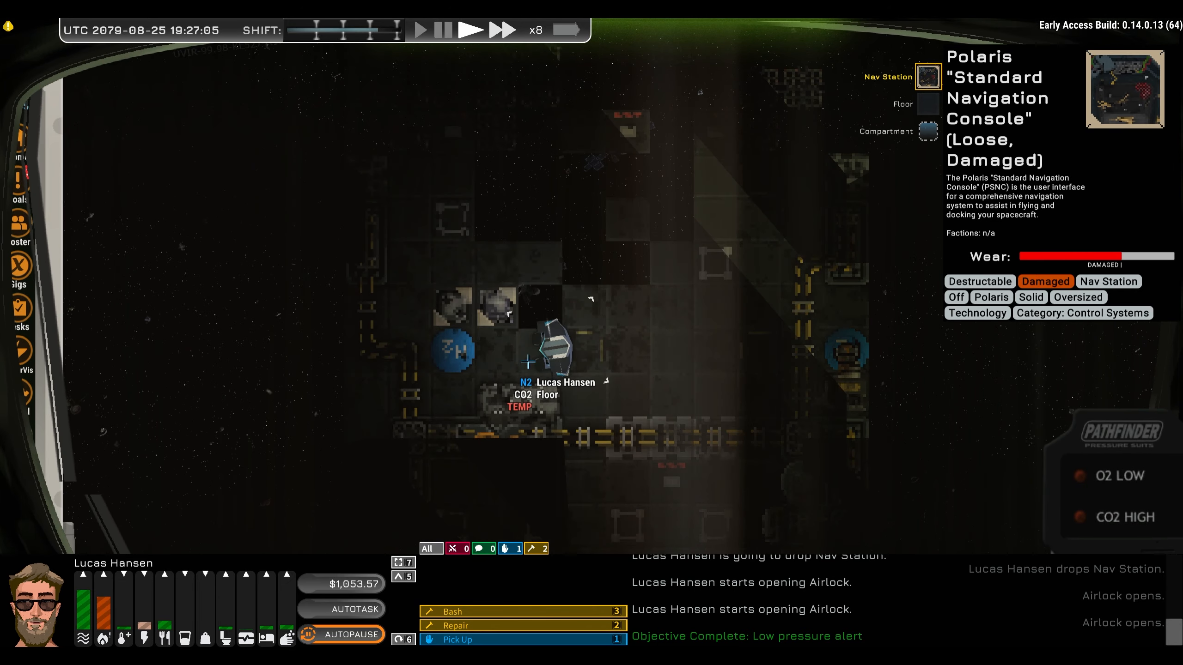
Order the Nav Station repaired, then cancel the repair job
{"action": "left_click", "coordinate": [456, 351]}
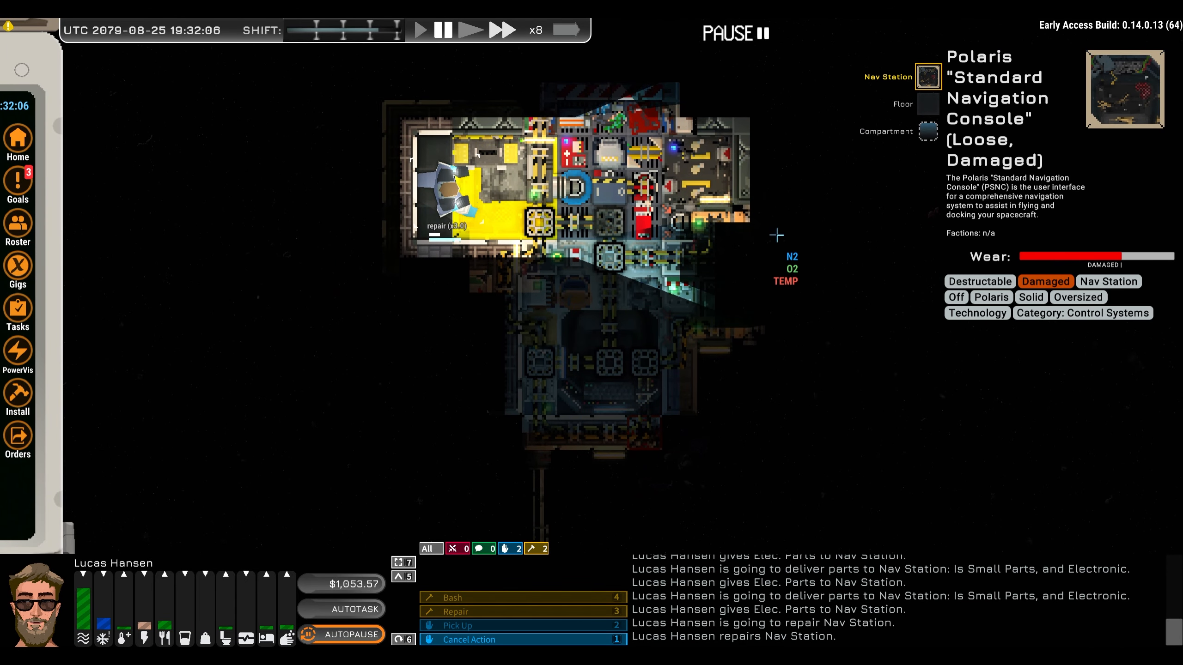
{"action": "mouse_move", "coordinate": [714, 227]}
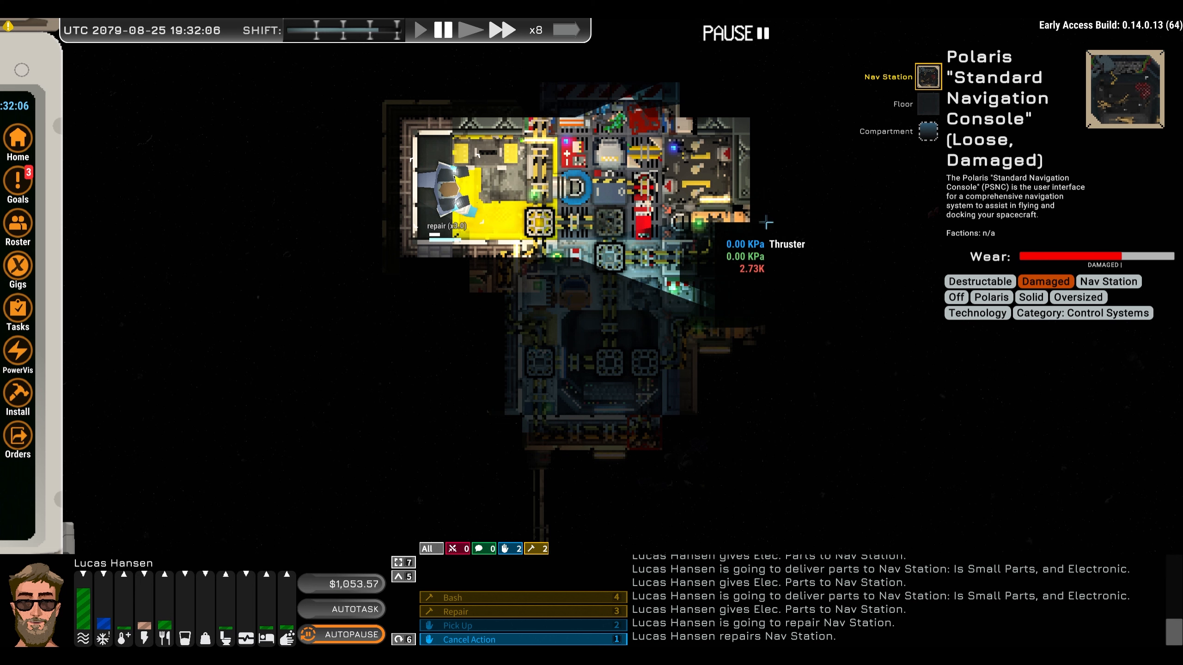
{"action": "left_click", "coordinate": [468, 29]}
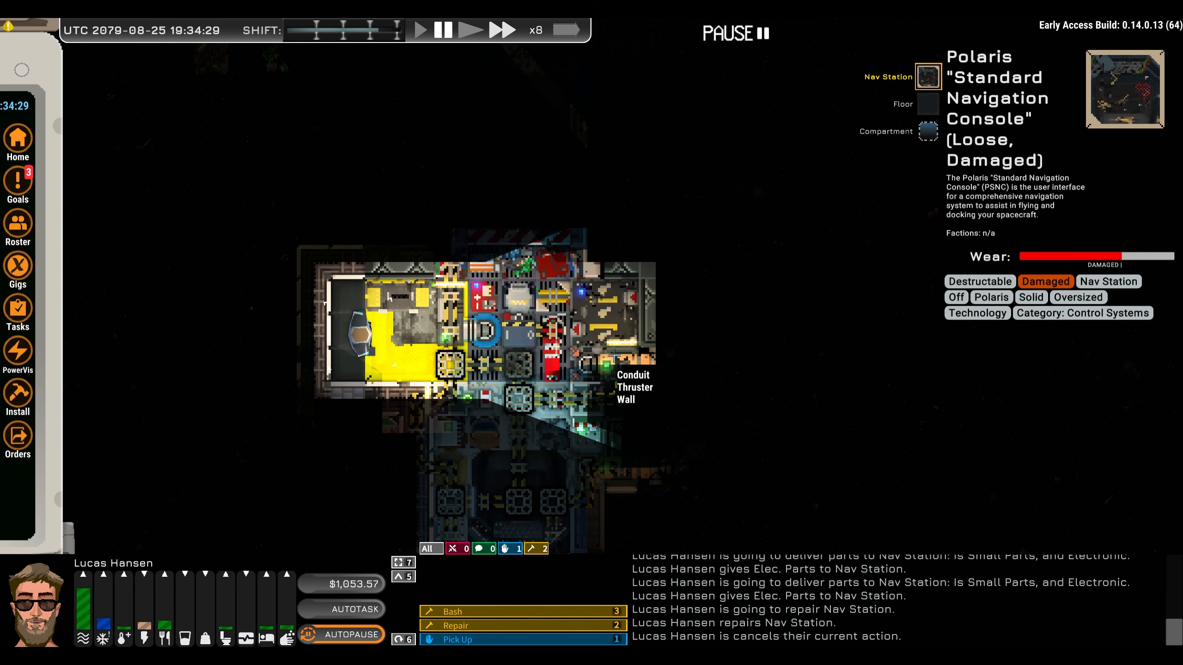
Order the Halvorson RCS Thruster Assembly on the hull uninstalled
{"action": "left_click", "coordinate": [610, 362]}
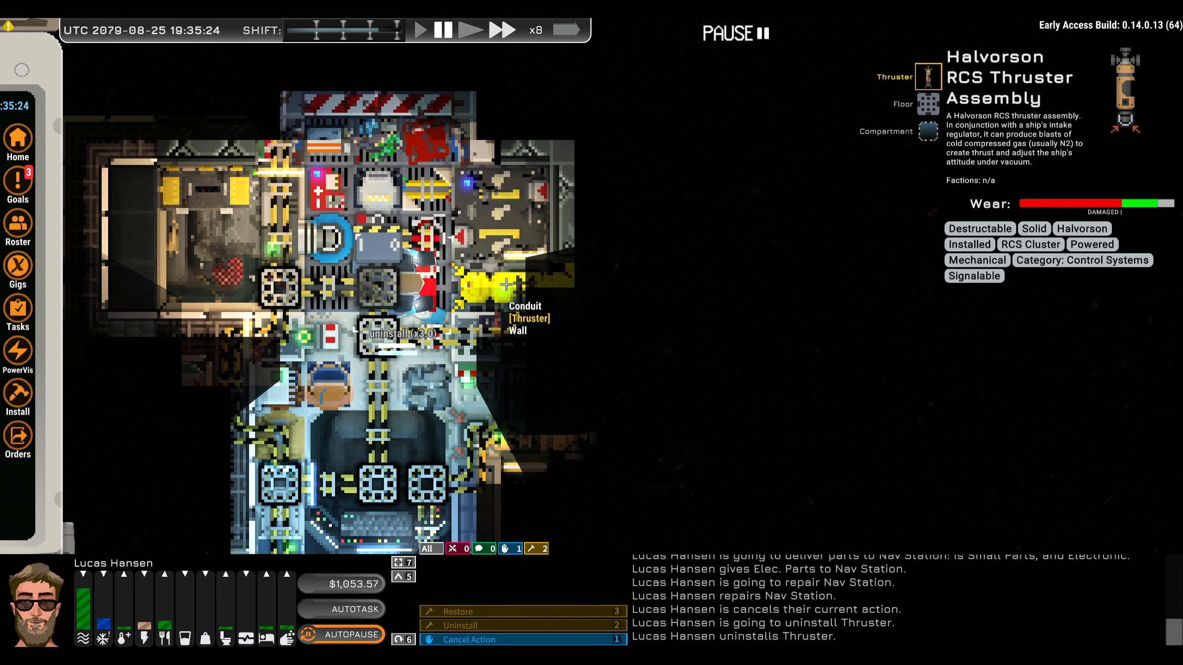
{"action": "mouse_move", "coordinate": [521, 361]}
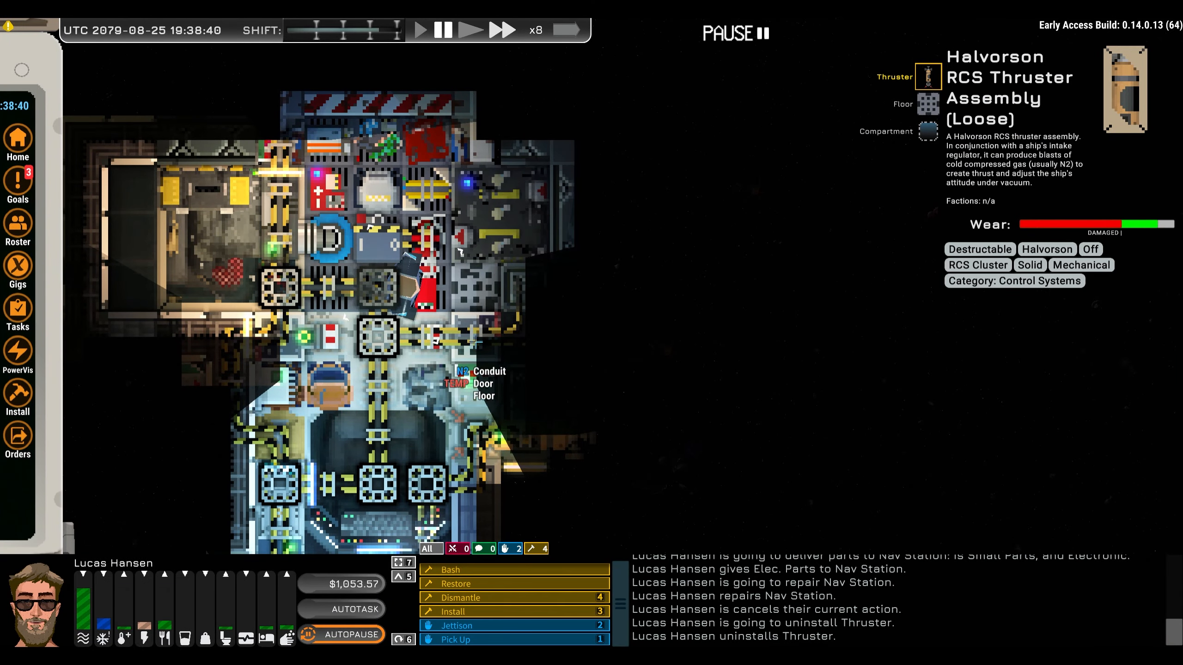
{"action": "mouse_move", "coordinate": [603, 445]}
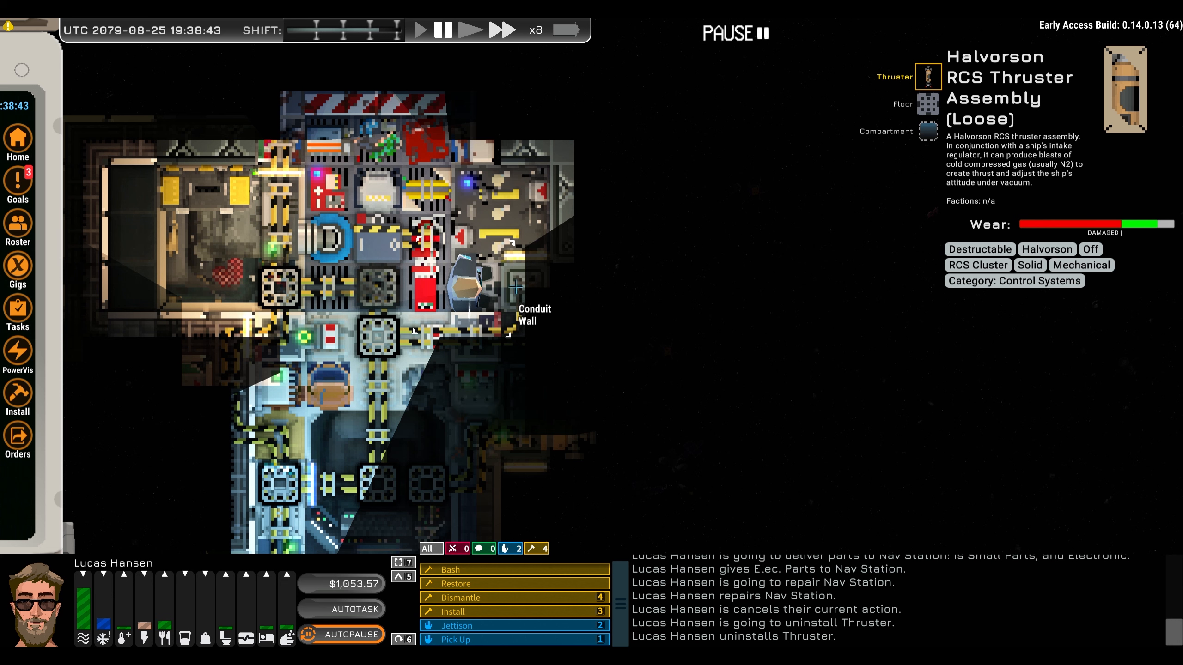
{"action": "mouse_move", "coordinate": [583, 289]}
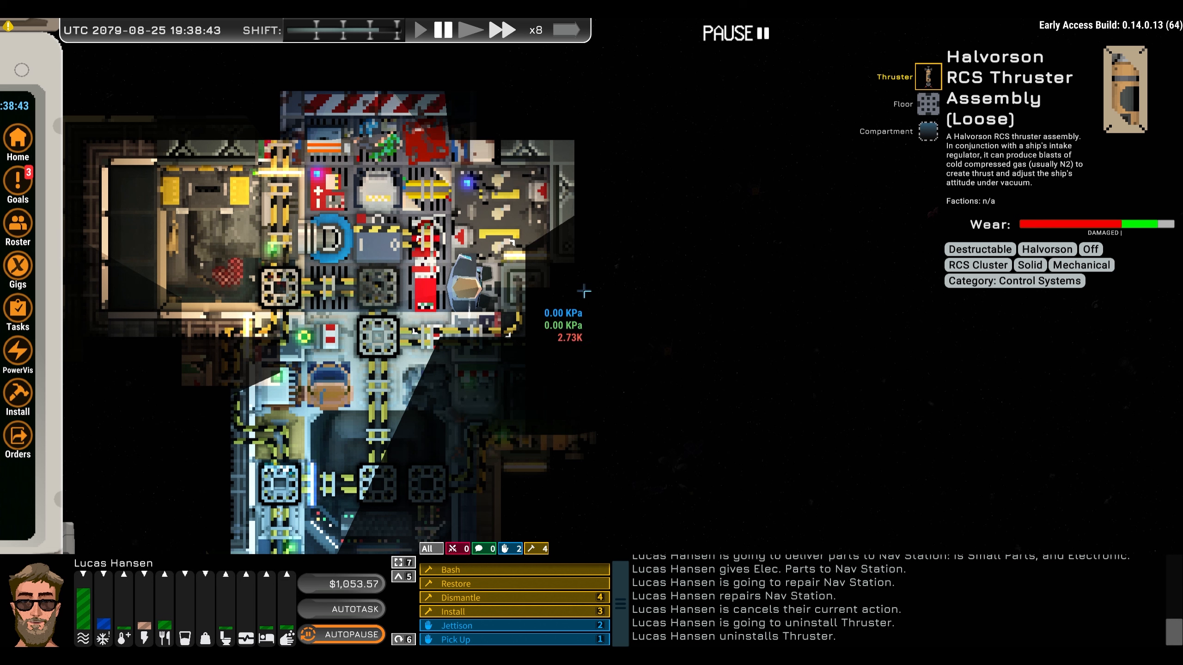
{"action": "mouse_move", "coordinate": [504, 291]}
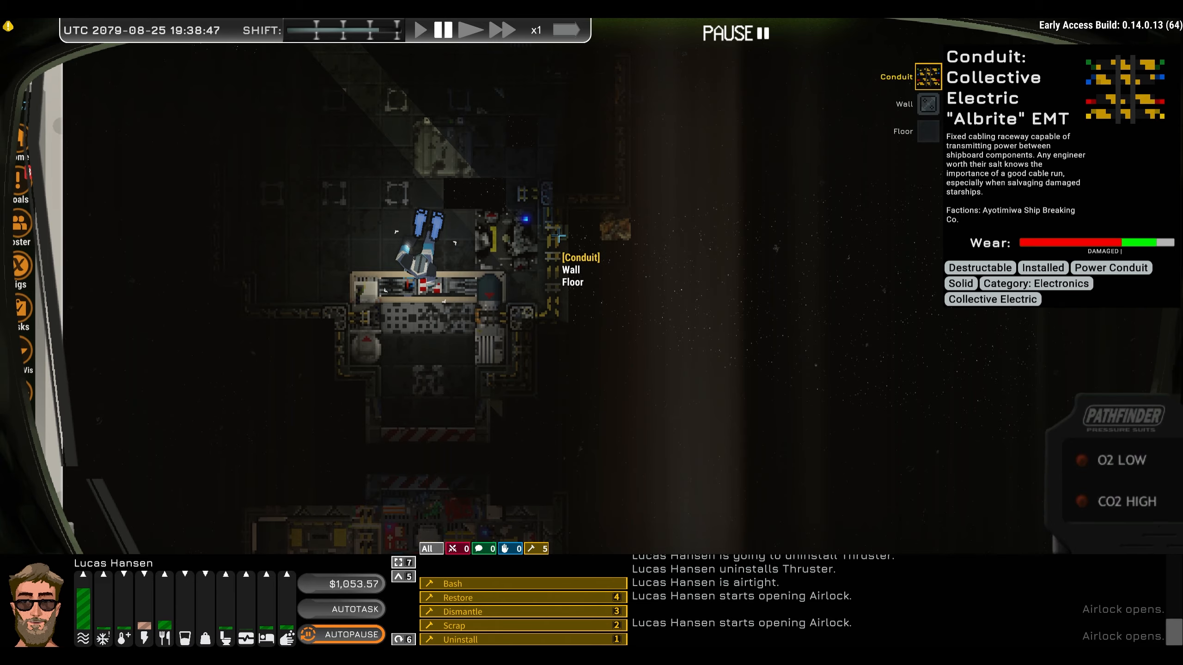
Install a wall piece, then uninstall the damaged Ryokka B-01 wall
{"action": "left_click", "coordinate": [927, 103]}
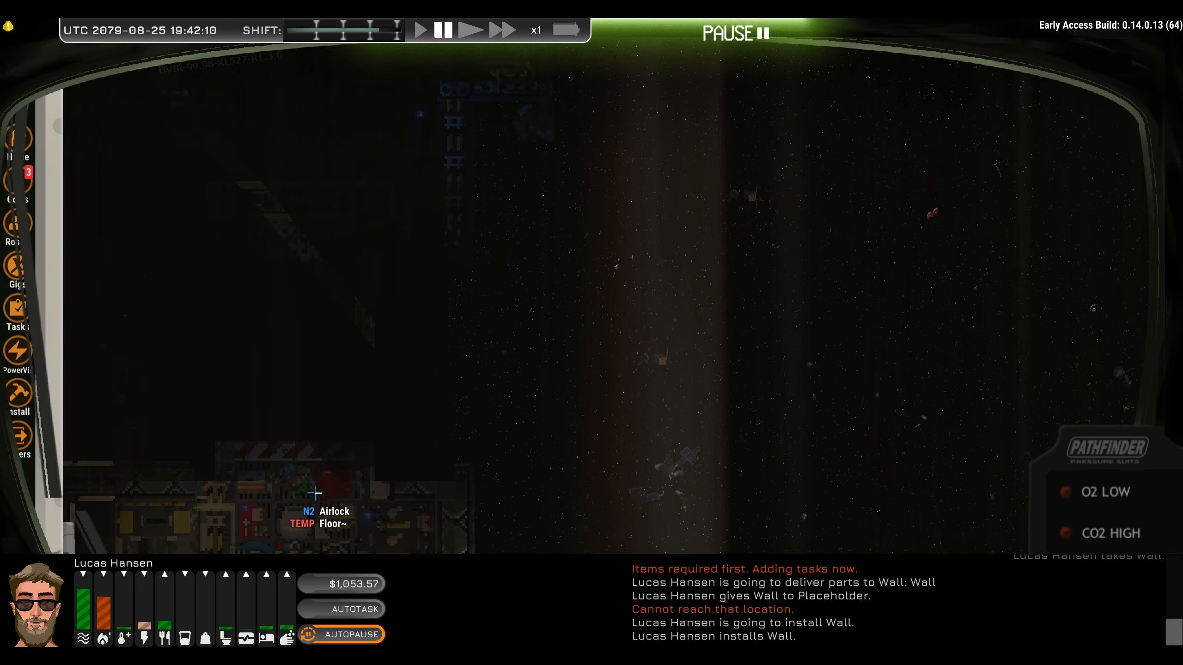
{"action": "left_click", "coordinate": [470, 30]}
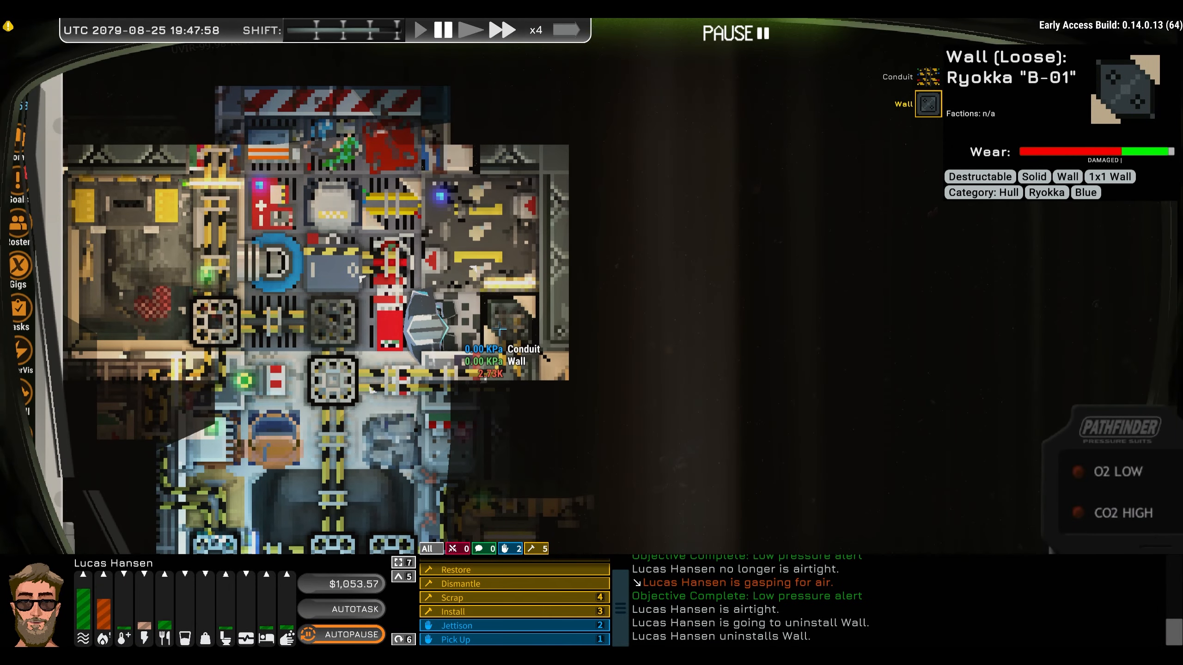
{"action": "mouse_move", "coordinate": [417, 384]}
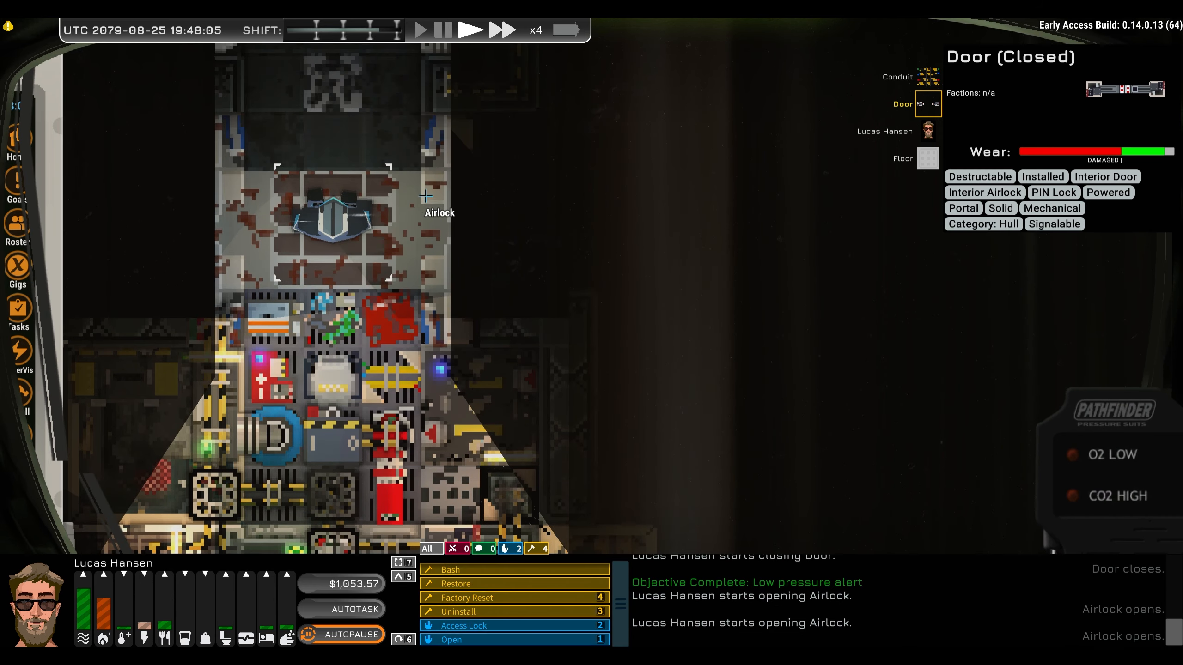
Open the interior airlock door to start cycling Lucas through
{"action": "left_click", "coordinate": [442, 30]}
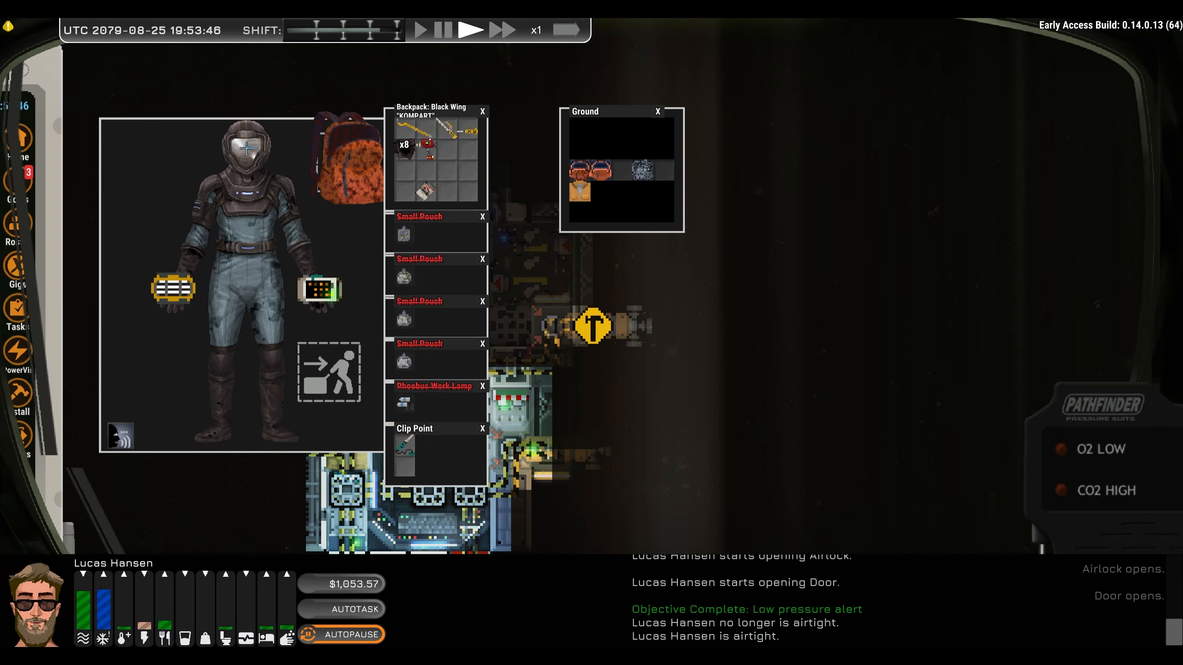
Close the inventory view and open the Halvorson battery charger's inspection info
{"action": "left_click", "coordinate": [482, 112]}
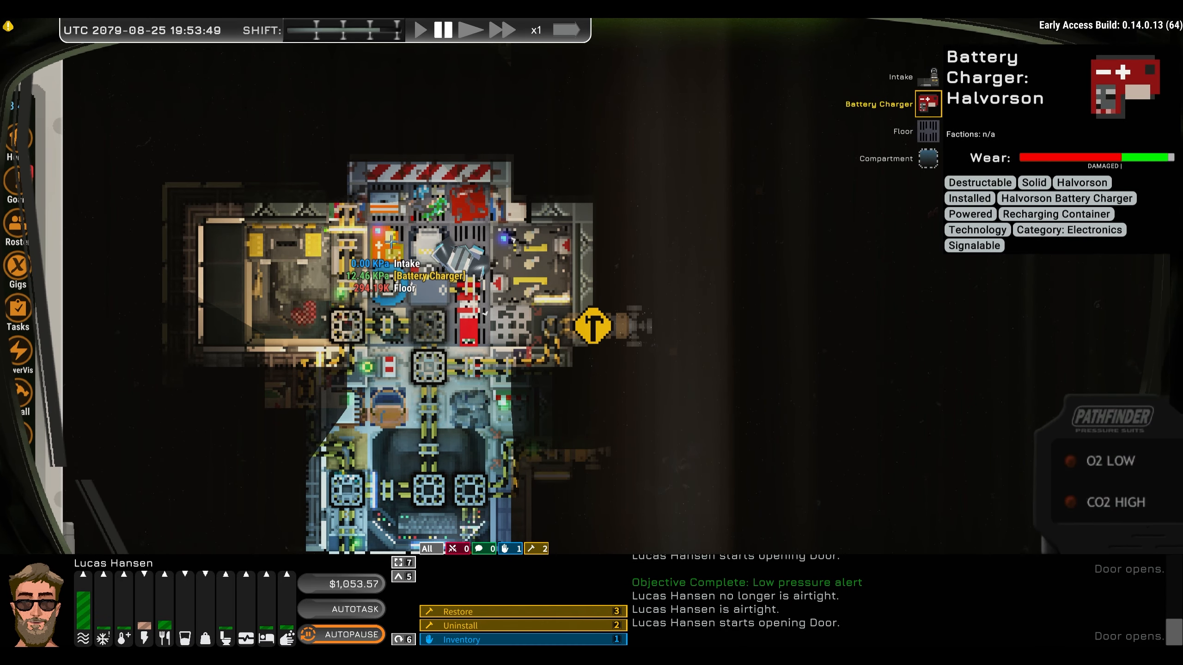
{"action": "left_click", "coordinate": [466, 640]}
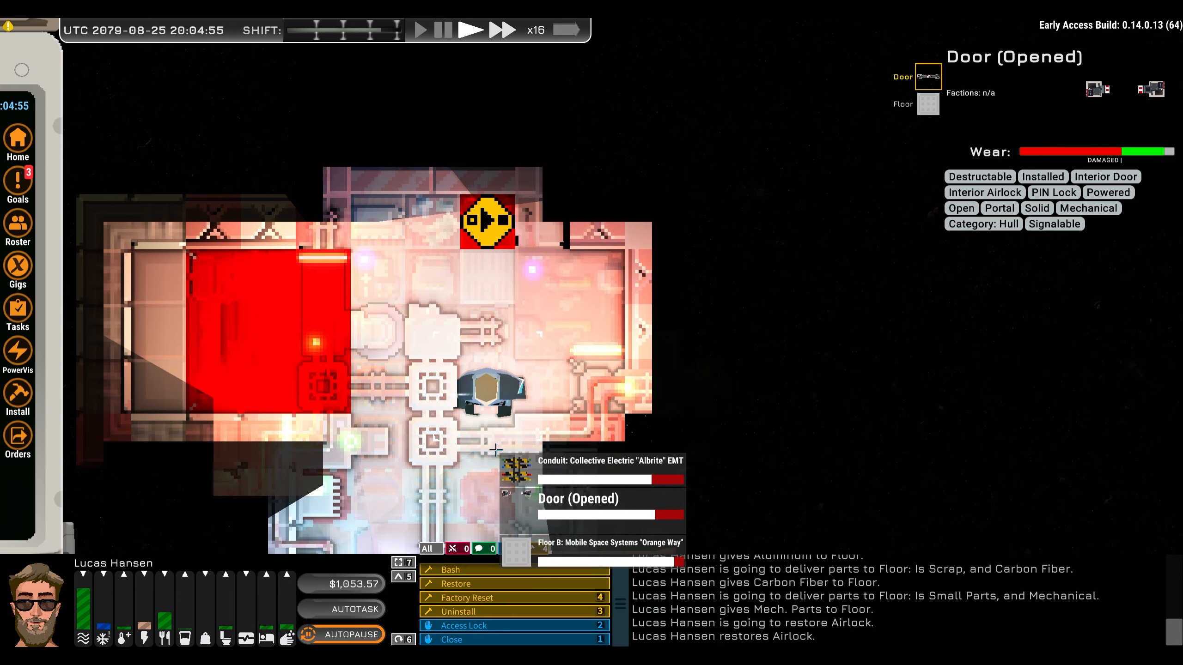
Adjust the game speed so Lucas delivers parts and restores the airlock
{"action": "left_click", "coordinate": [421, 30]}
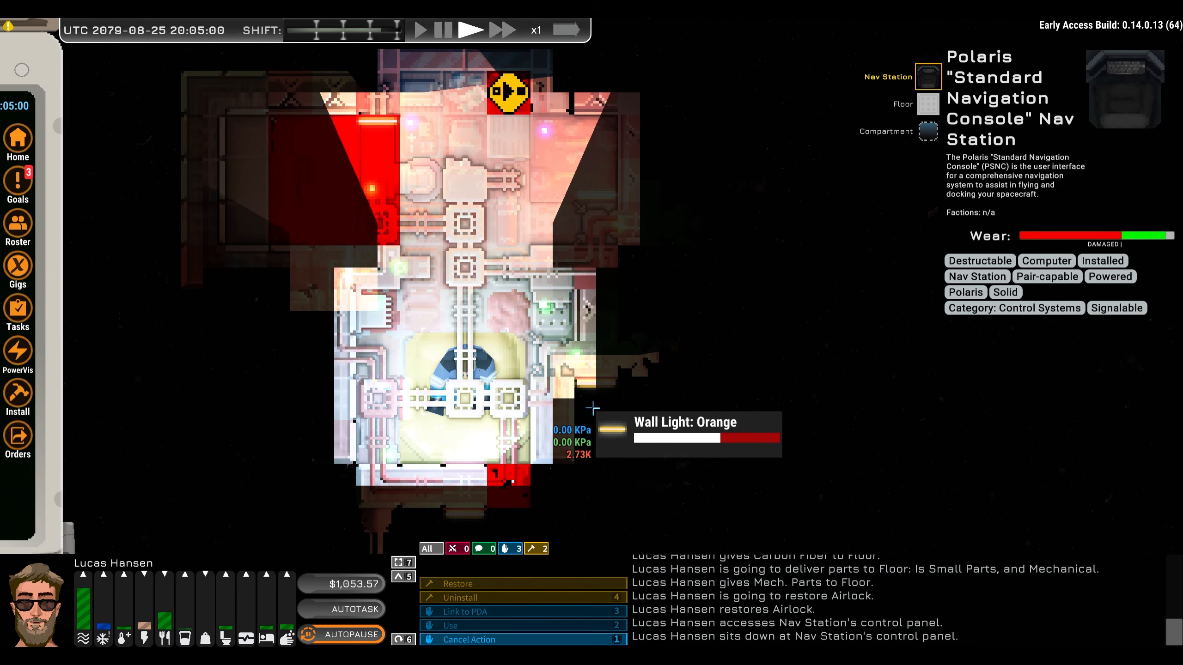
Cancel the Nav Station 'Use' task so Lucas Hansen stands up from the console
{"action": "left_click", "coordinate": [451, 626]}
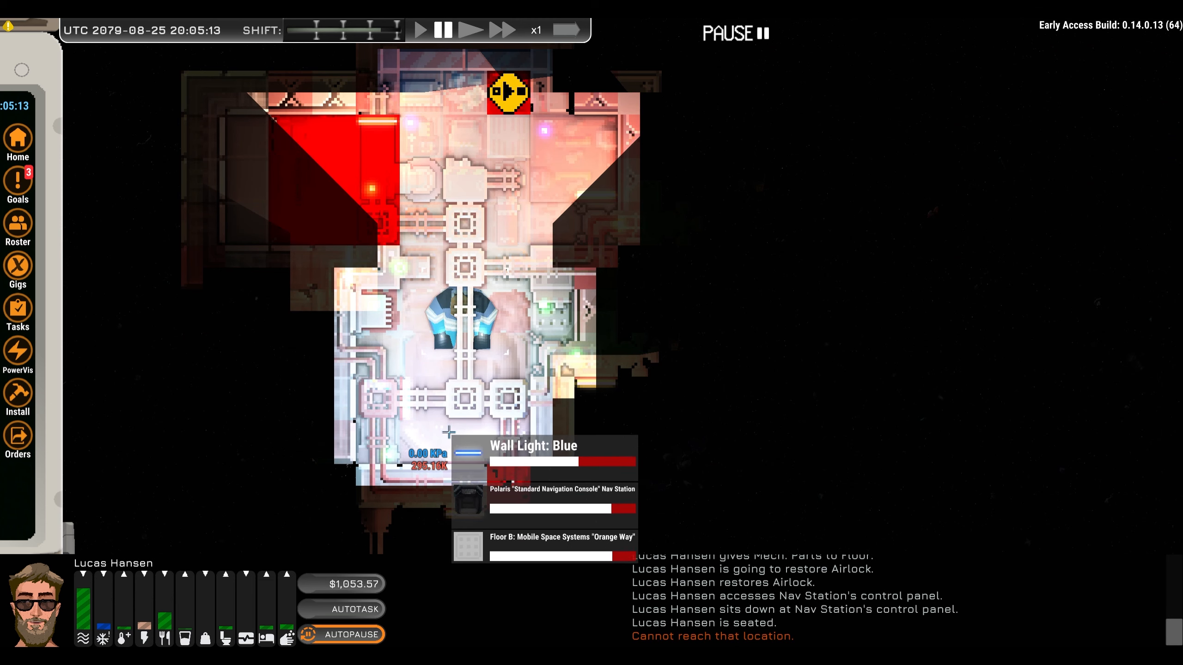
{"action": "left_click", "coordinate": [533, 447]}
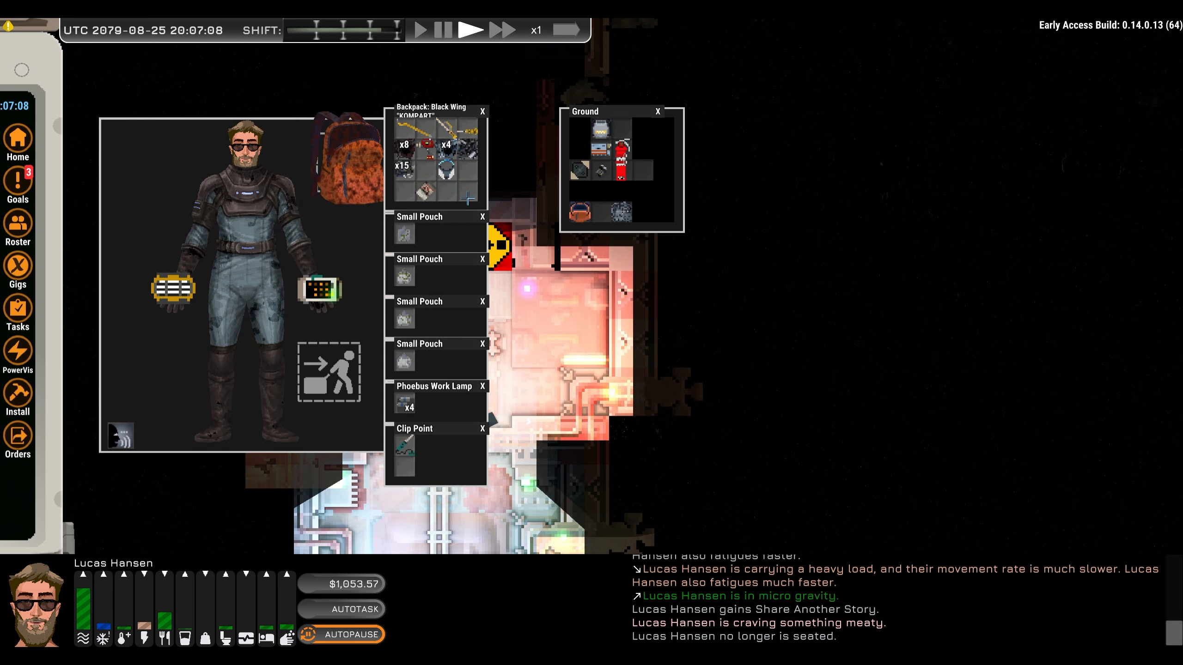
{"action": "mouse_move", "coordinate": [306, 212]}
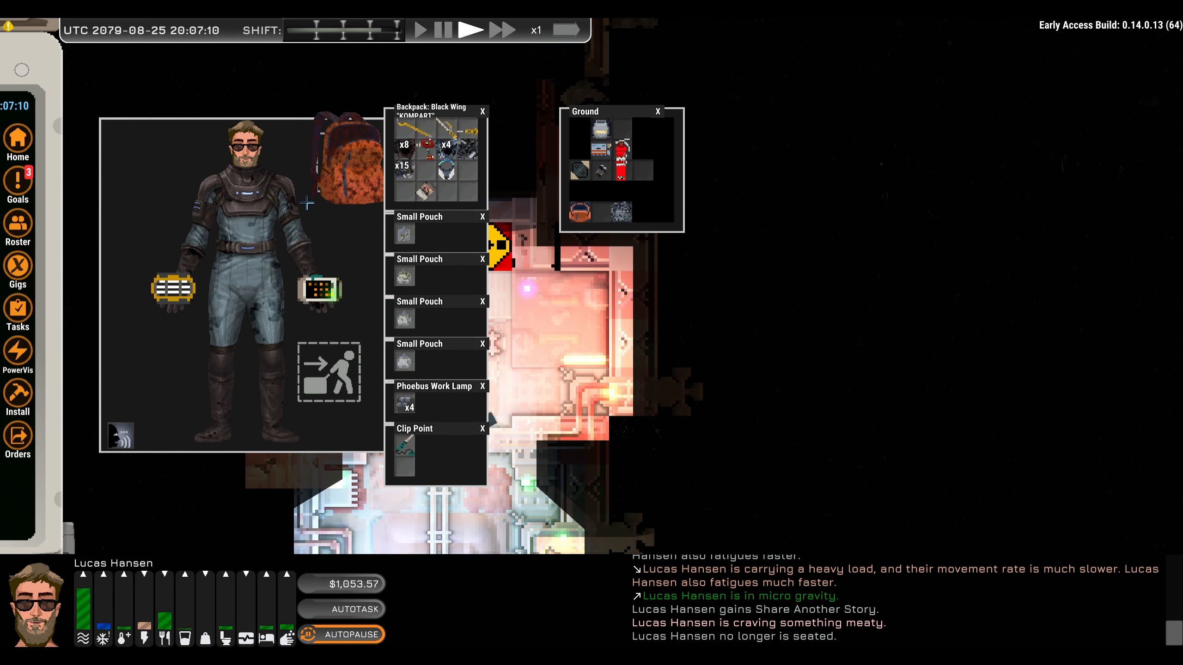
{"action": "mouse_move", "coordinate": [505, 387]}
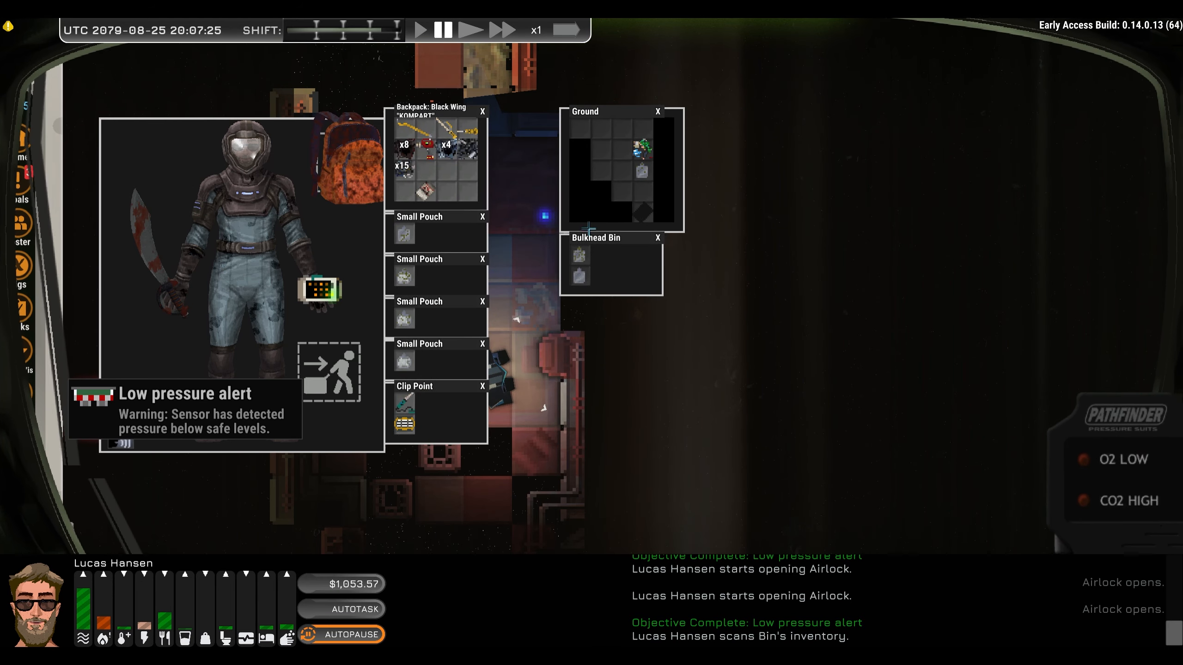
{"action": "mouse_move", "coordinate": [580, 278]}
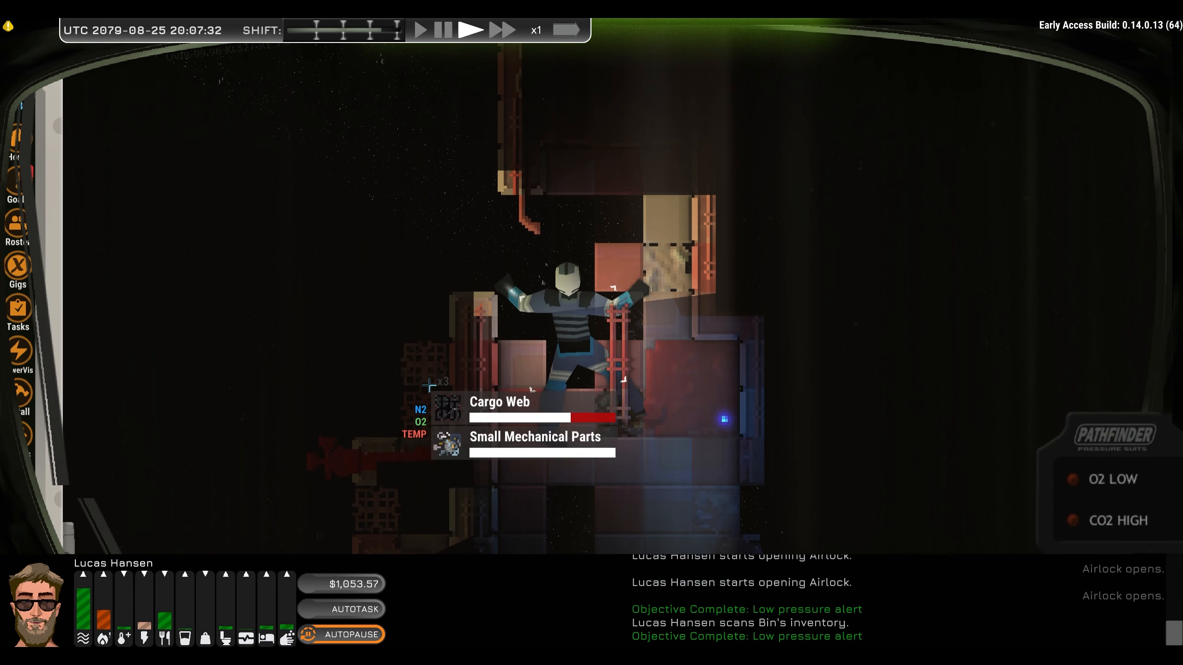
Grab the small mechanical parts from the cargo web in the wreck area
{"action": "left_click", "coordinate": [498, 402]}
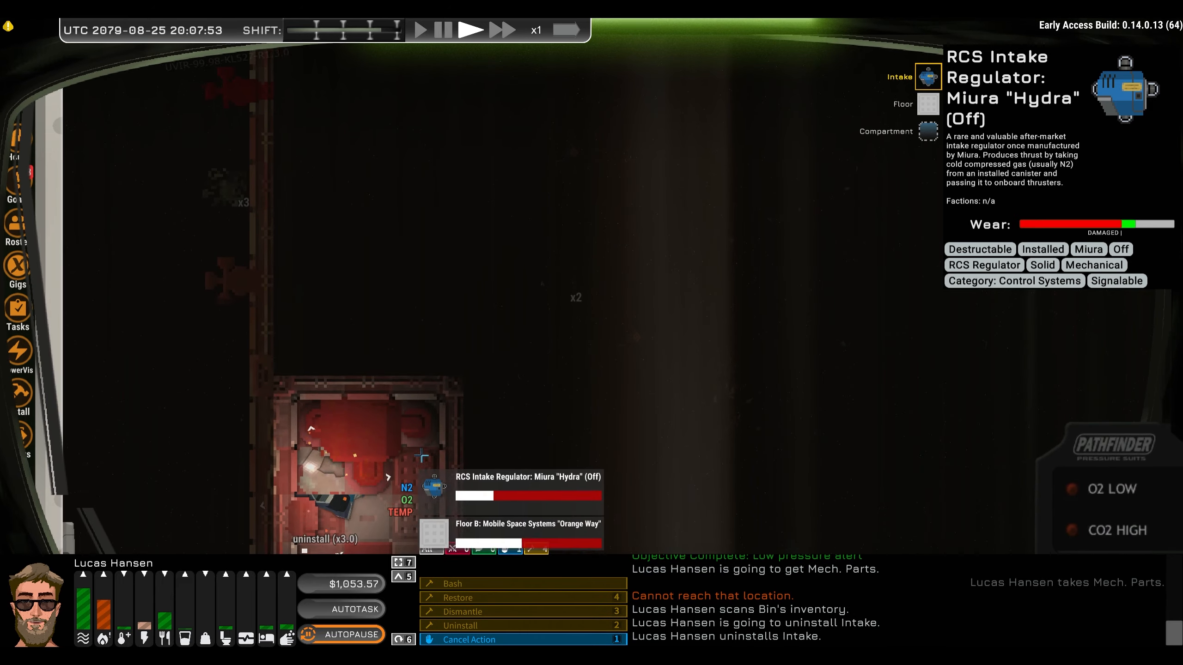
Uninstall the Miura 'Hydra' RCS intake regulator from the wreck
{"action": "left_click", "coordinate": [500, 30]}
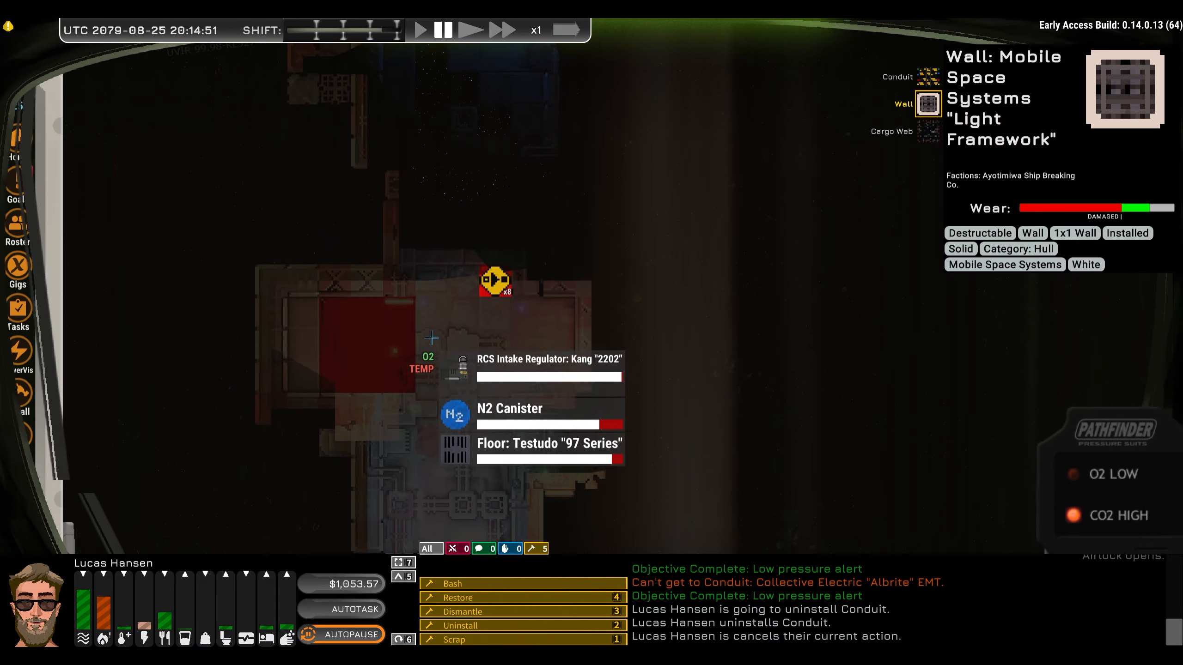
Resume time and seat Lucas at the Nav Station to reach the comms target list
{"action": "left_click", "coordinate": [469, 30]}
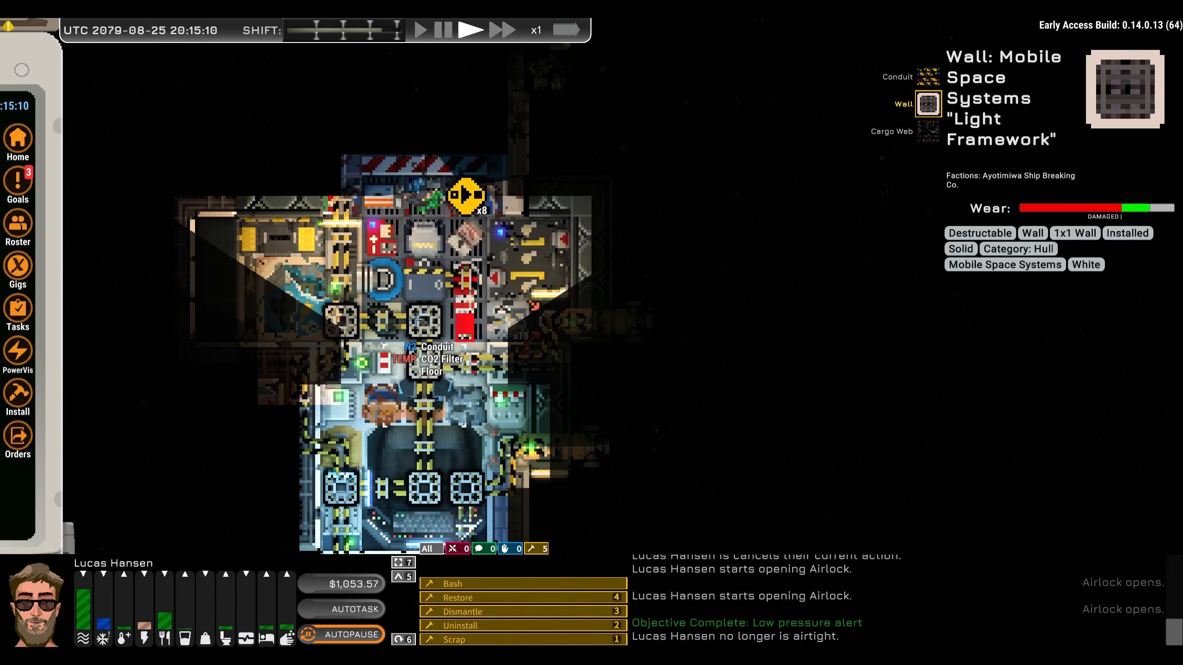
{"action": "mouse_move", "coordinate": [212, 514]}
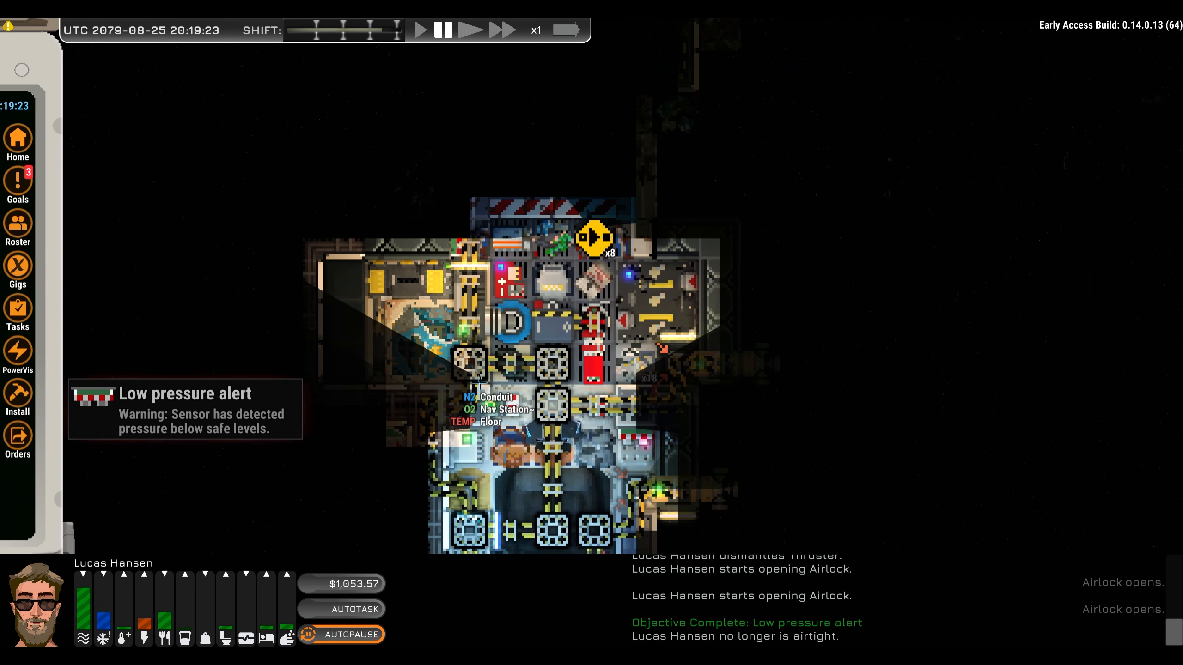
{"action": "left_click", "coordinate": [524, 460]}
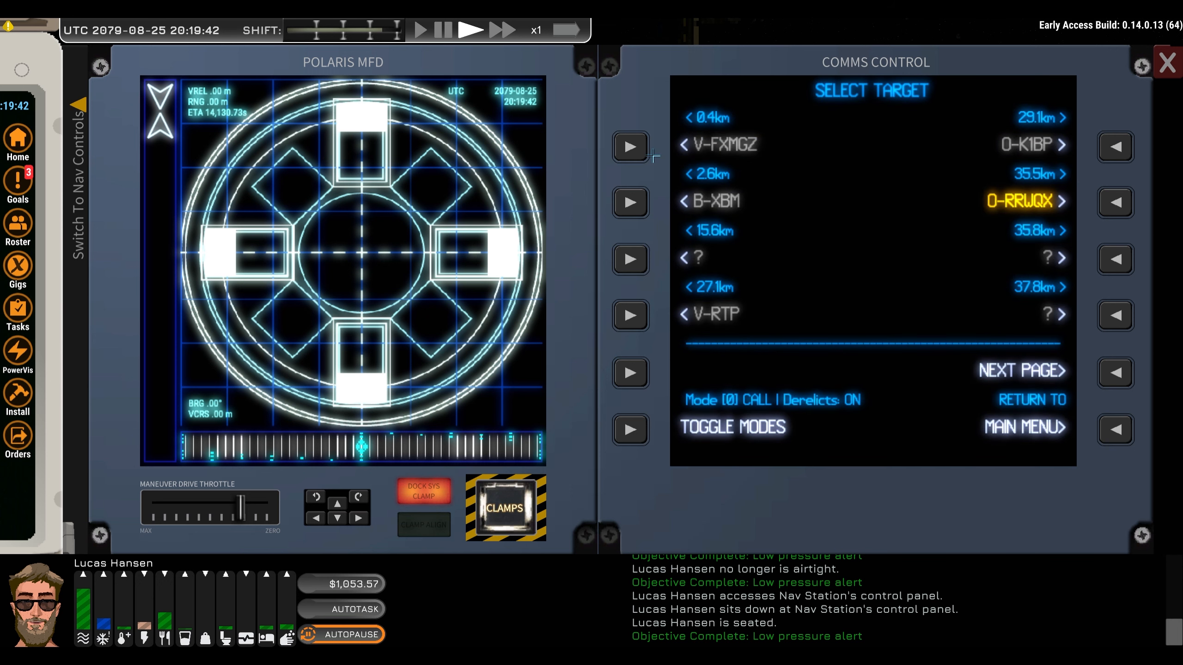
Switch the console to Nav Controls showing the system map near K-Leg Port Azikiwe
{"action": "left_click", "coordinate": [631, 147]}
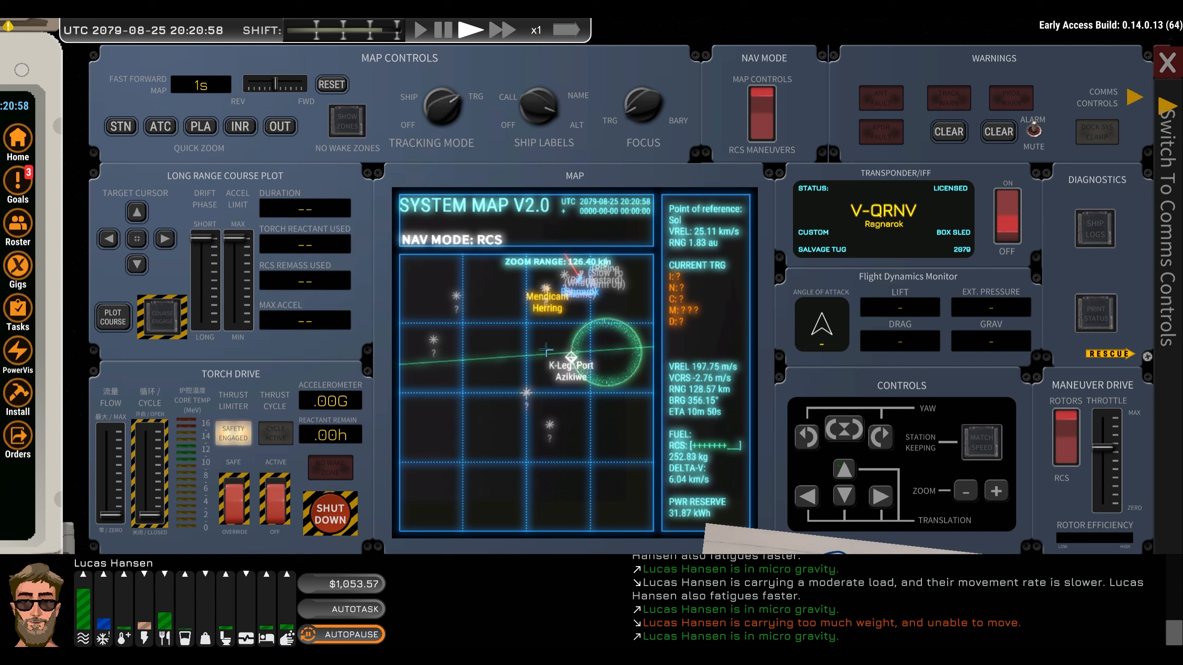
{"action": "mouse_move", "coordinate": [470, 30]}
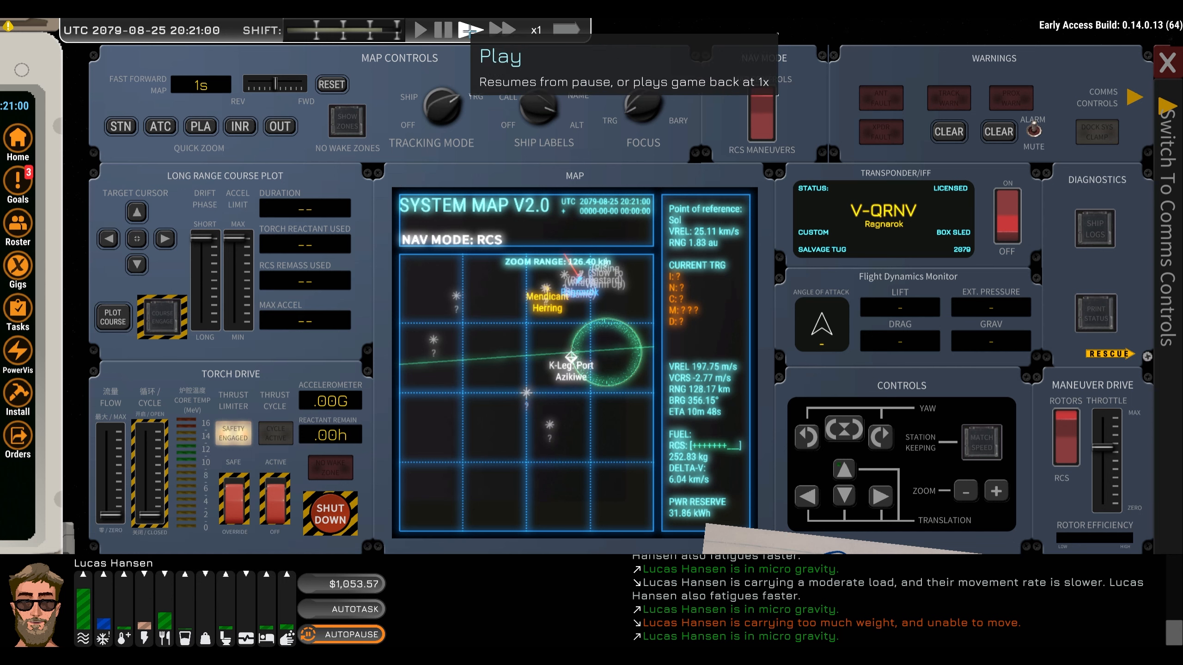
Resume play, select OKLG in comms, and request docking clearance
{"action": "left_click", "coordinate": [469, 29]}
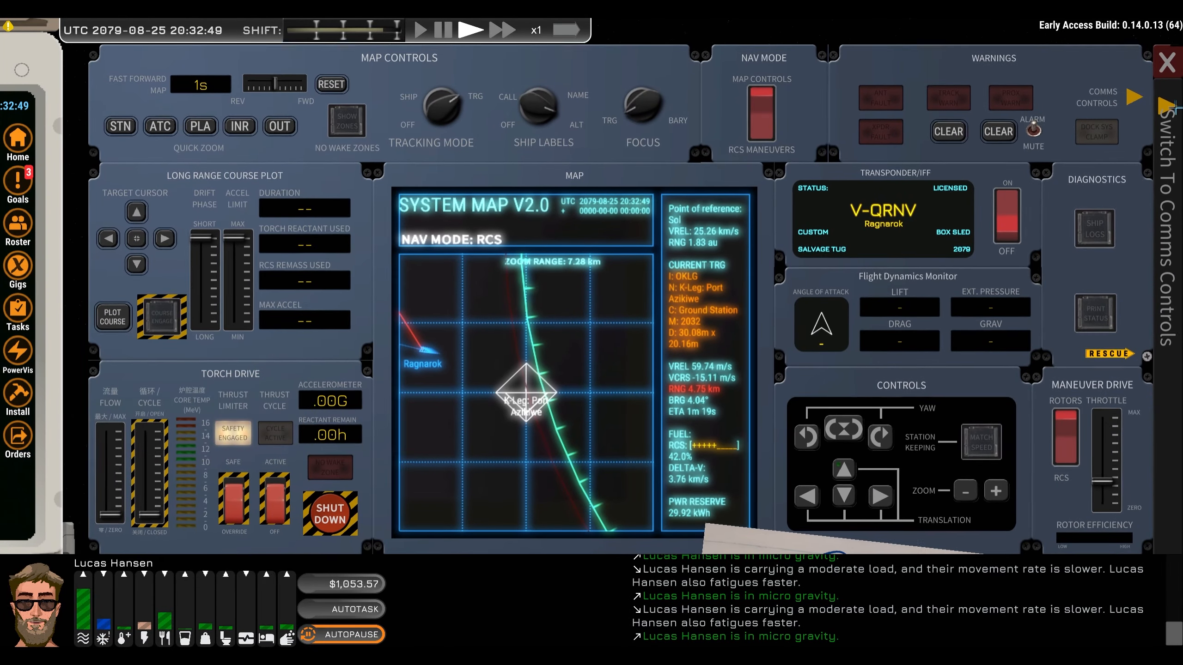
{"action": "left_click", "coordinate": [1166, 101]}
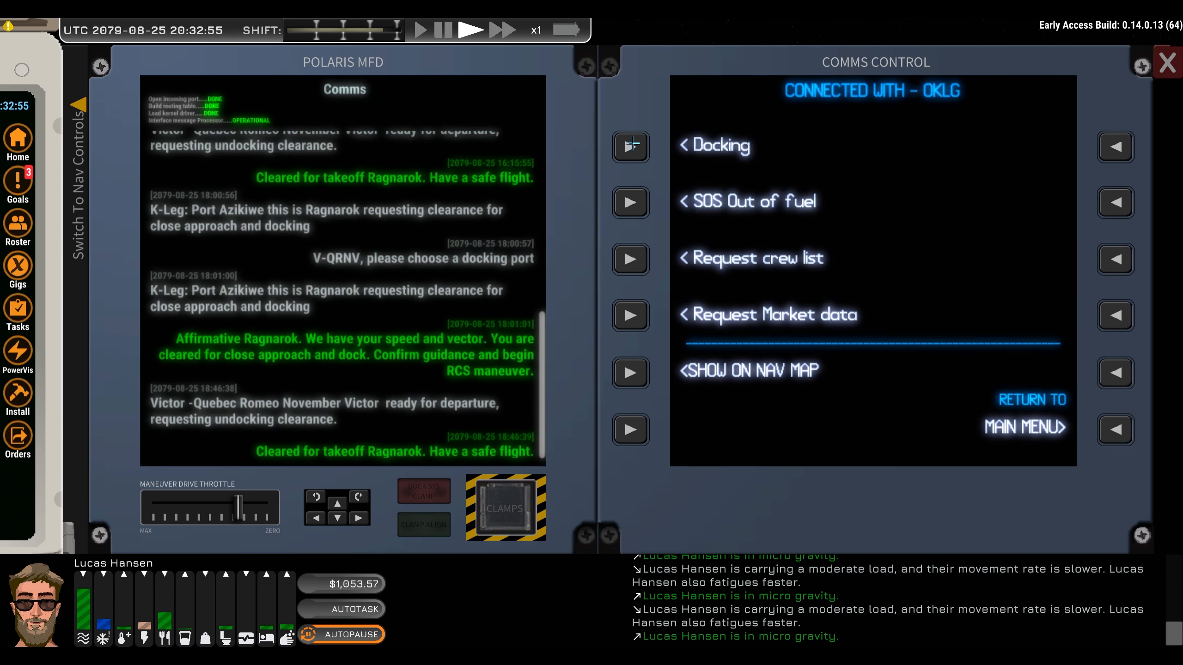
{"action": "left_click", "coordinate": [630, 147]}
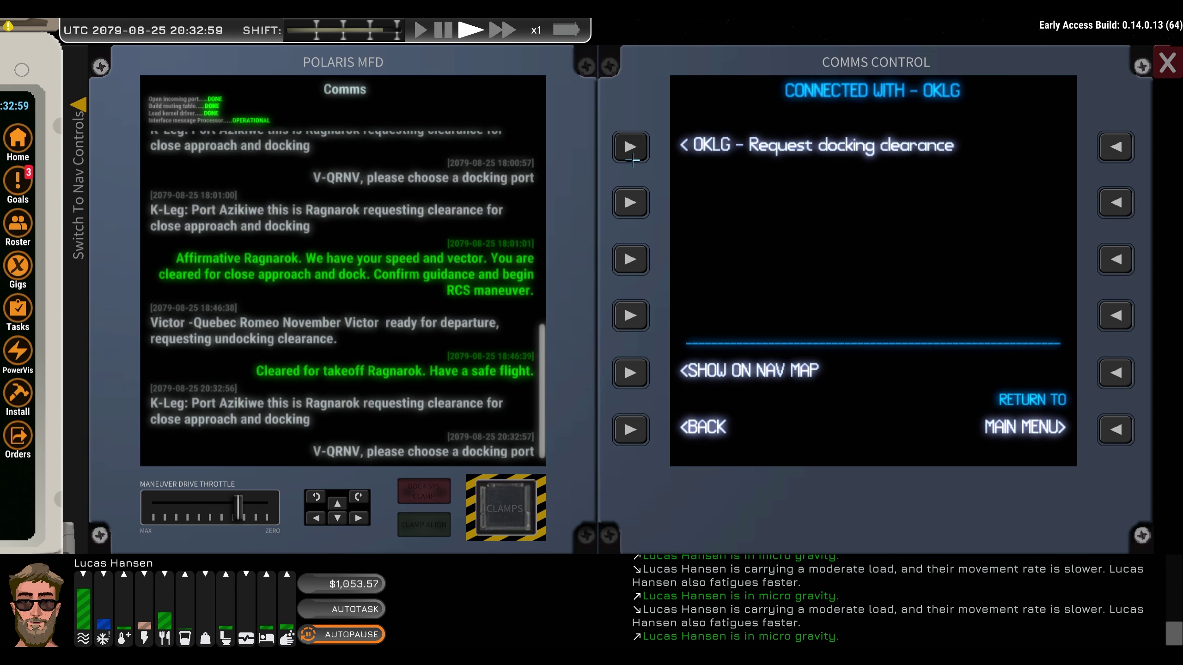
{"action": "left_click", "coordinate": [630, 147]}
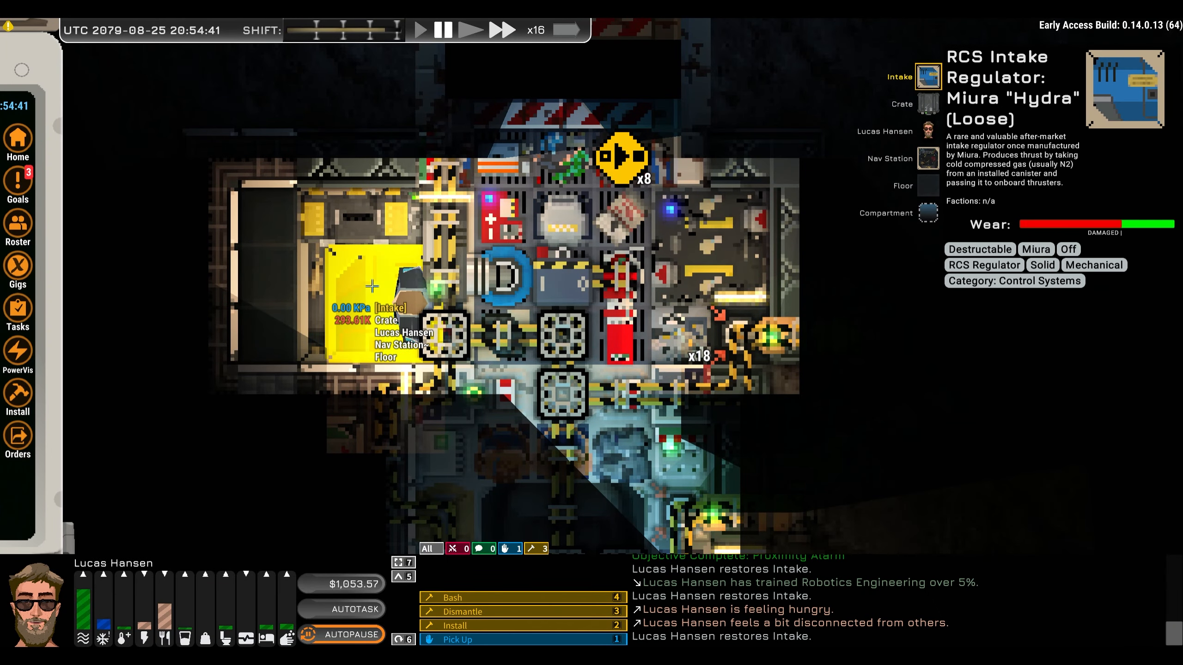
{"action": "mouse_move", "coordinate": [334, 237]}
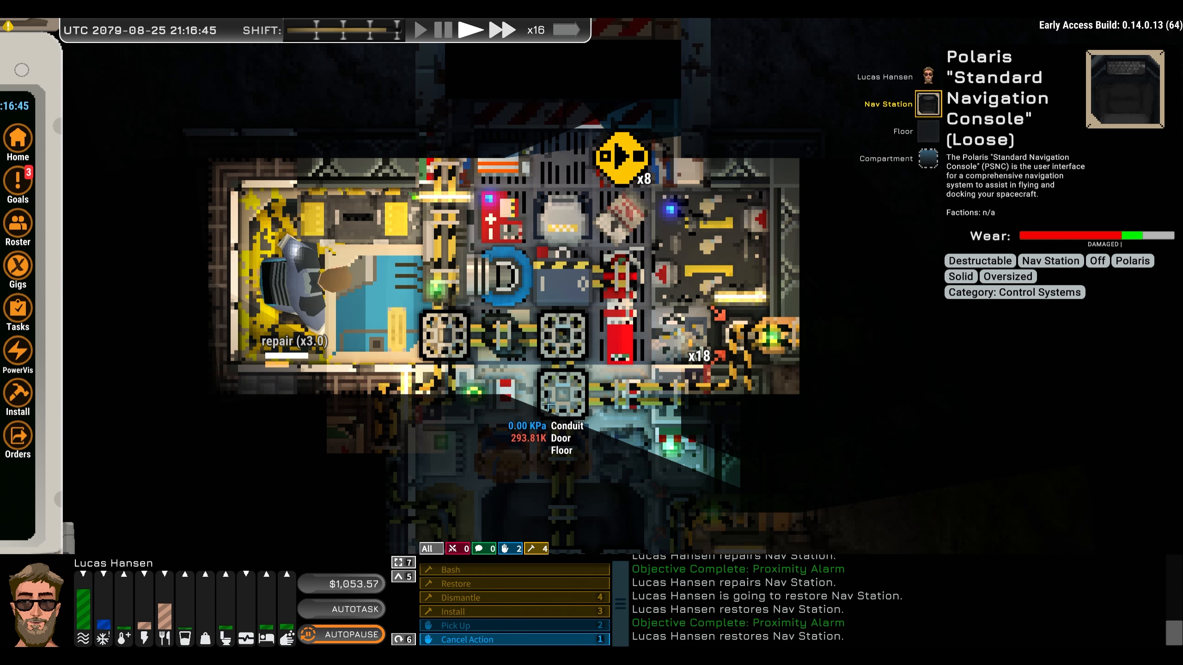
Return the game speed to x1 while the console restoration runs
{"action": "left_click", "coordinate": [471, 30]}
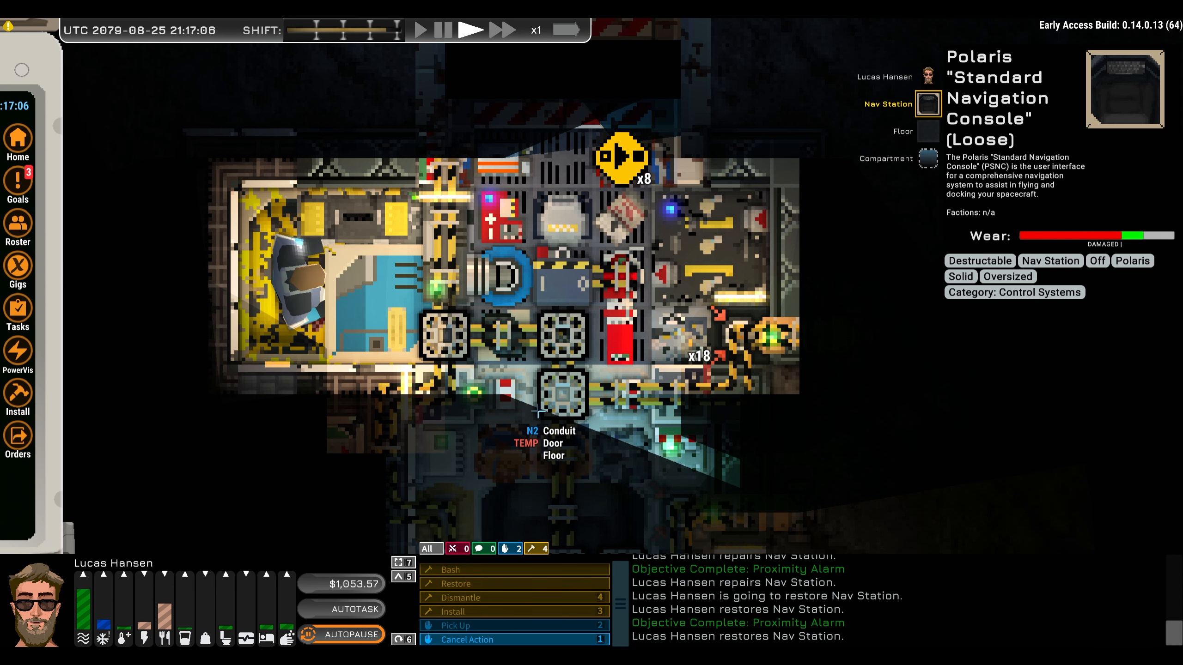
{"action": "mouse_move", "coordinate": [501, 29]}
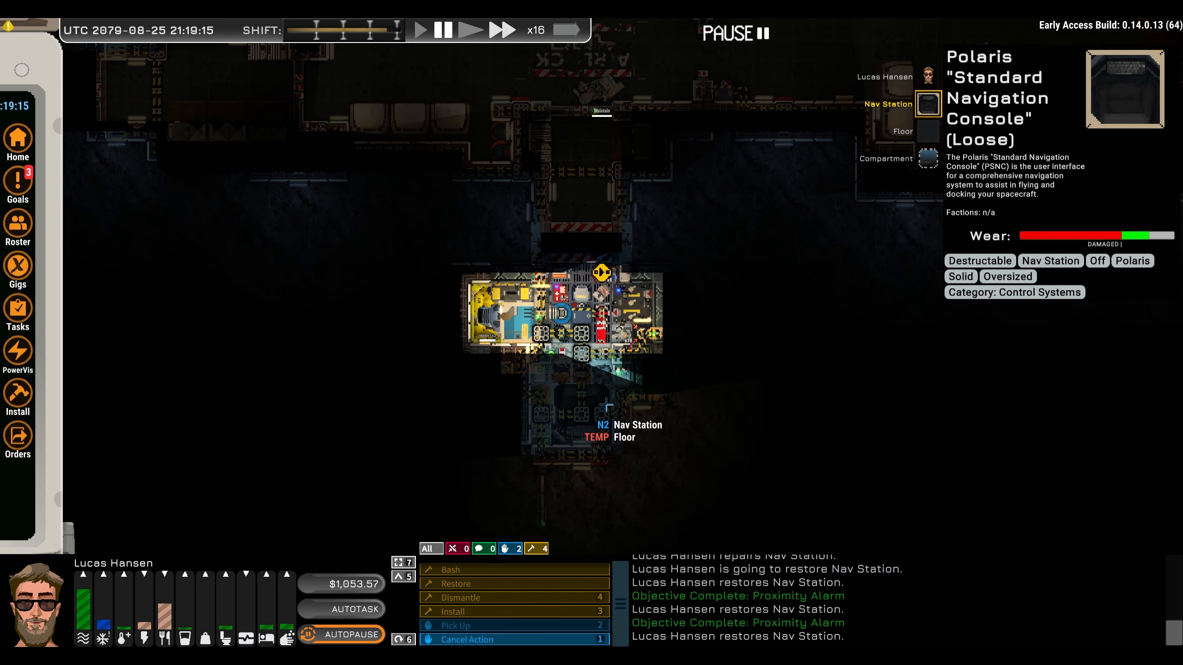
{"action": "mouse_move", "coordinate": [620, 519]}
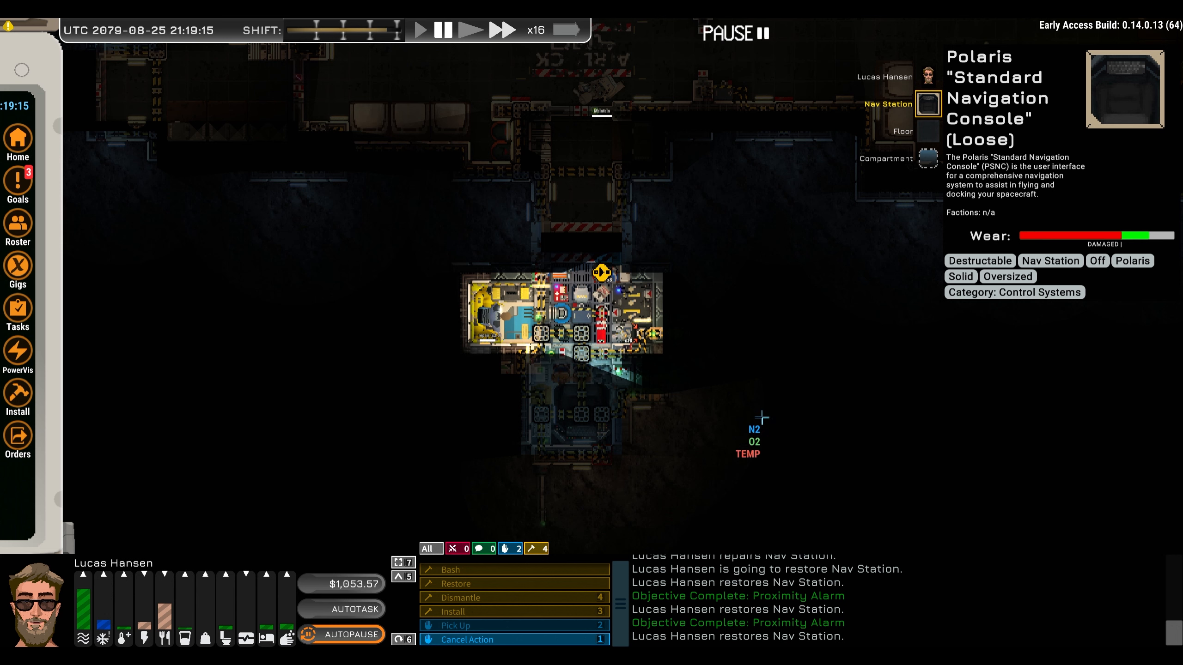
{"action": "mouse_move", "coordinate": [768, 371]}
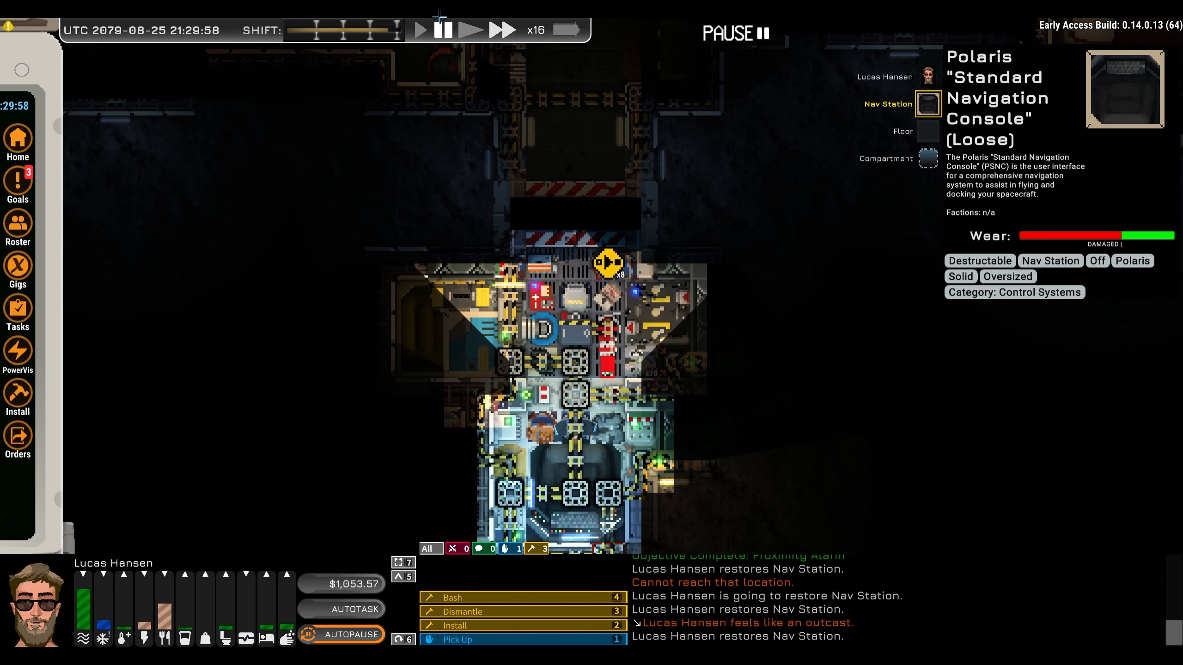
Set the game speed back to x1 to start repositioning the loose Nav Station
{"action": "left_click", "coordinate": [420, 29]}
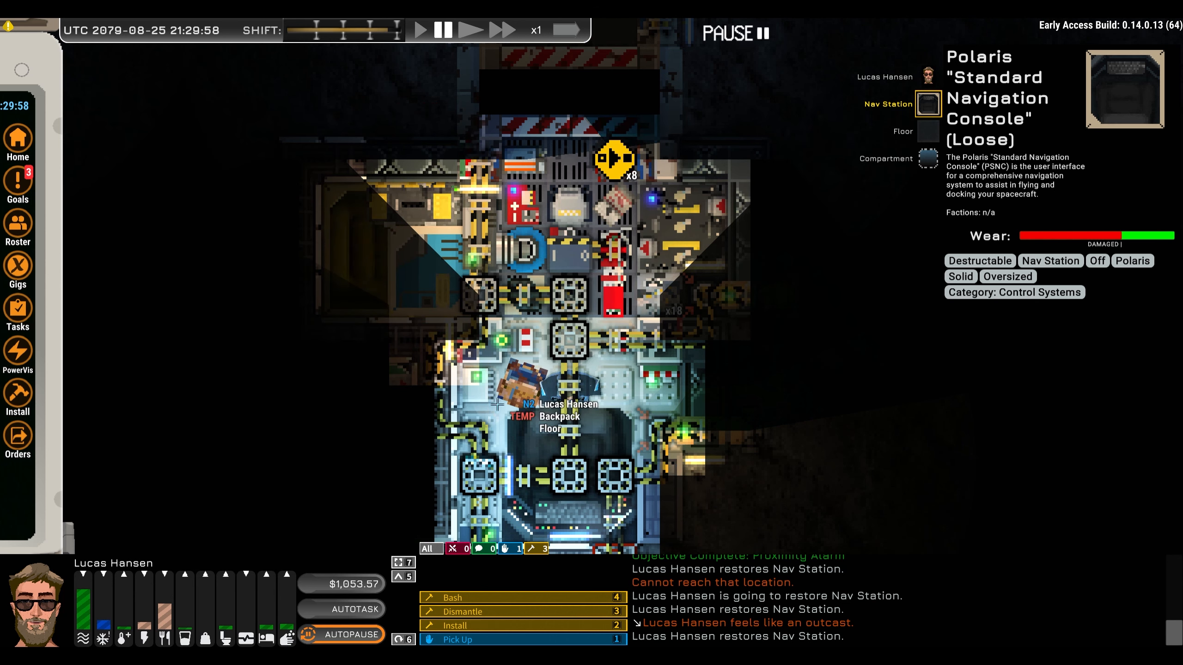
{"action": "mouse_move", "coordinate": [388, 279]}
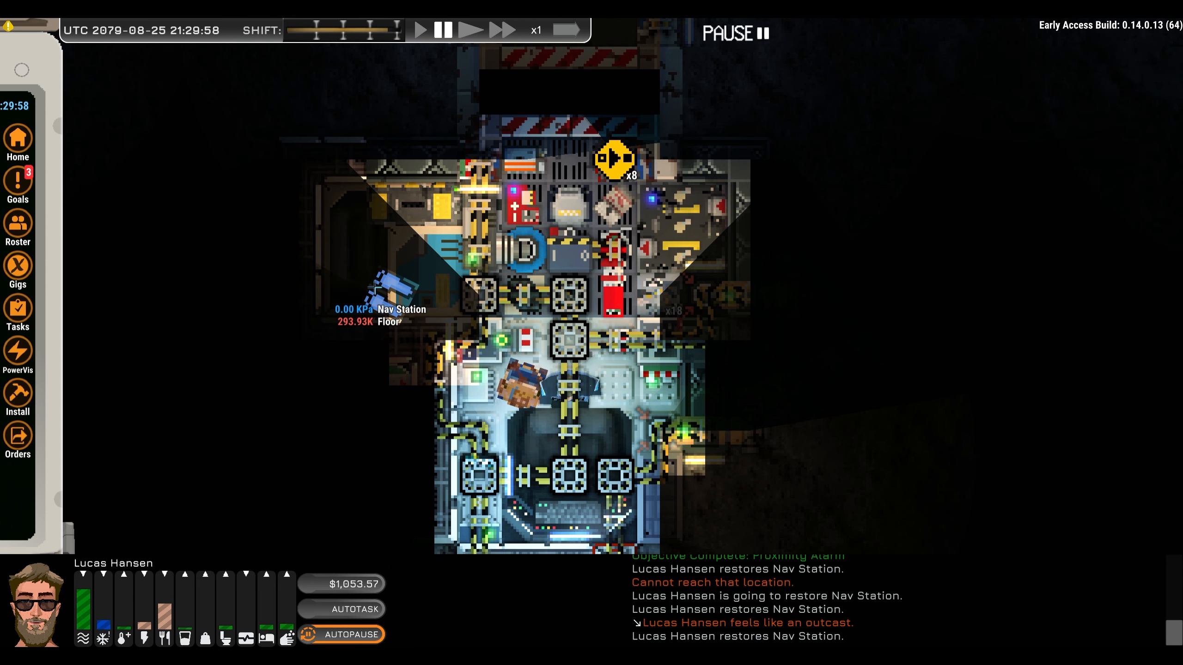
{"action": "left_click", "coordinate": [471, 30]}
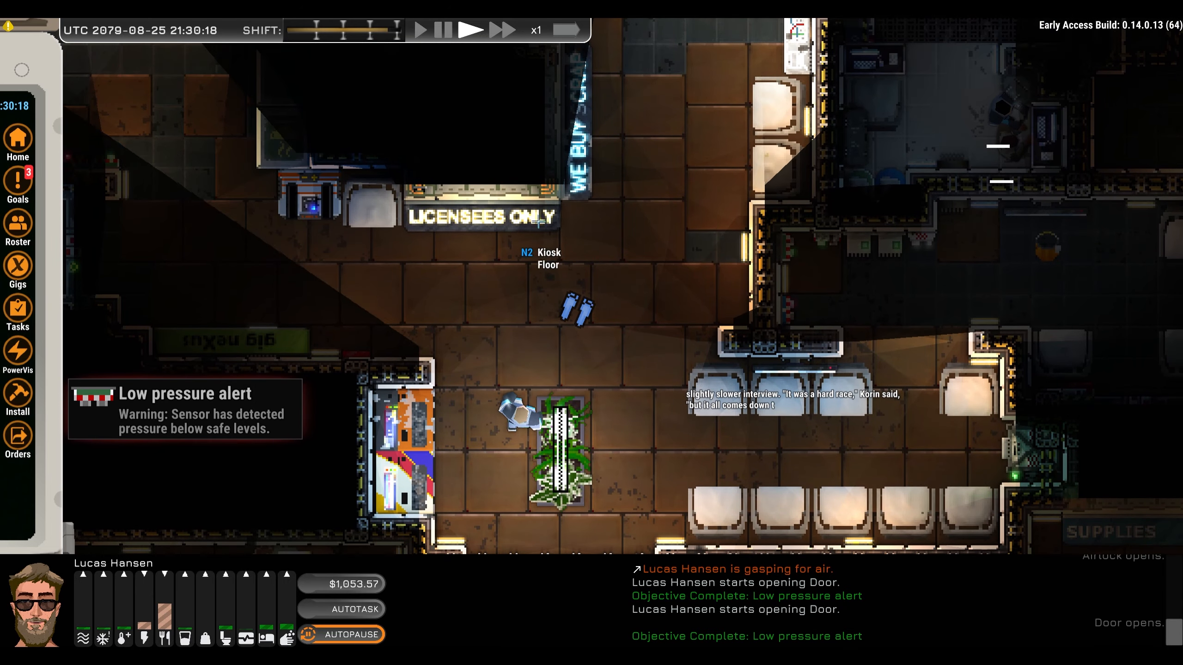
Select the OKLG Licensed Supply Kiosk and start trading with it using Trade
{"action": "left_click", "coordinate": [488, 221]}
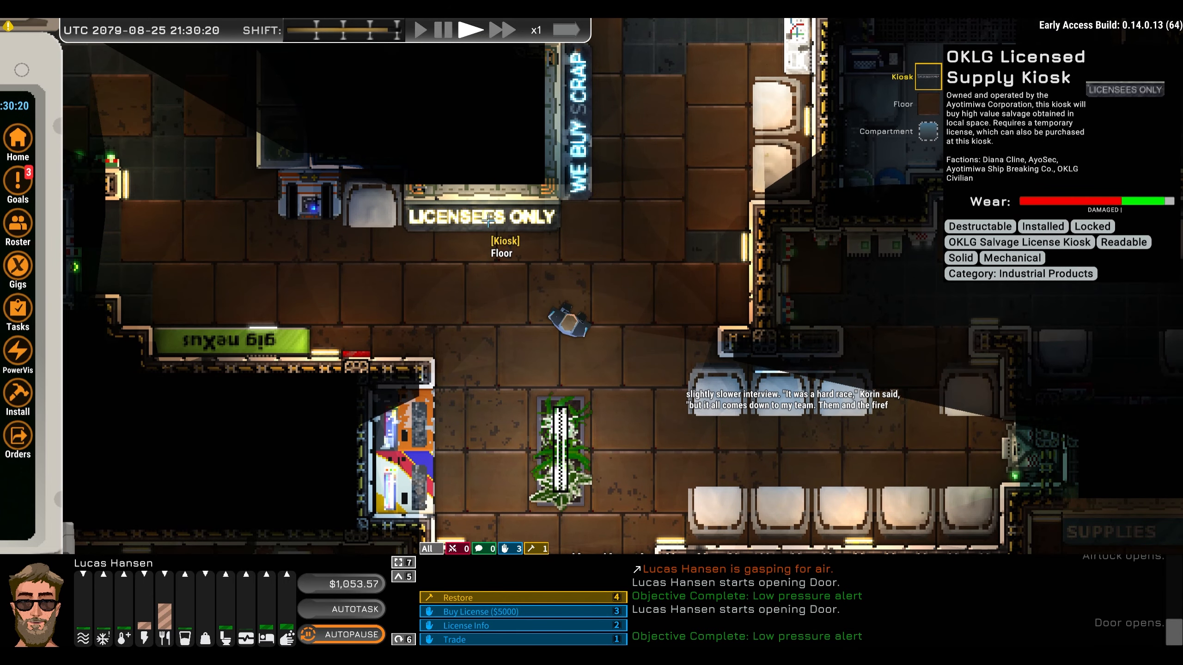
{"action": "left_click", "coordinate": [458, 653]}
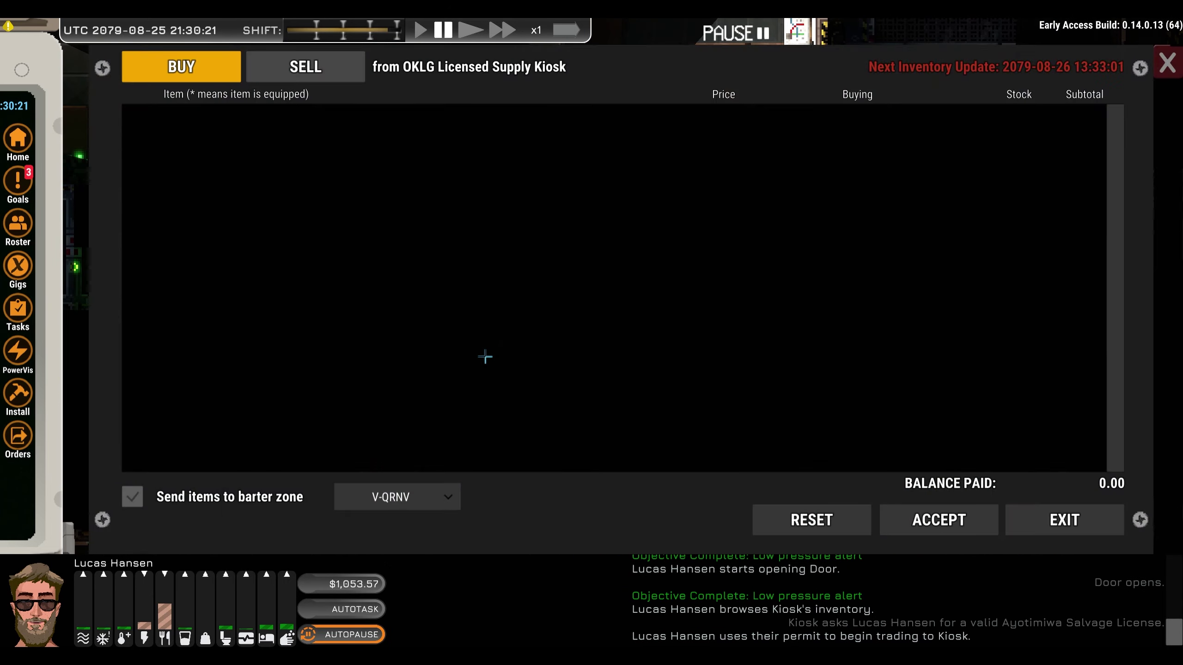
Switch to the kiosk's SELL tab and expand zone 1's salvage list
{"action": "left_click", "coordinate": [306, 67]}
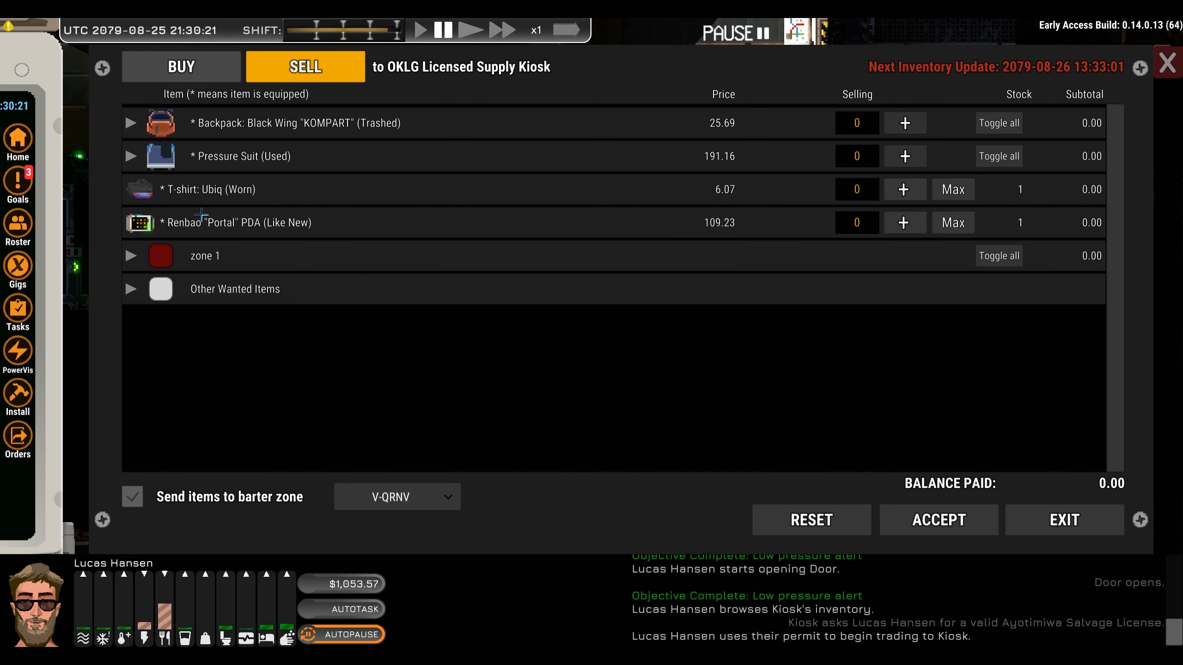
{"action": "left_click", "coordinate": [131, 256]}
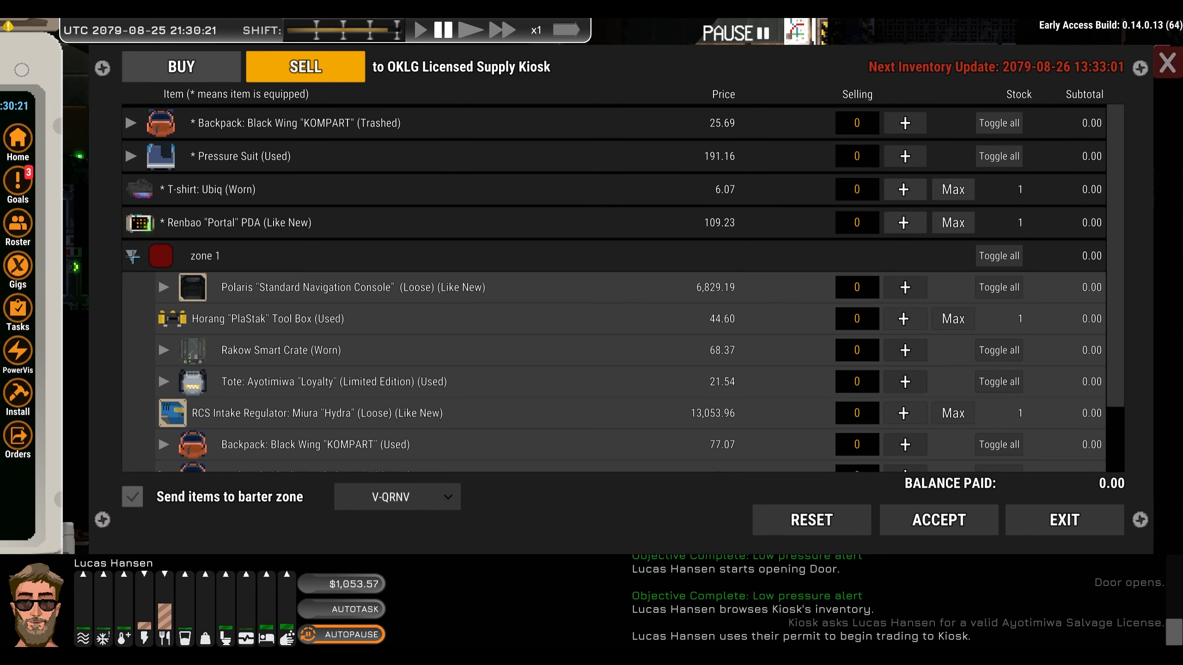
{"action": "scroll", "scroll_direction": "down", "scroll_amount": 3}
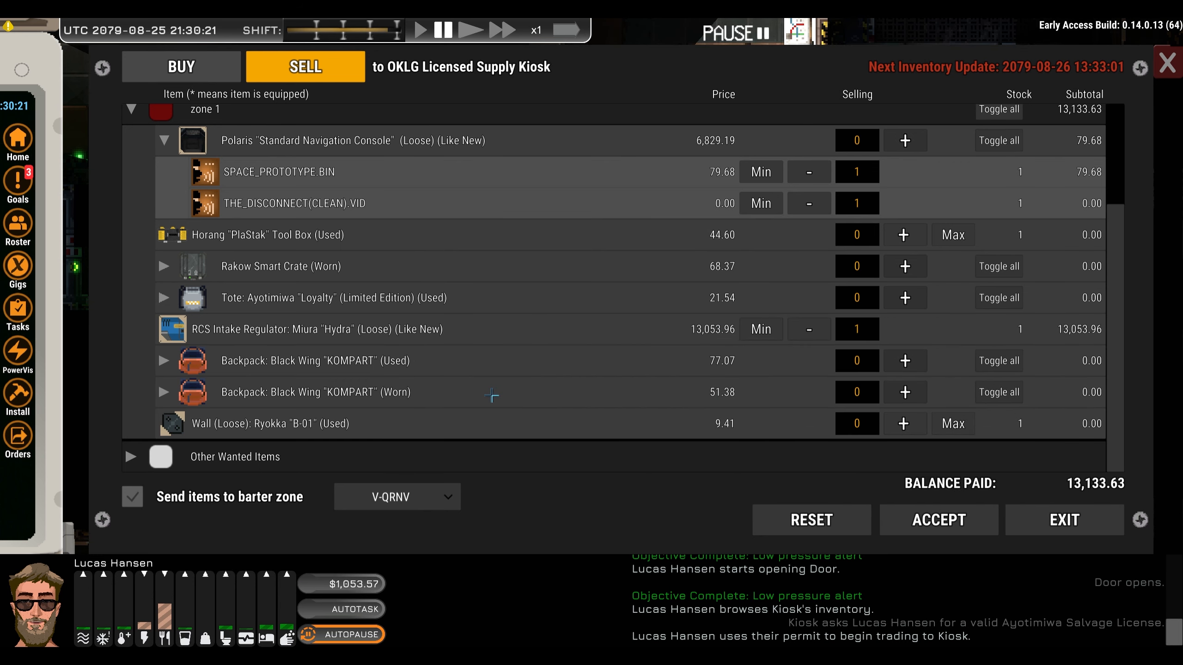
{"action": "mouse_move", "coordinate": [584, 286]}
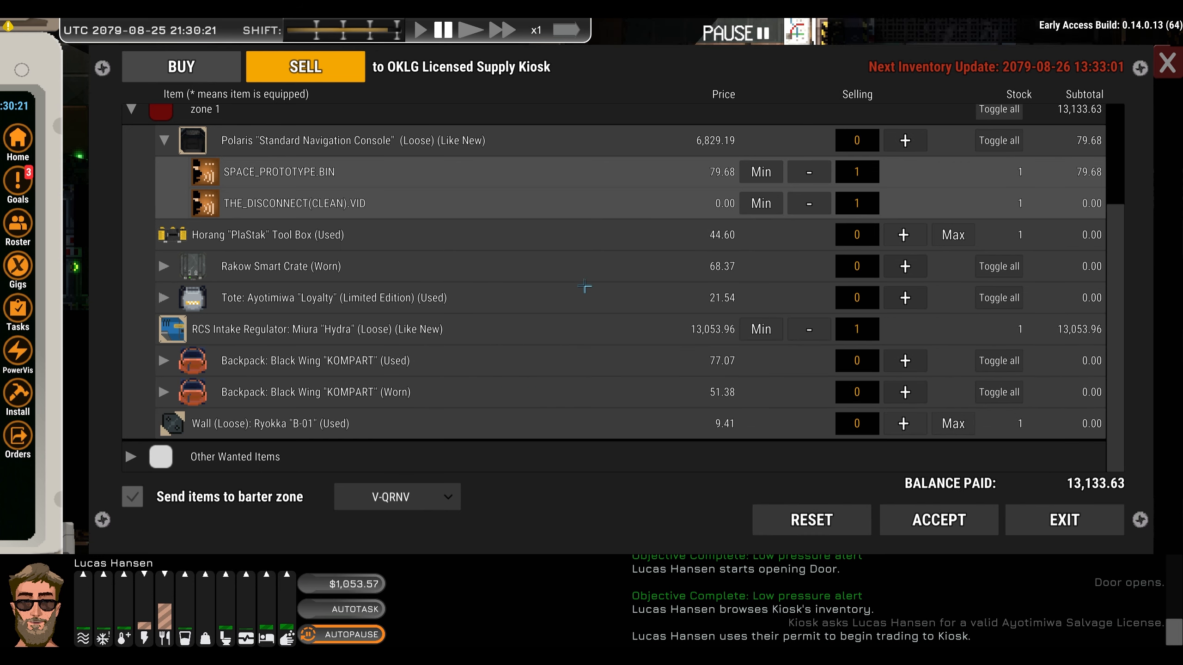
{"action": "mouse_move", "coordinate": [527, 446]}
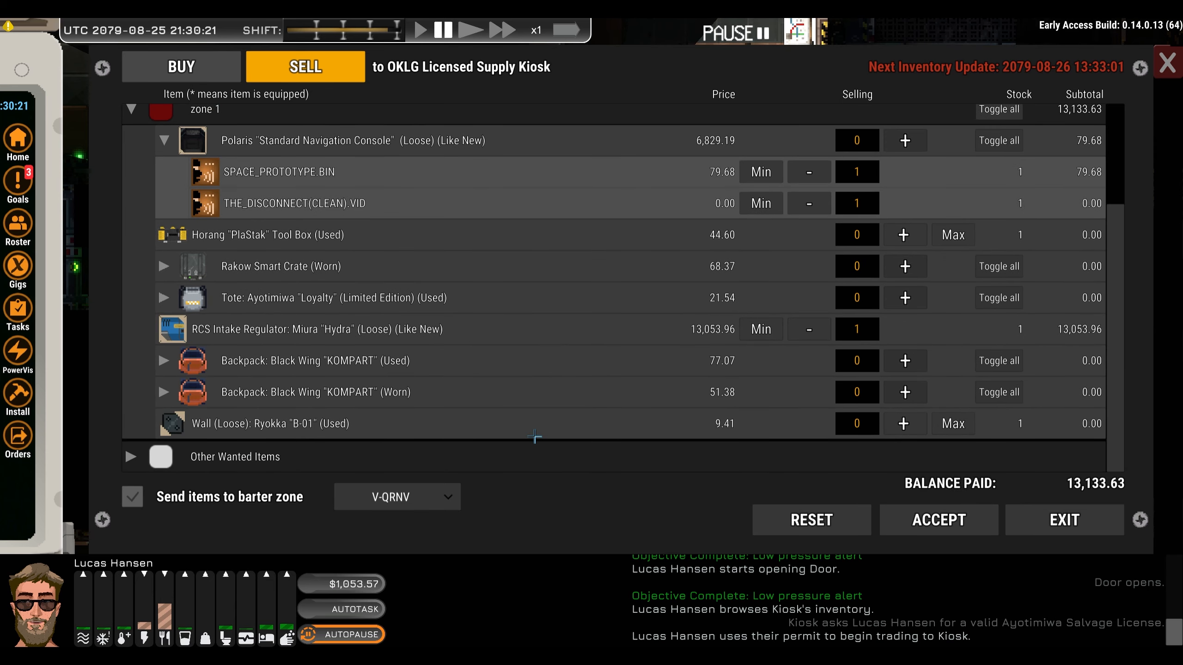
{"action": "mouse_move", "coordinate": [535, 436]}
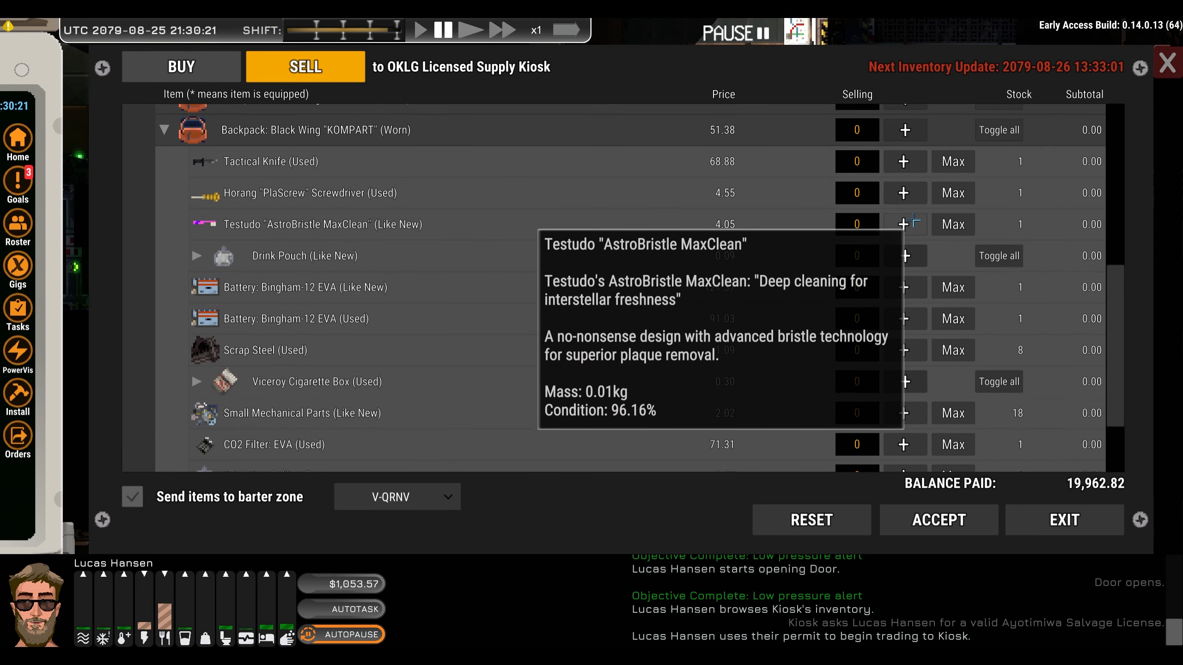
Add one Testudo AstroBristle MaxClean toothbrush and one Drink Pouch (Used) to the sale
{"action": "left_click", "coordinate": [904, 224]}
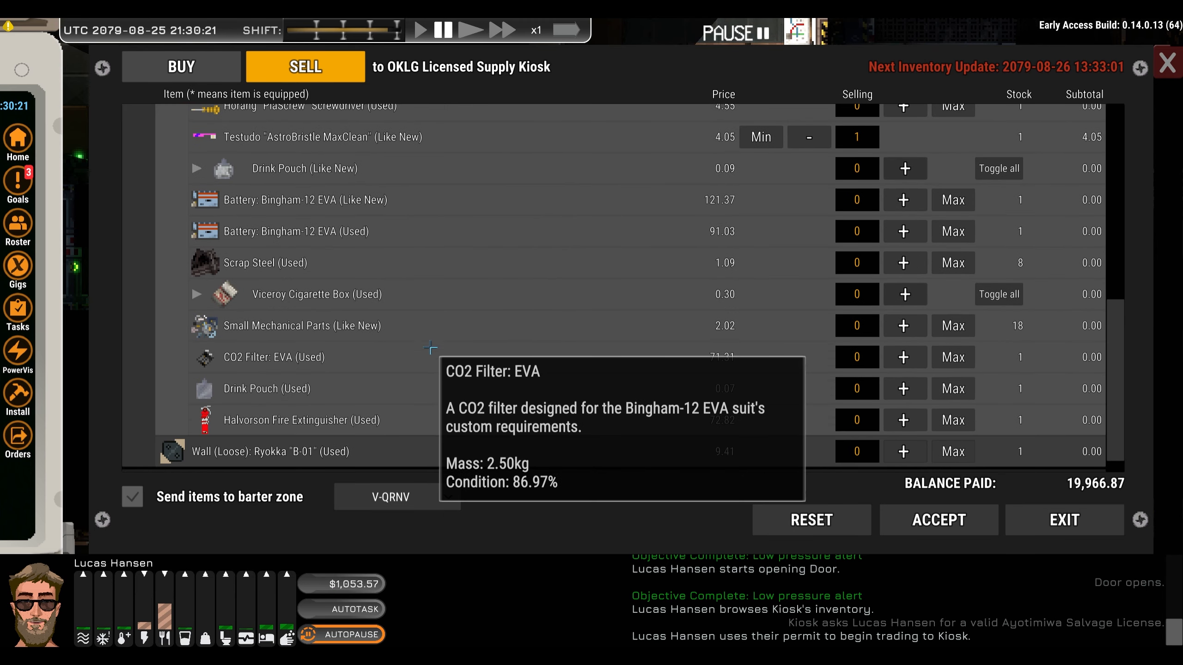
{"action": "mouse_move", "coordinate": [411, 392]}
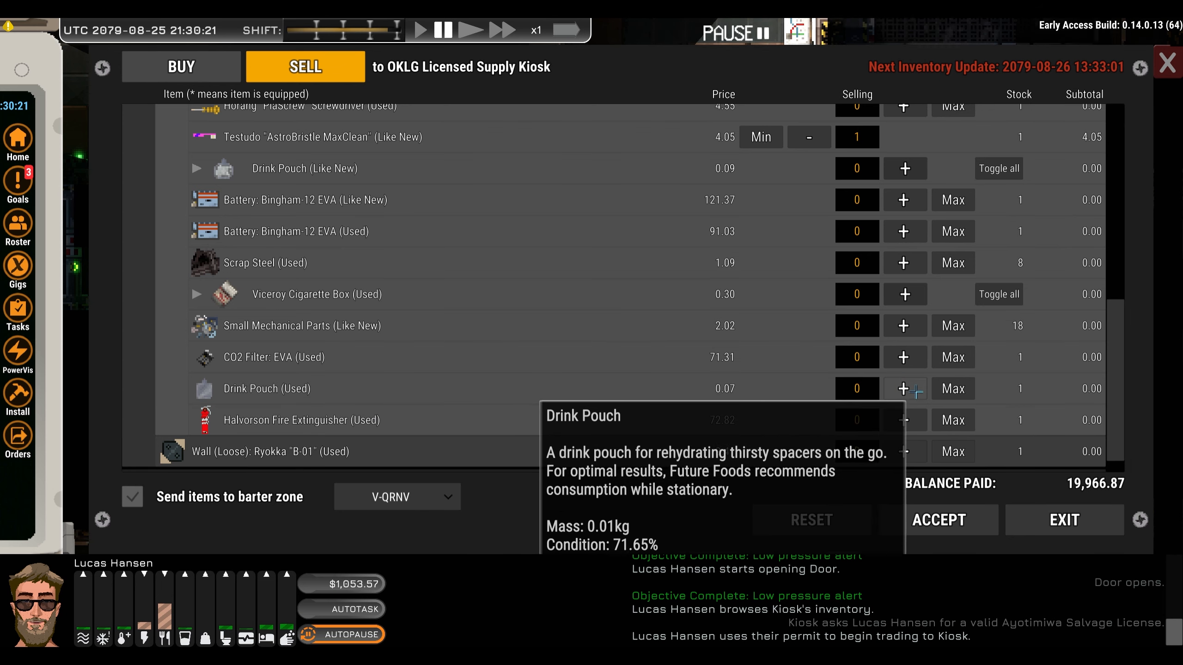
{"action": "left_click", "coordinate": [906, 389]}
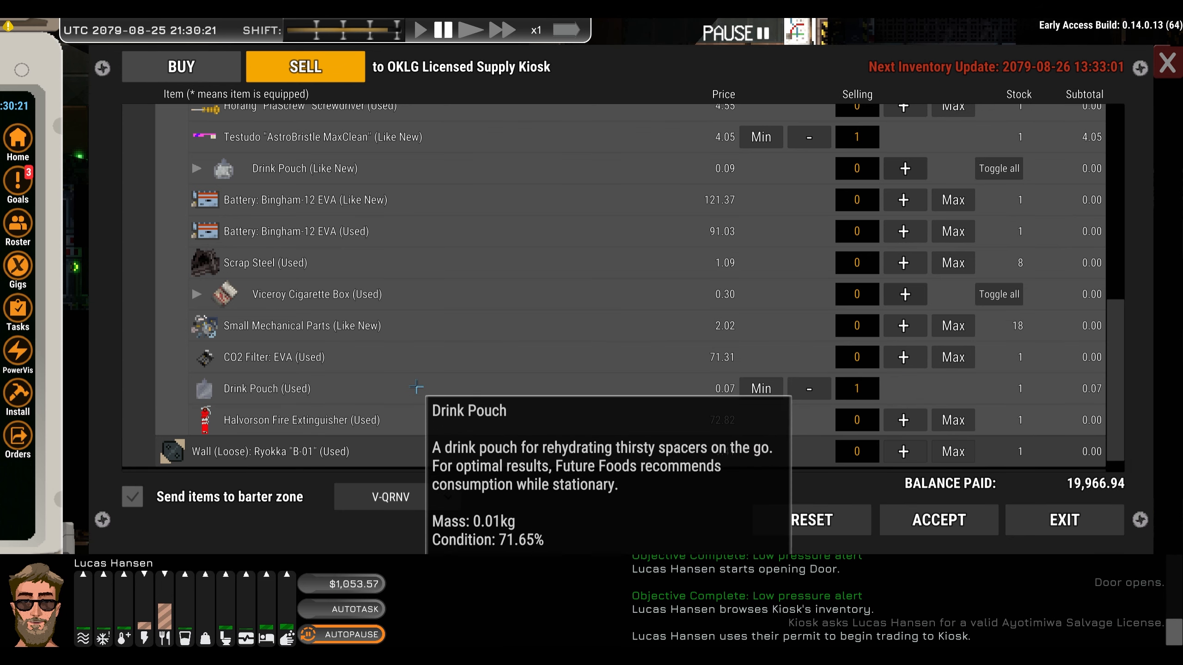
{"action": "mouse_move", "coordinate": [542, 325]}
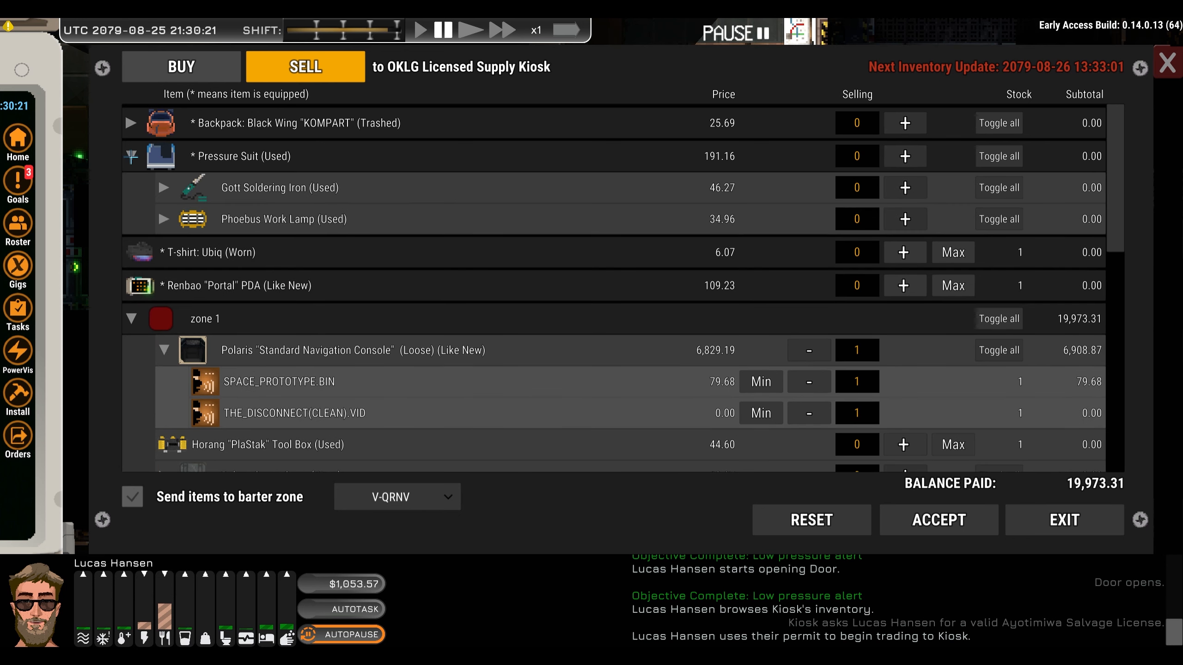
Expand the trashed backpack, add then remove the drink pouch, and add Component: Motor (Trashed)
{"action": "left_click", "coordinate": [131, 123]}
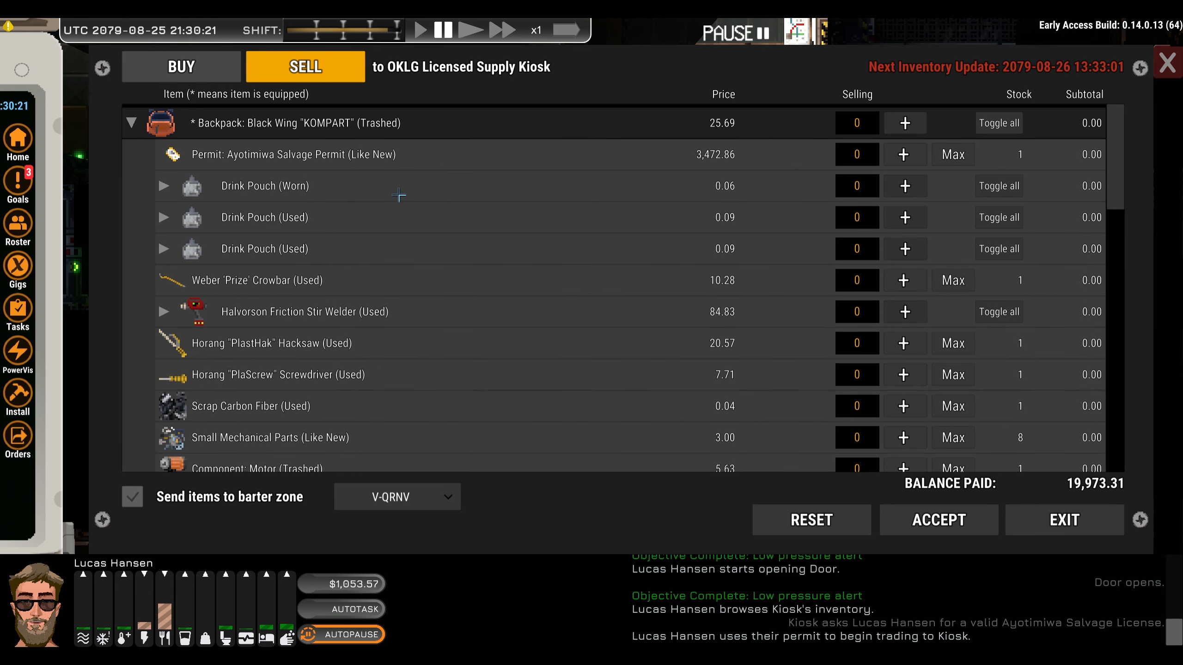
{"action": "mouse_move", "coordinate": [914, 186]}
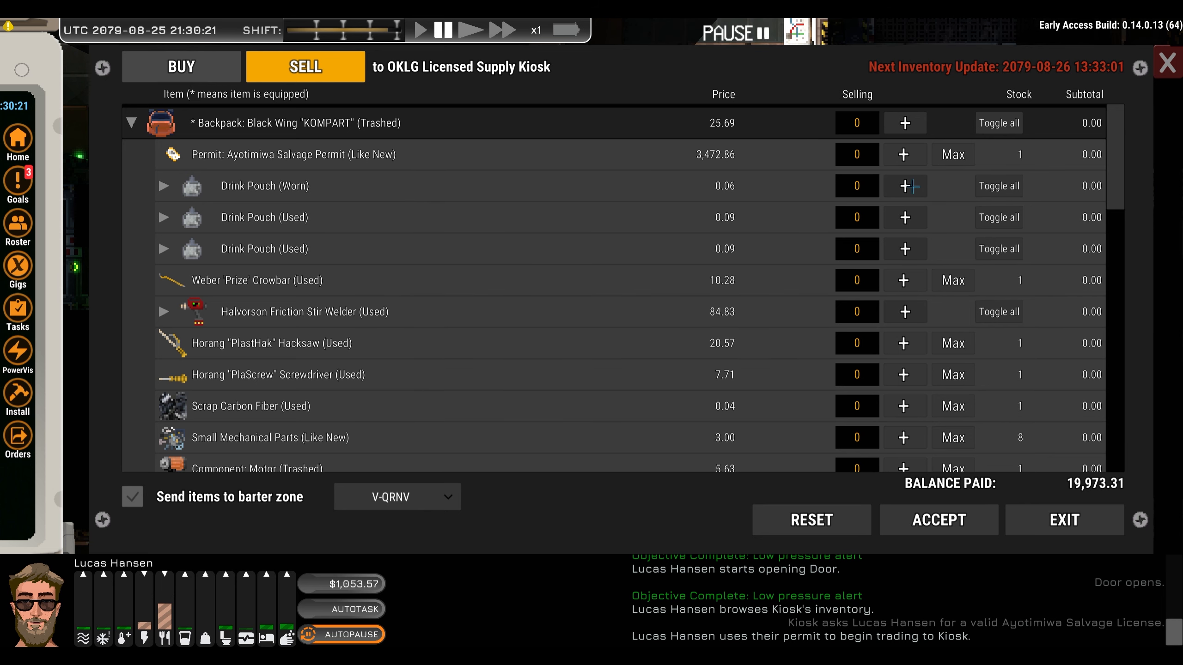
{"action": "left_click", "coordinate": [905, 185]}
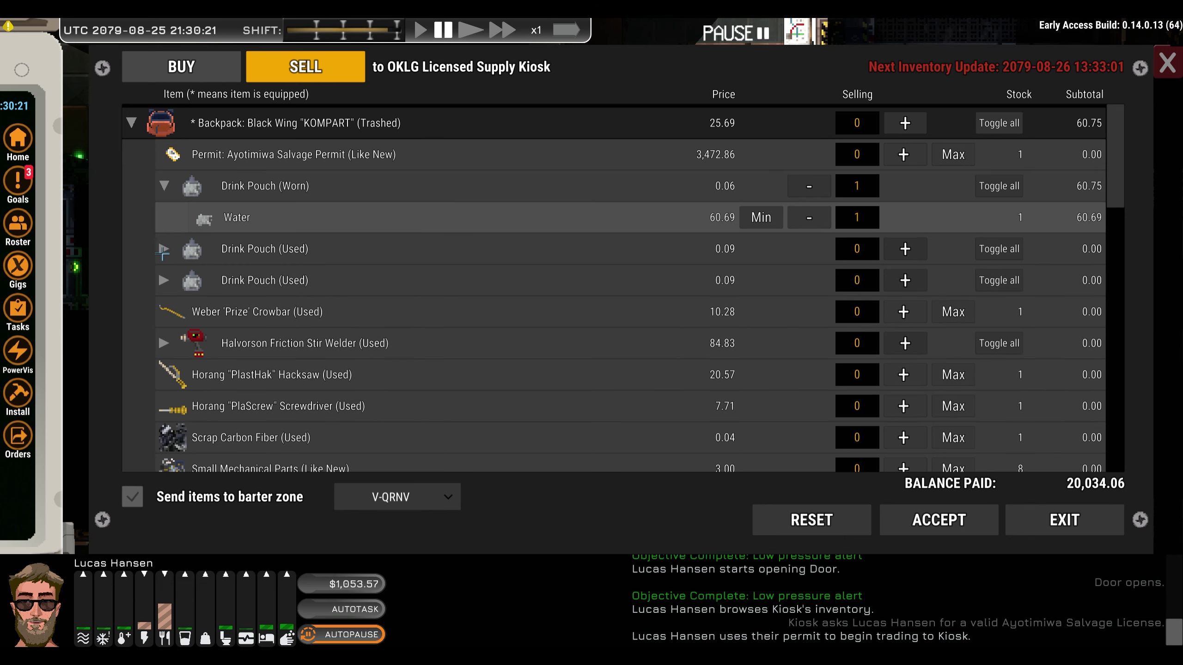
{"action": "mouse_move", "coordinate": [162, 281]}
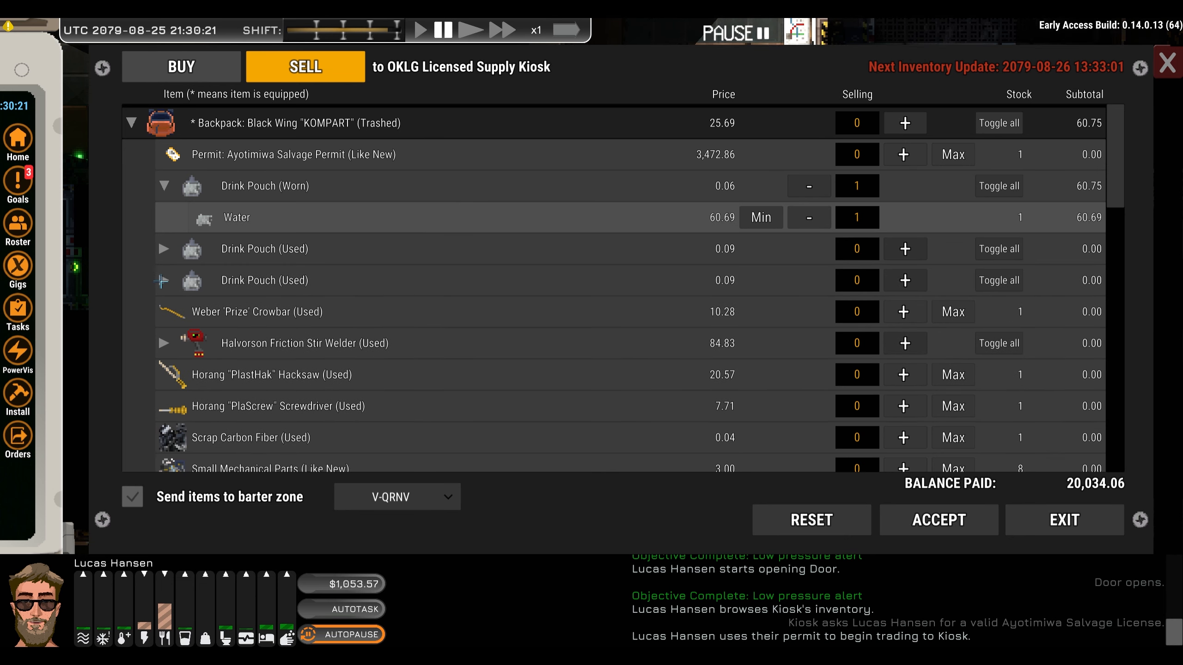
{"action": "left_click", "coordinate": [808, 217]}
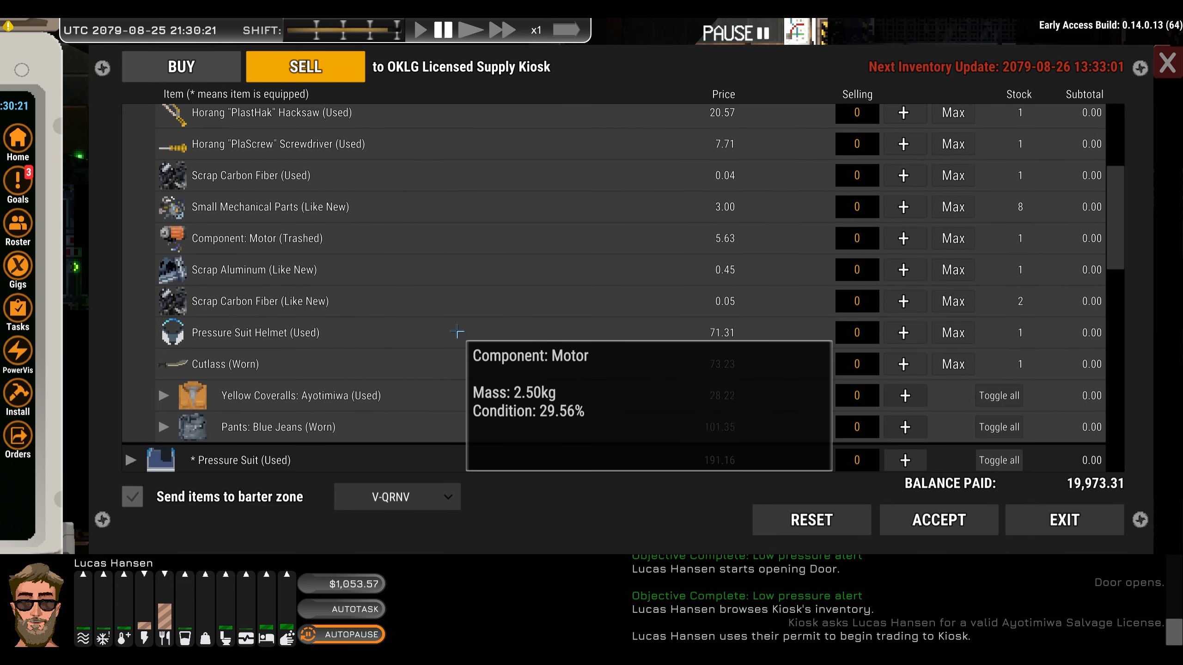
{"action": "left_click", "coordinate": [904, 238]}
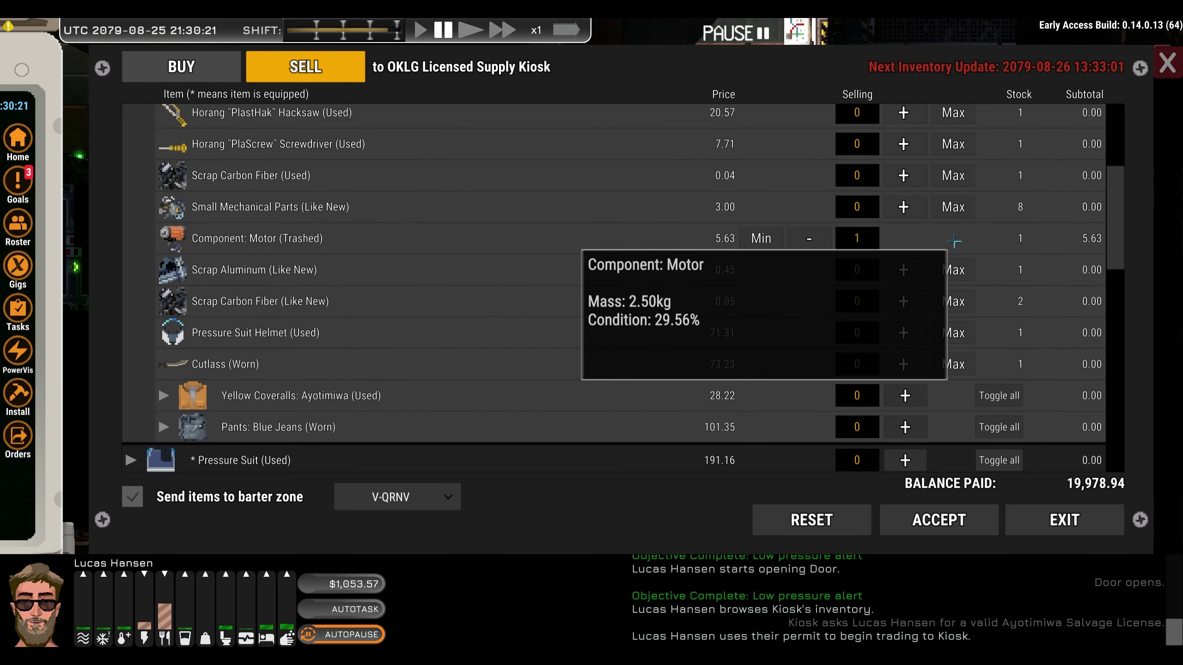
{"action": "scroll", "scroll_direction": "down", "scroll_amount": 3}
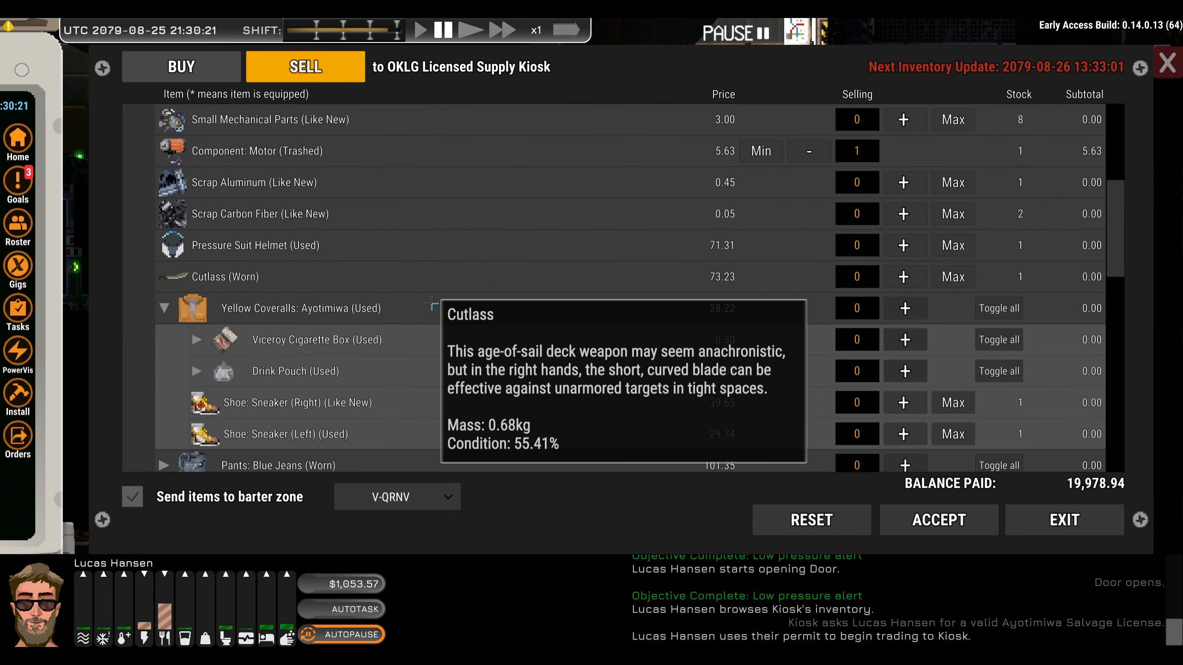
{"action": "scroll", "scroll_direction": "down", "scroll_amount": 3}
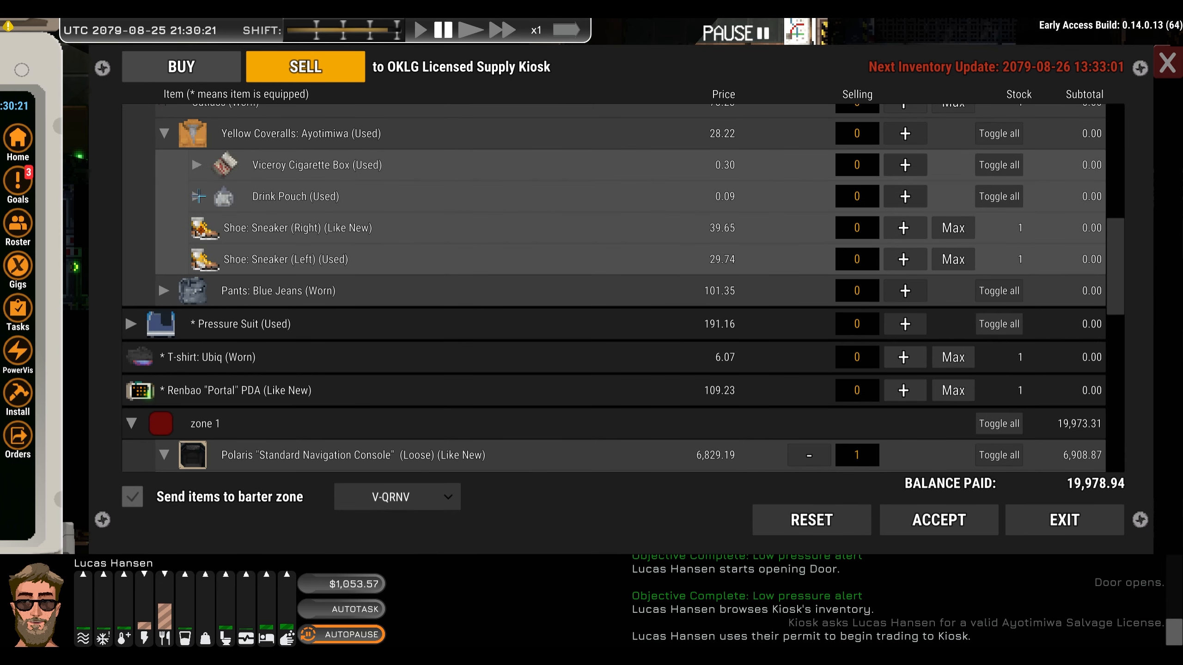
Expand the blue jeans and accept the 20,061.81 sale, raising funds to 21,115.38
{"action": "left_click", "coordinate": [197, 196]}
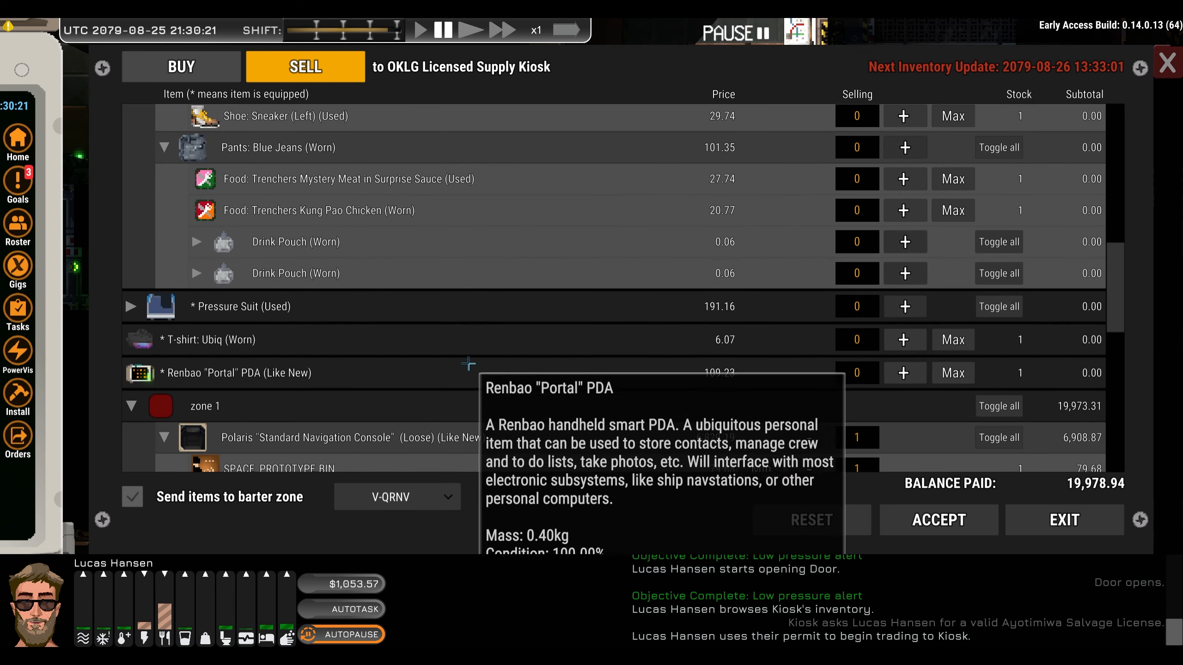
{"action": "mouse_move", "coordinate": [412, 289]}
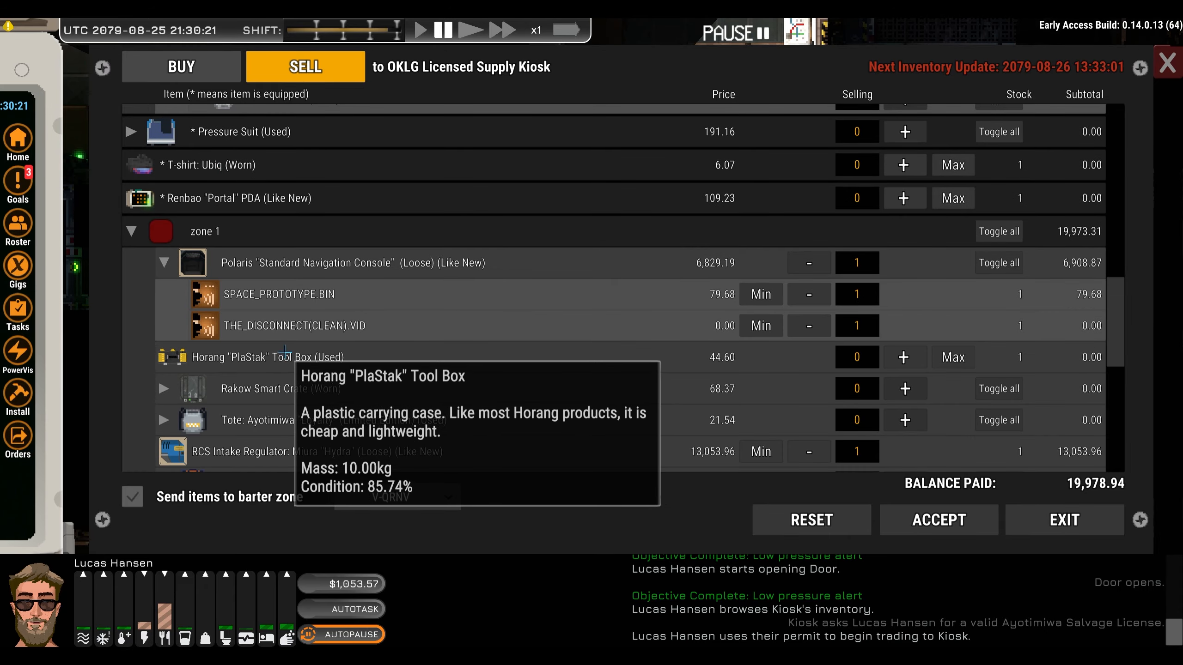
{"action": "scroll", "scroll_direction": "down", "scroll_amount": 3}
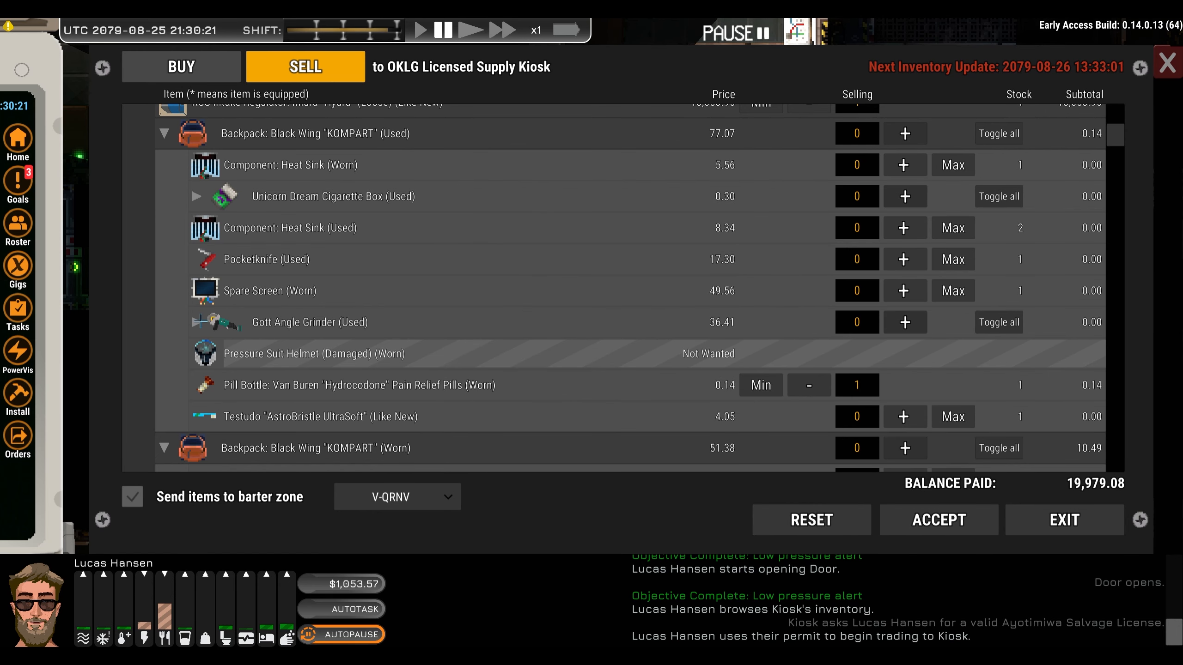
{"action": "scroll", "scroll_direction": "down", "scroll_amount": 3}
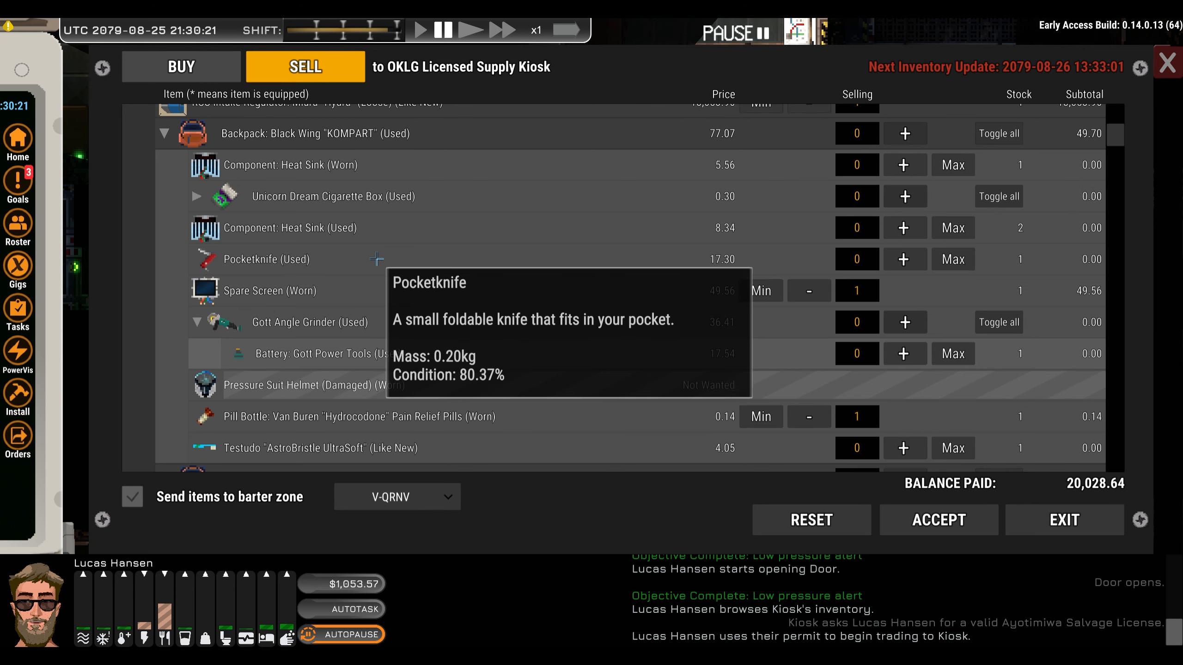
{"action": "mouse_move", "coordinate": [571, 249]}
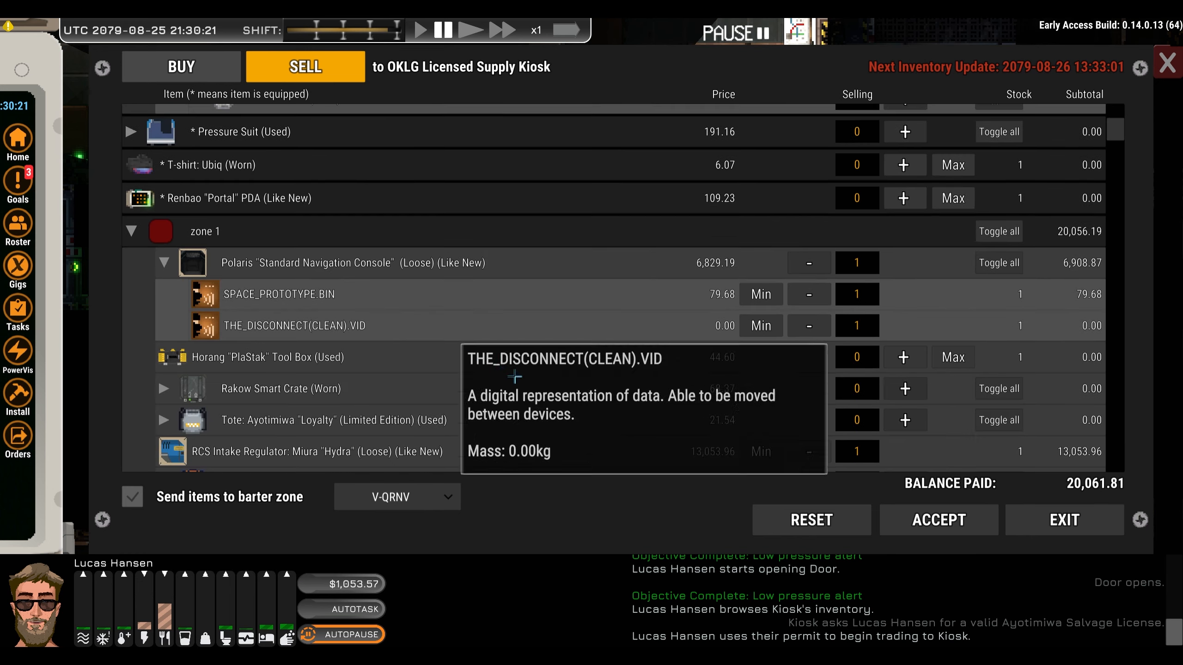
{"action": "left_click", "coordinate": [939, 520]}
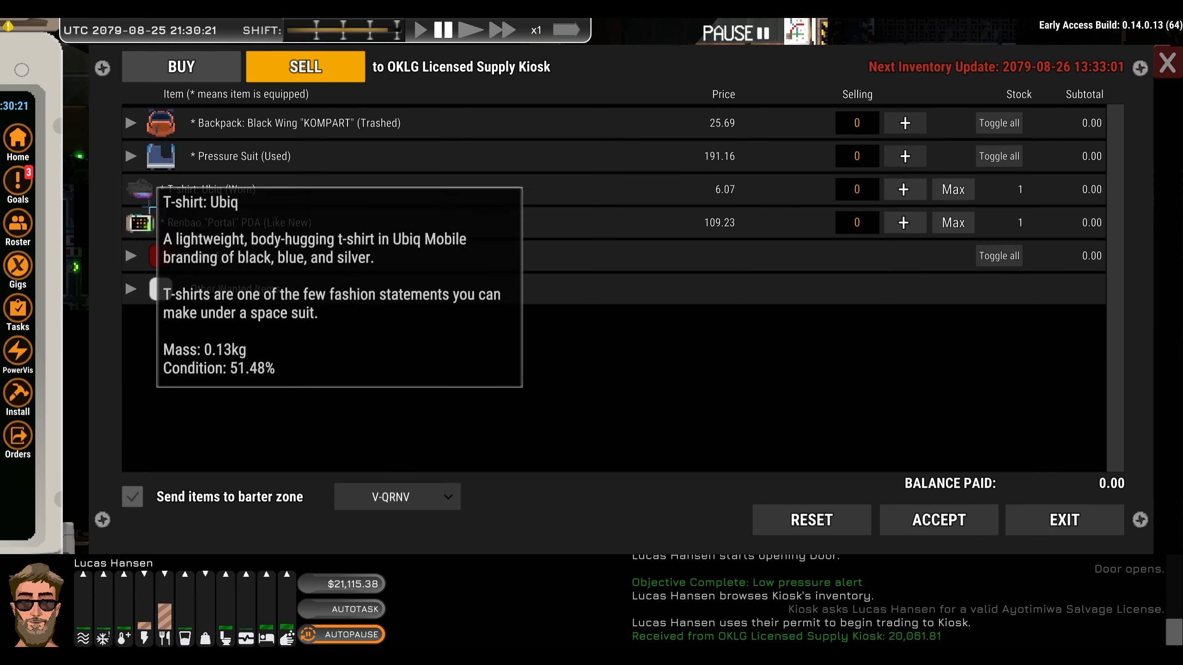
{"action": "left_click", "coordinate": [131, 256]}
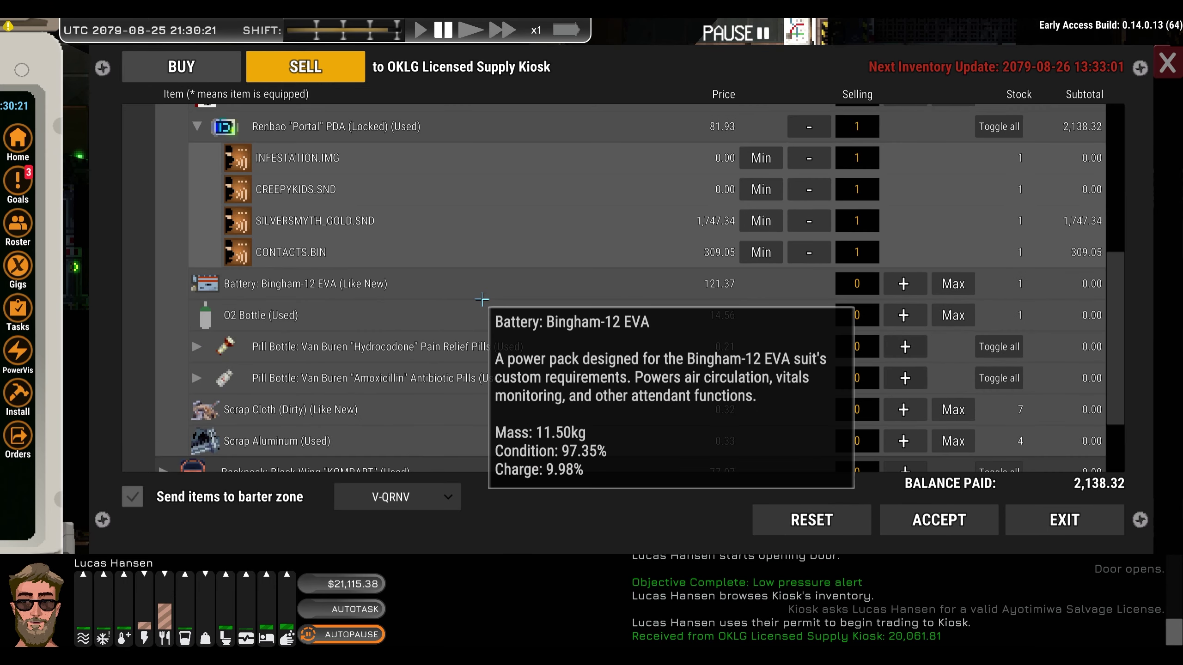
Sell the locked Renbao PDA's data files for 2,056.39, bringing funds to 23,171.78
{"action": "scroll", "scroll_direction": "down", "scroll_amount": 3}
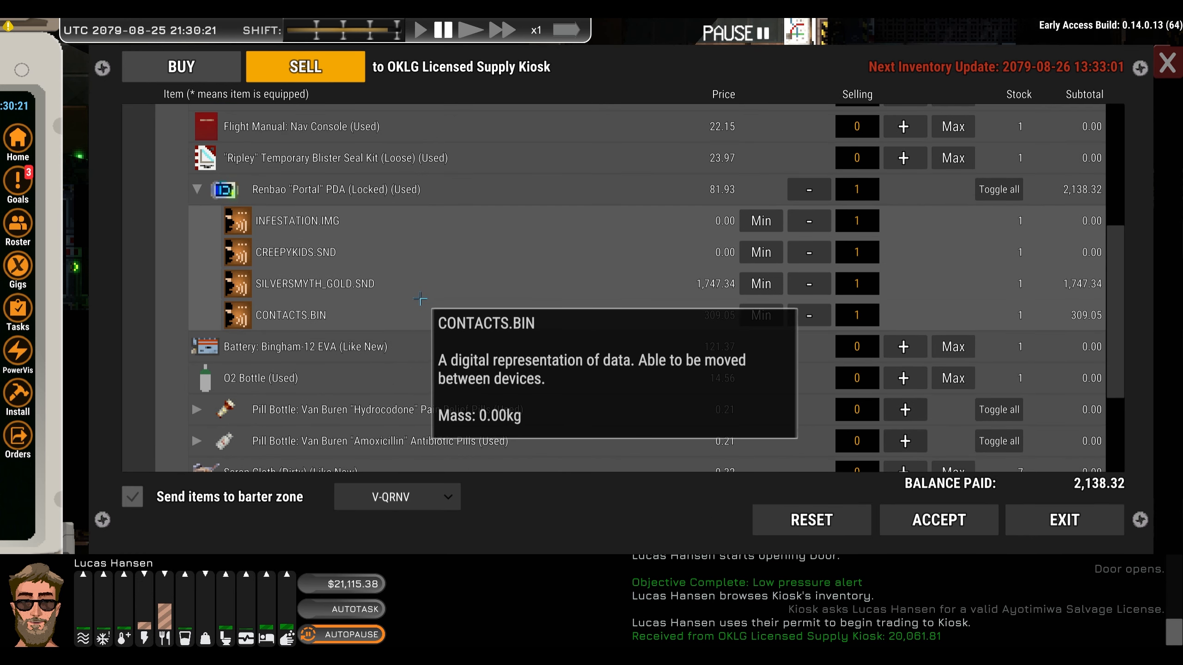
{"action": "mouse_move", "coordinate": [509, 351]}
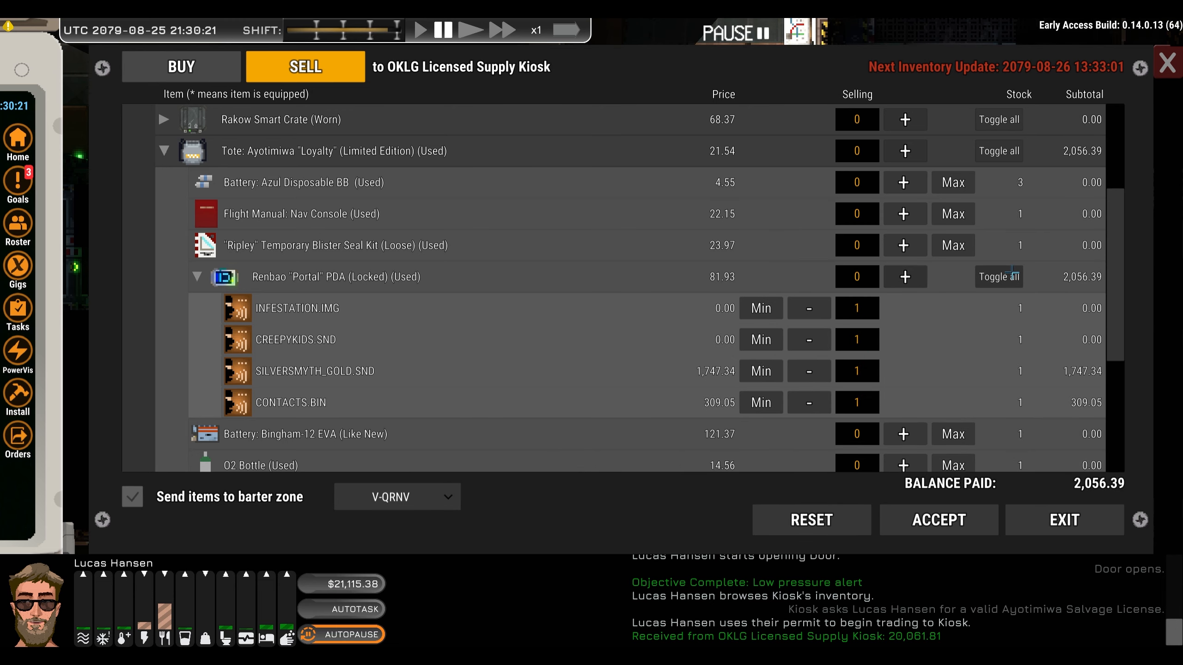
{"action": "mouse_move", "coordinate": [363, 383]}
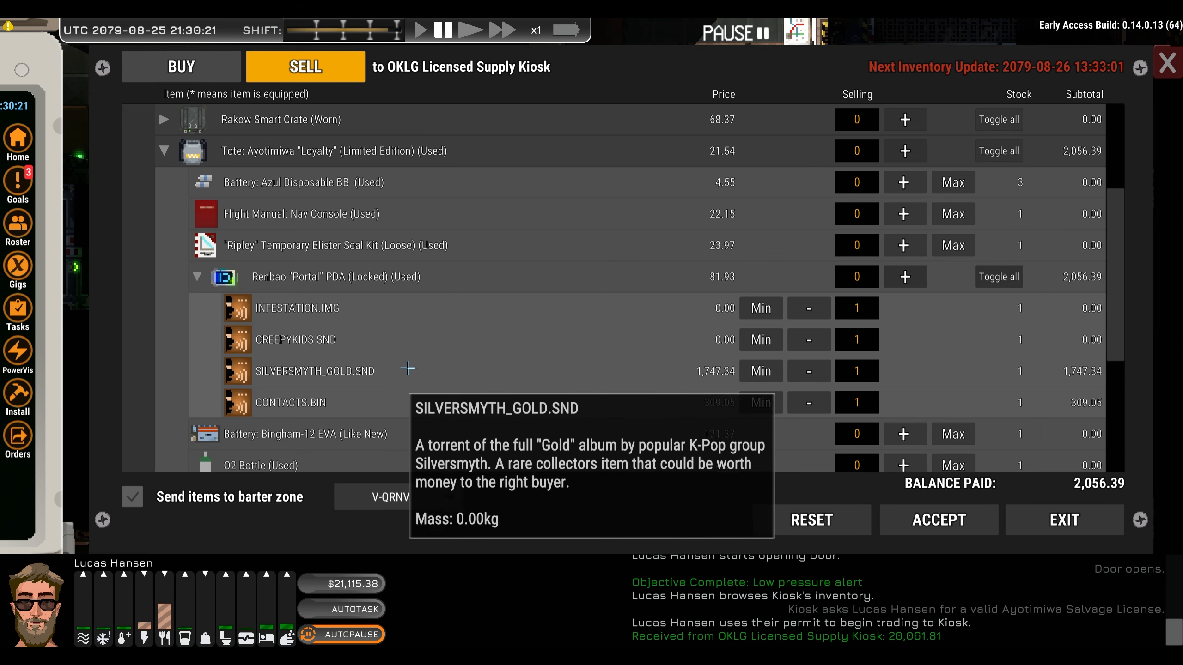
{"action": "scroll", "scroll_direction": "down", "scroll_amount": 3}
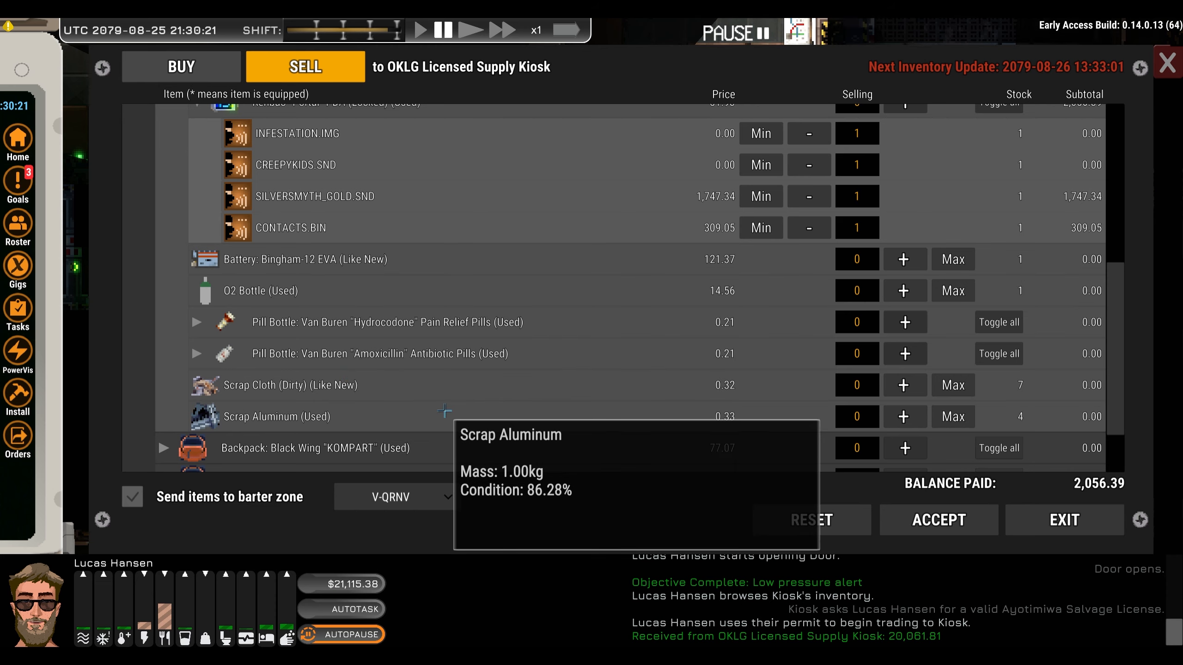
{"action": "left_click", "coordinate": [939, 520]}
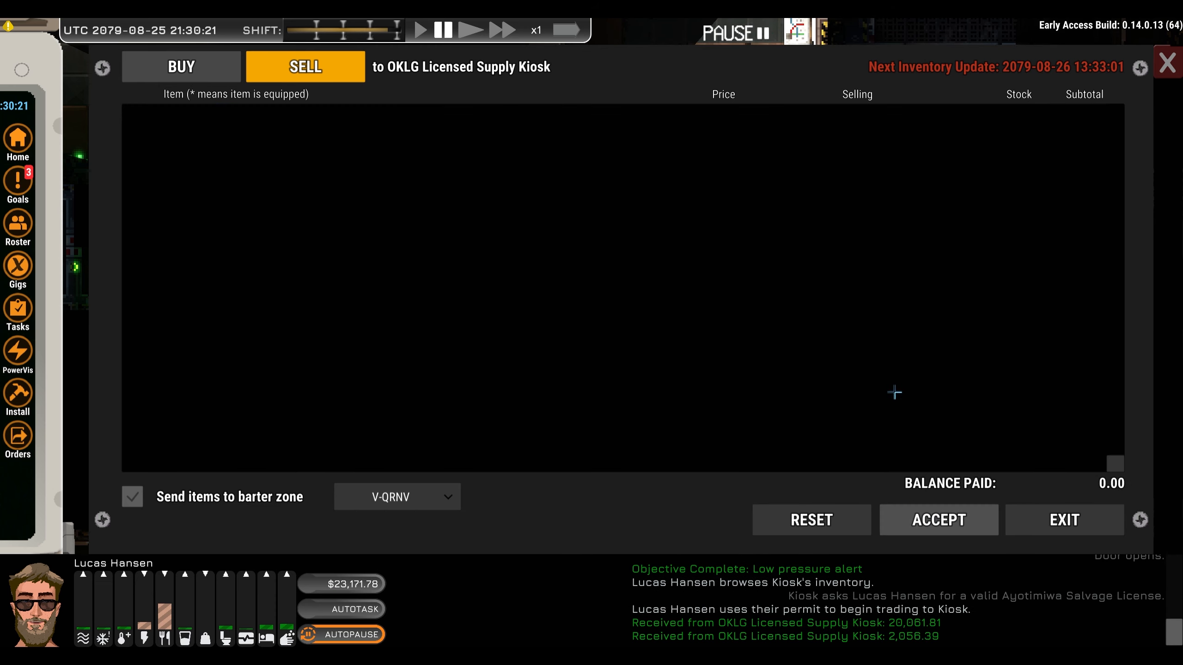
{"action": "mouse_move", "coordinate": [614, 518]}
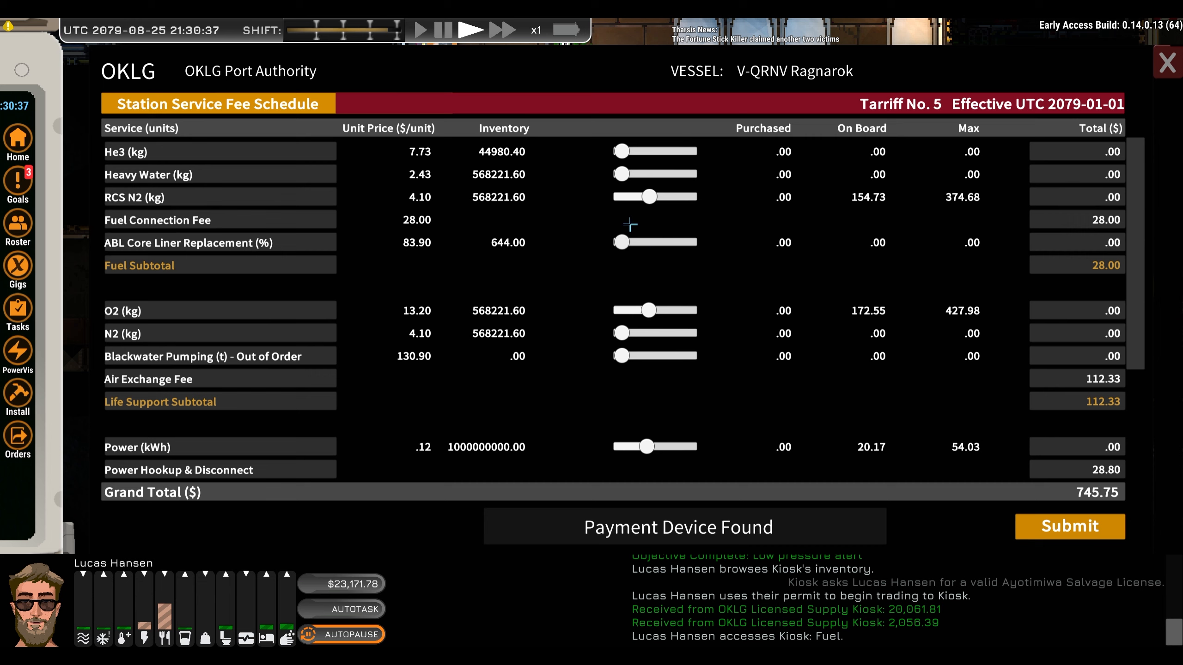
Max the RCS N2 slider, raise another supply, and submit the 5,023.24 port bill
{"action": "left_click_drag", "start_coordinate": [653, 197], "coordinate": [663, 197]}
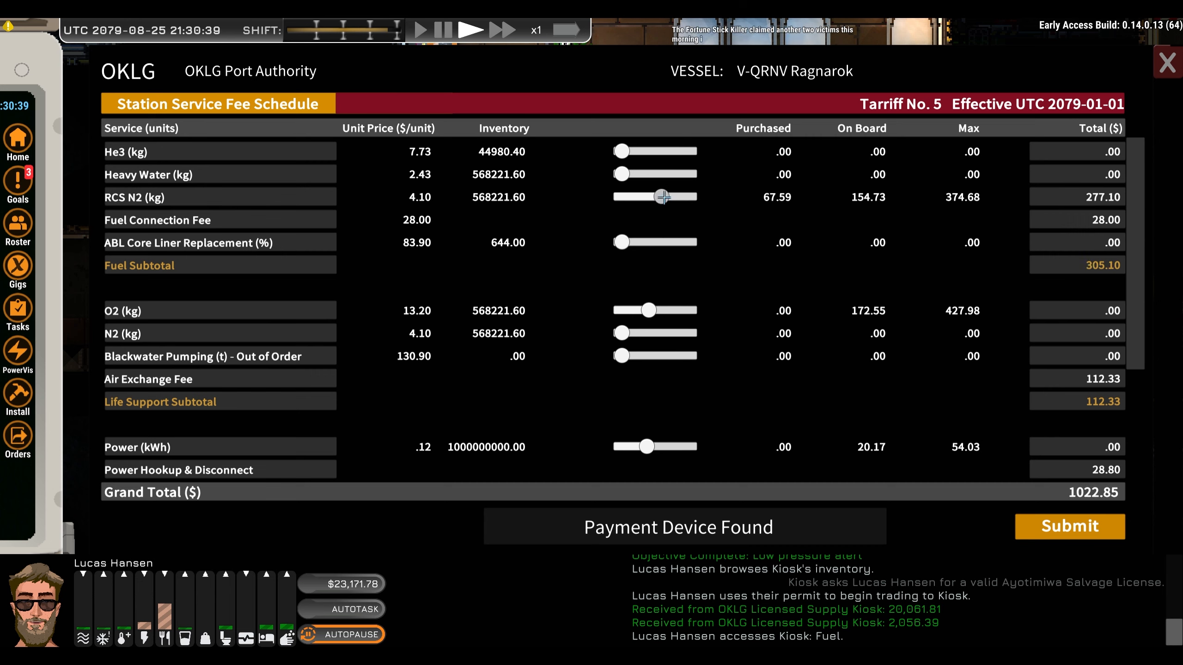
{"action": "left_click_drag", "start_coordinate": [662, 197], "coordinate": [690, 197]}
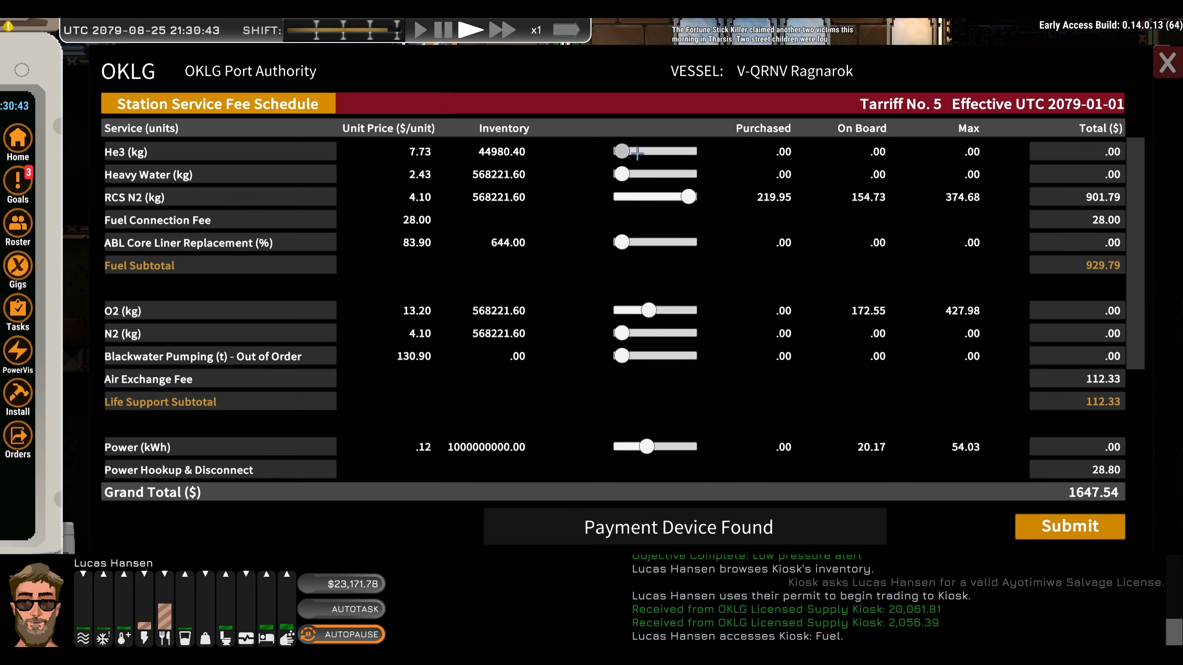
{"action": "left_click_drag", "start_coordinate": [650, 310], "coordinate": [685, 310]}
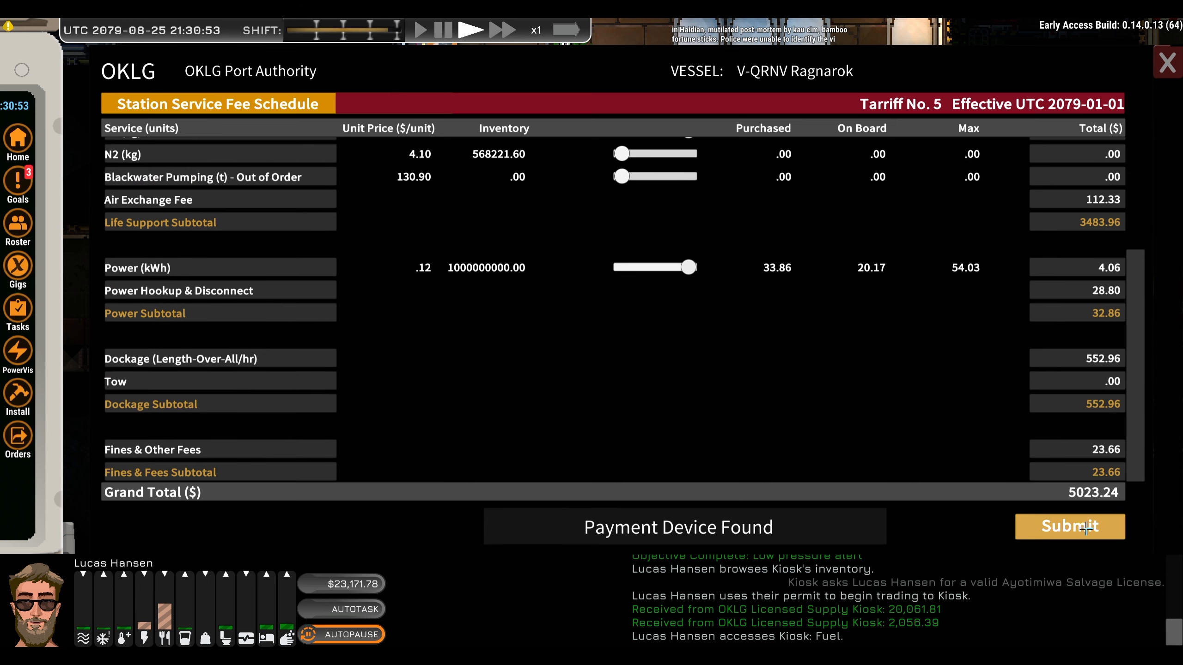
{"action": "left_click", "coordinate": [1070, 526]}
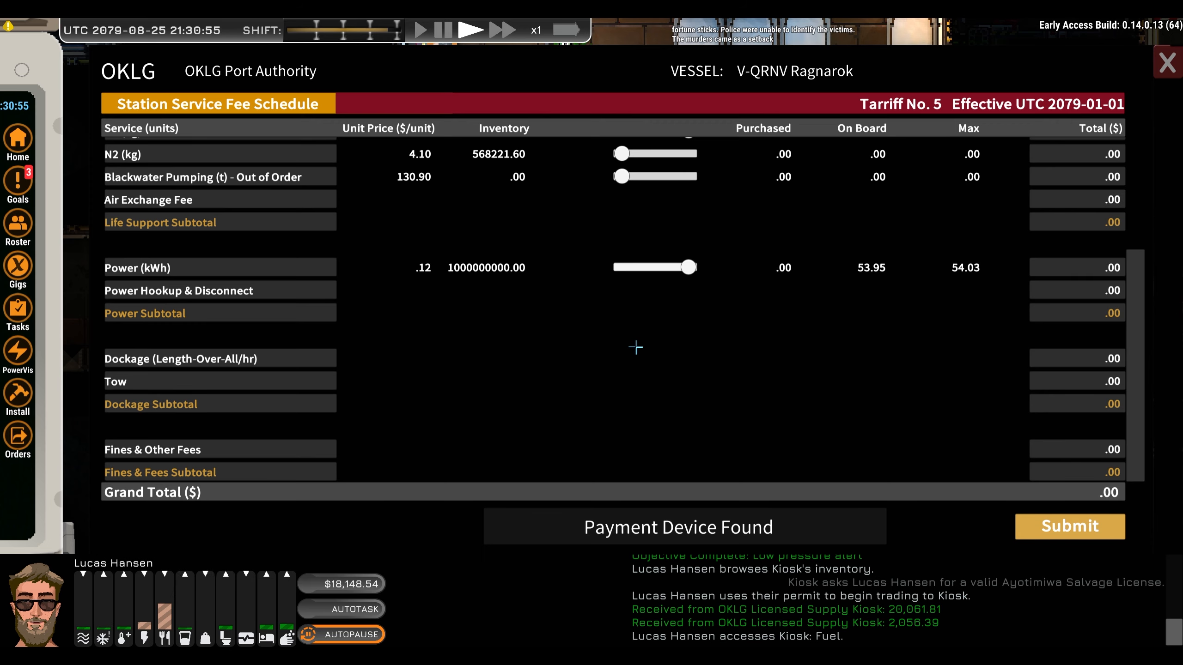
{"action": "left_click", "coordinate": [1167, 61]}
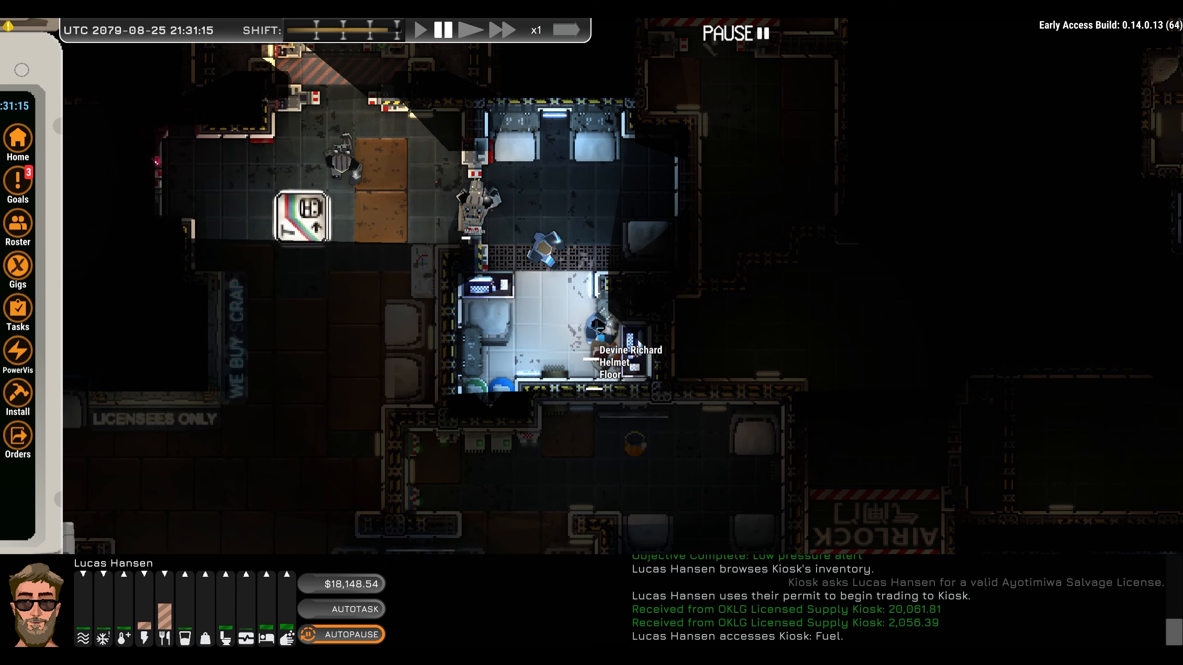
Walk Lucas from the kiosk room back toward the ship
{"action": "left_click", "coordinate": [598, 325]}
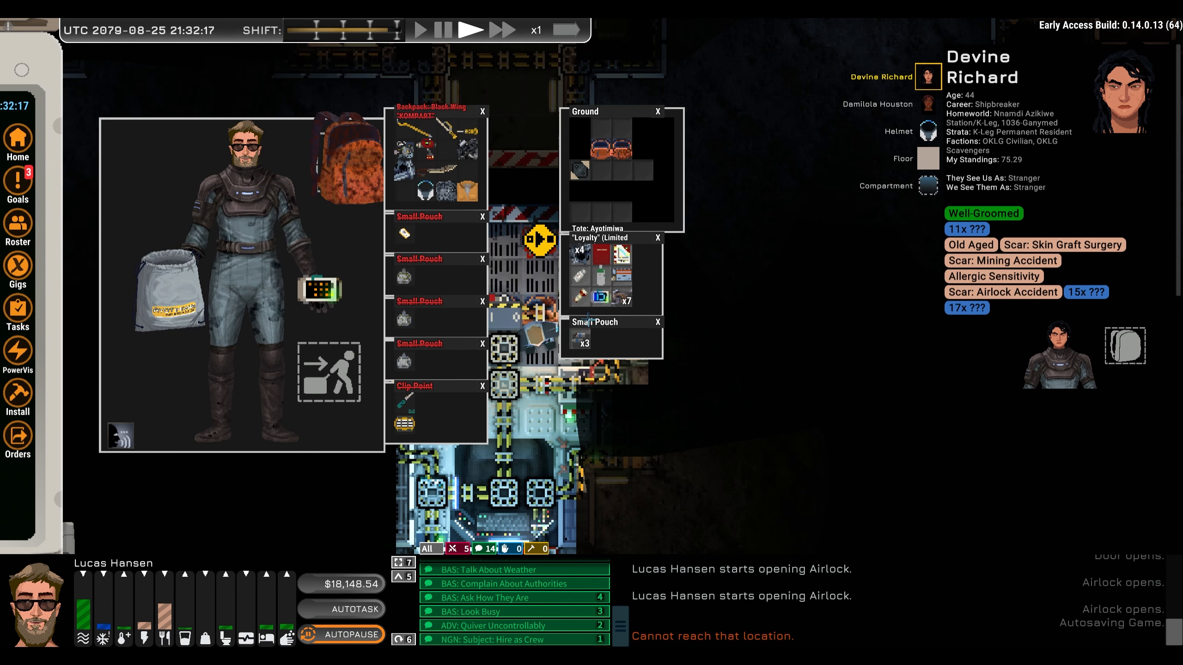
{"action": "mouse_move", "coordinate": [597, 298]}
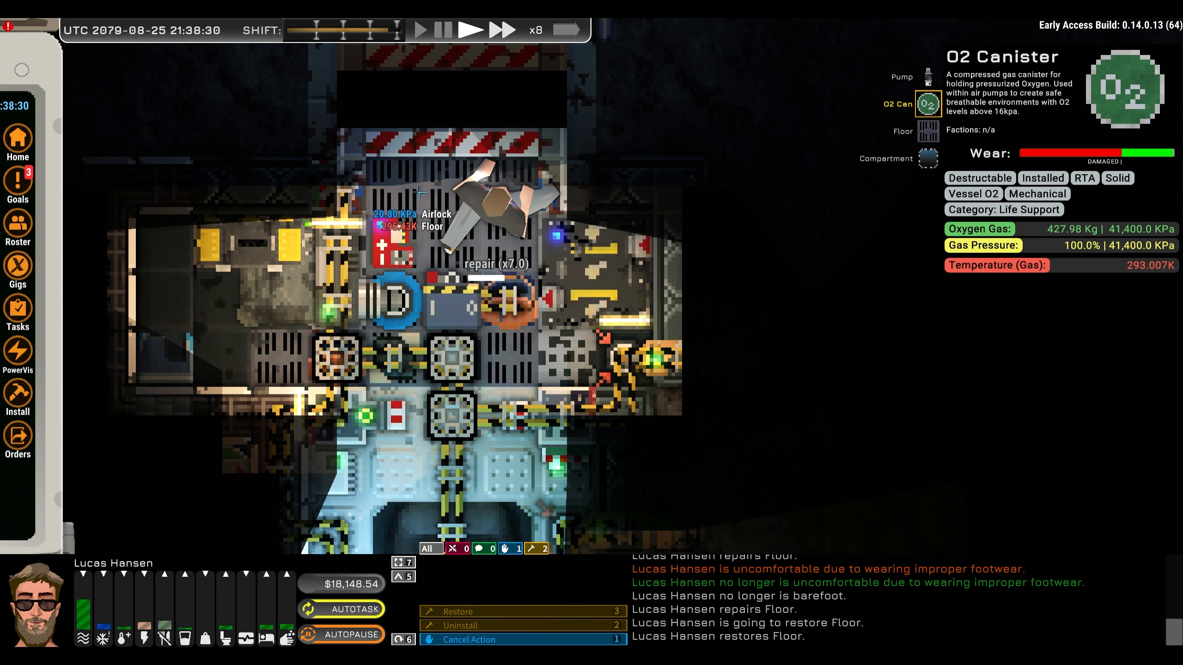
{"action": "mouse_move", "coordinate": [501, 29]}
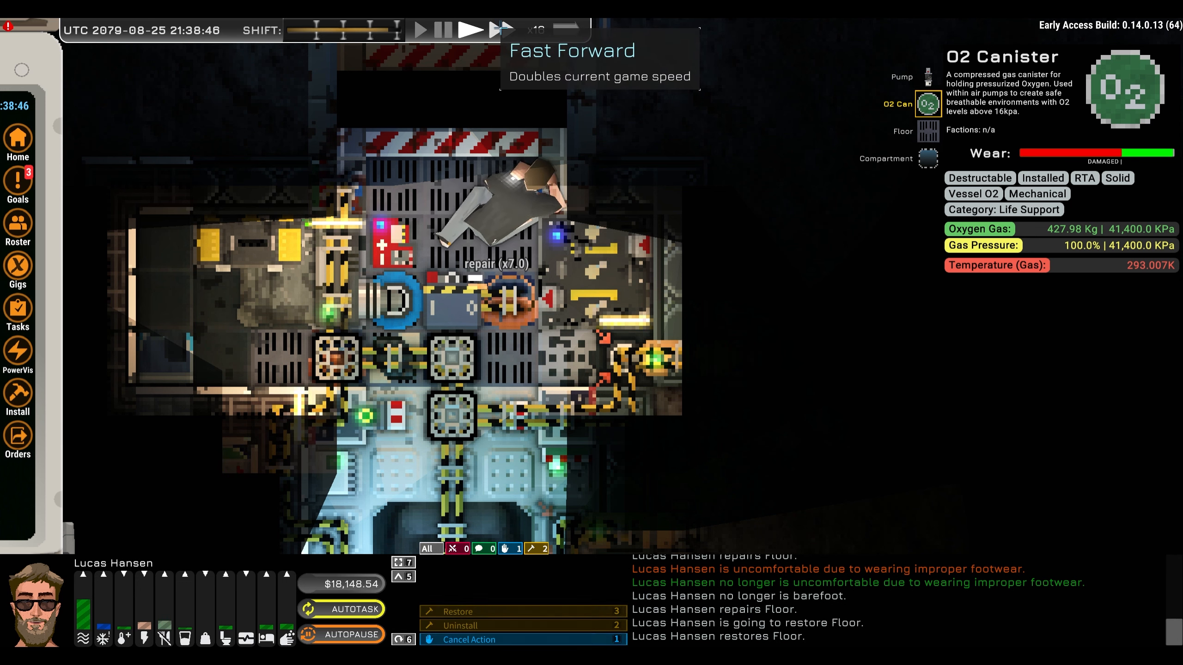
Raise the game speed from x8 to x16 with Fast Forward
{"action": "left_click", "coordinate": [499, 28]}
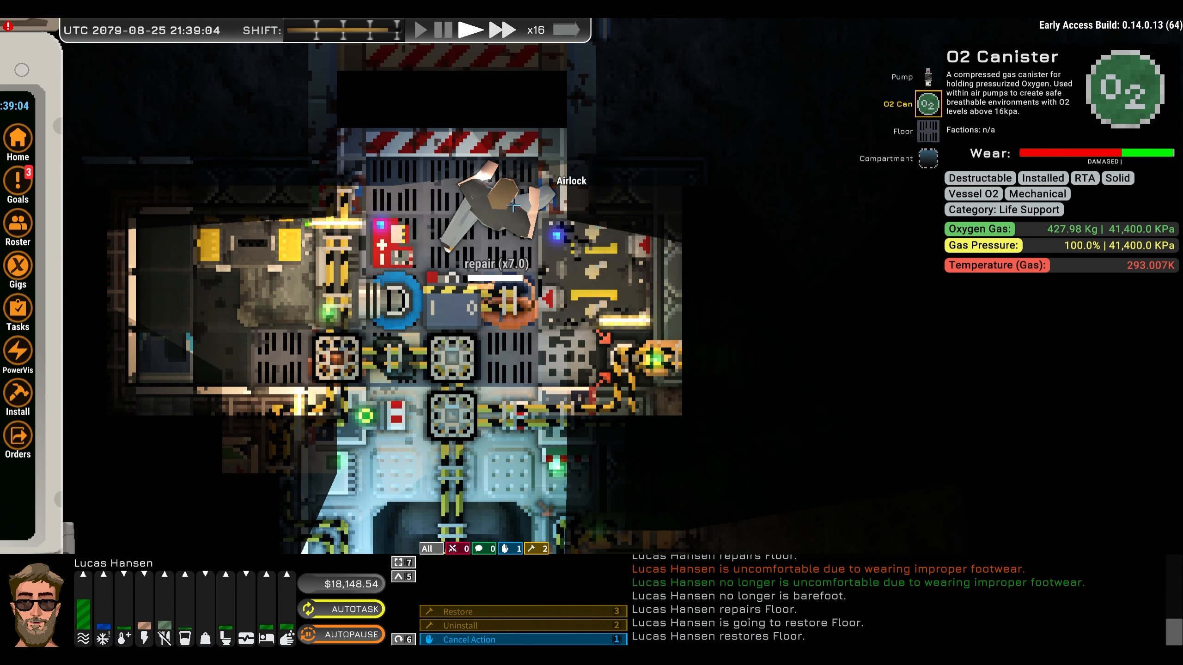